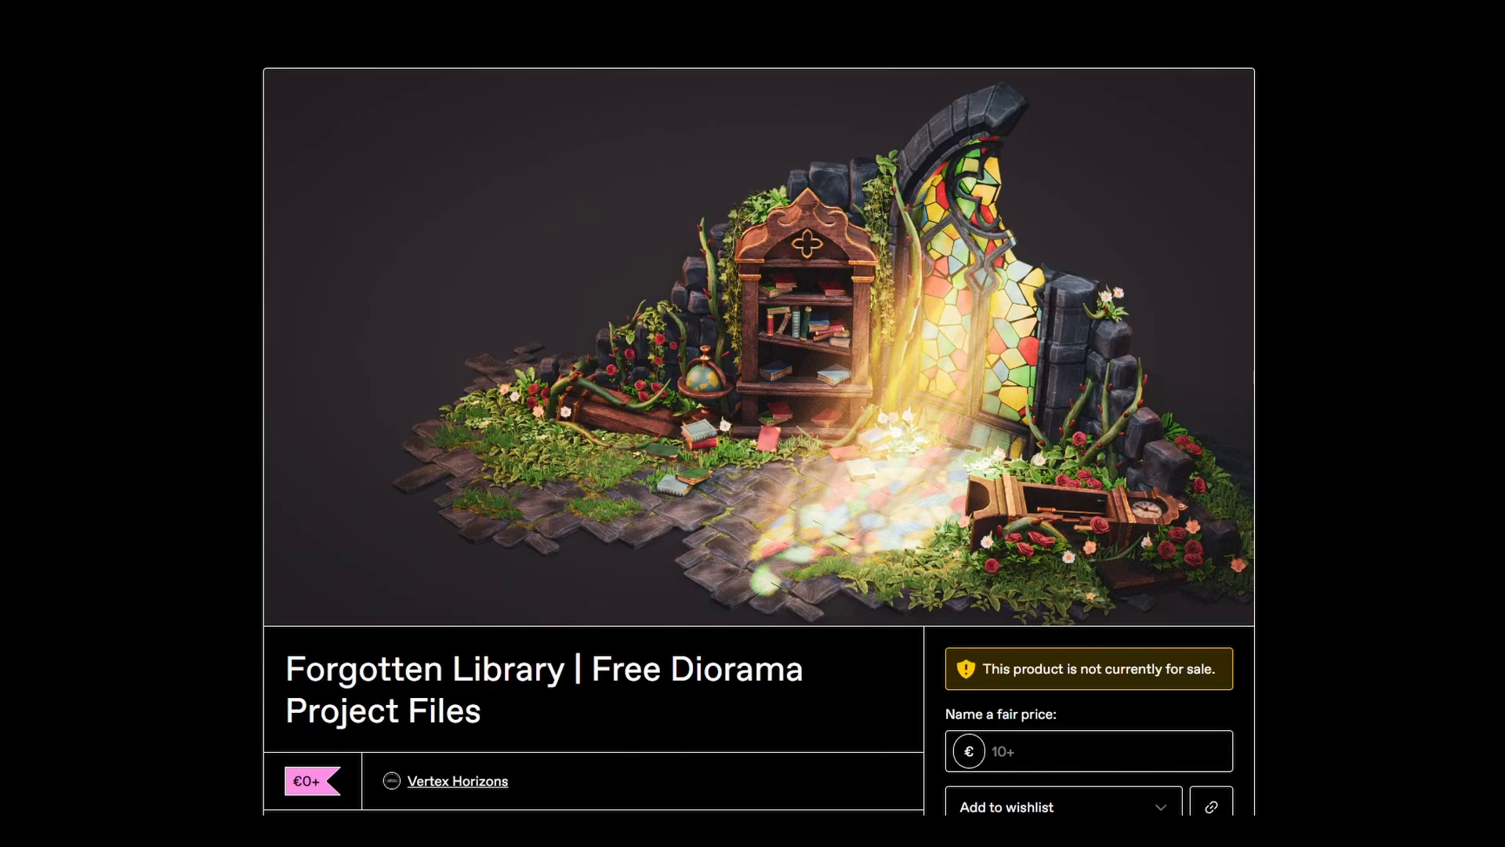
Scroll through the Gumroad page to the description and 'Inside you'll find' file list.
{"action": "scroll", "scroll_direction": "down", "scroll_amount": 3}
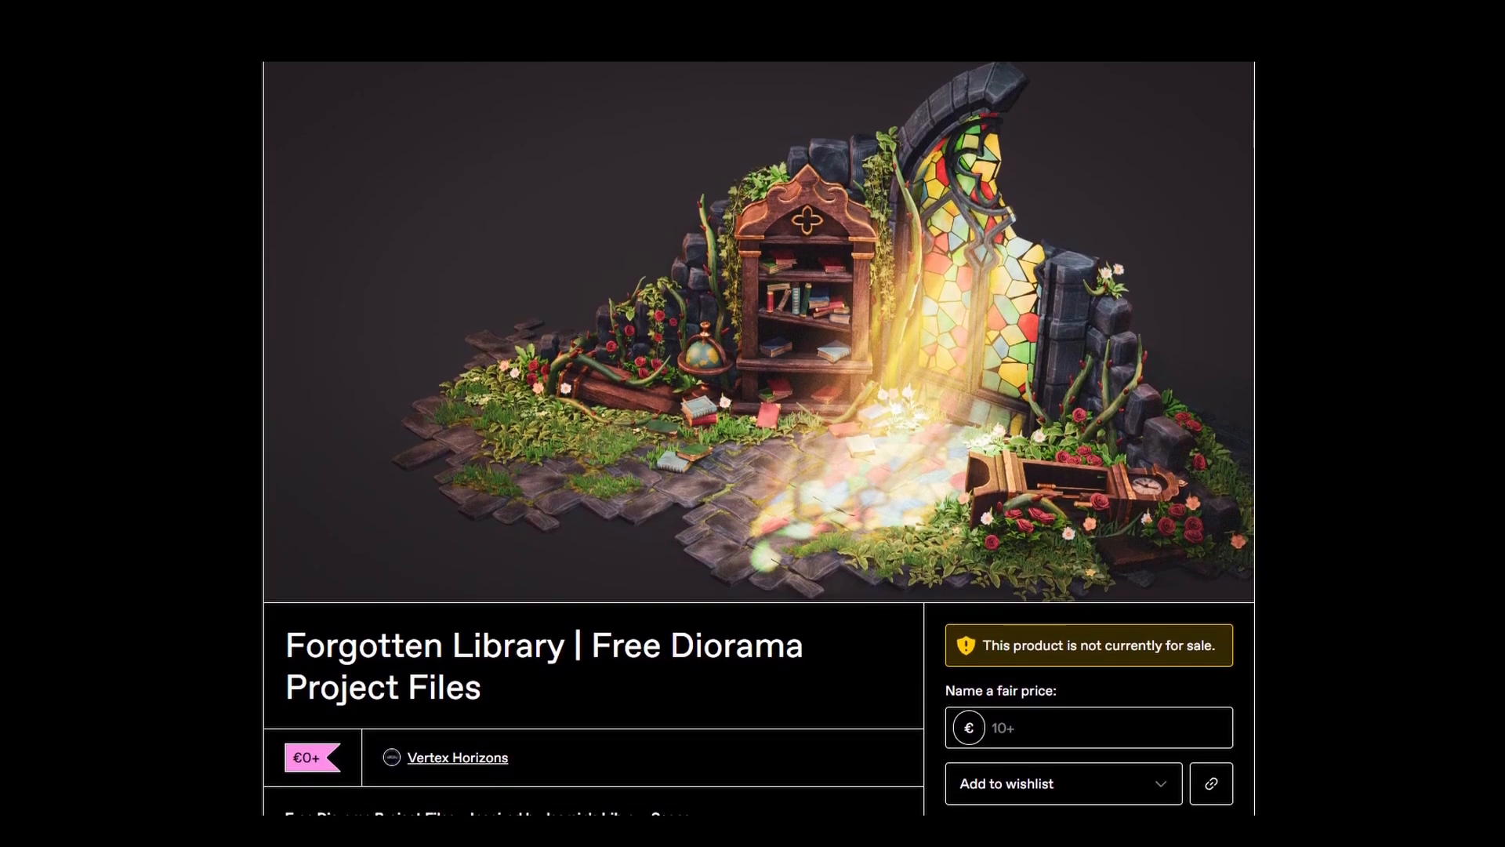
{"action": "scroll", "scroll_direction": "down", "scroll_amount": 3}
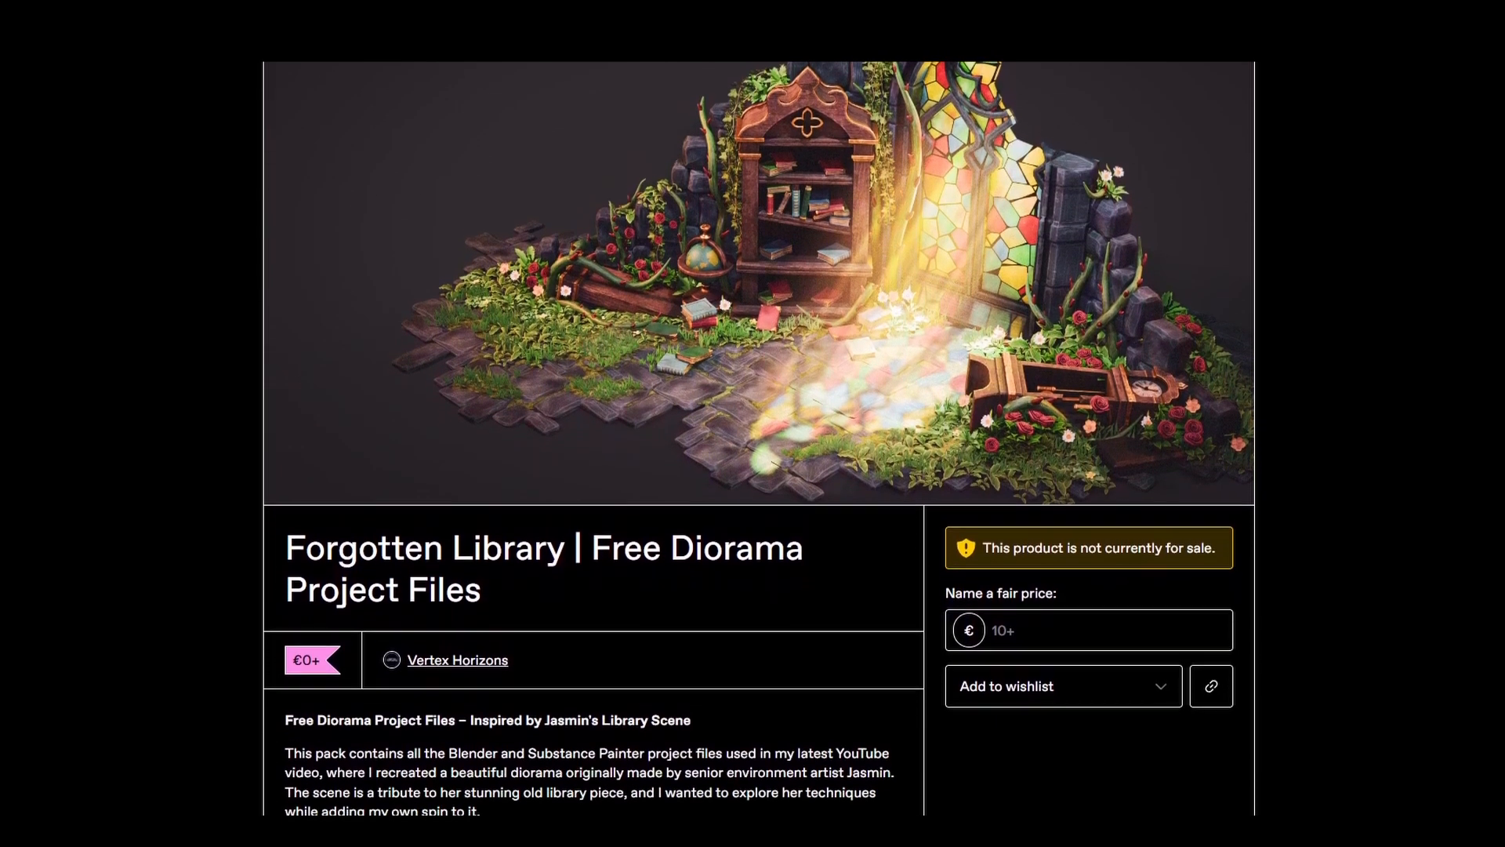
{"action": "scroll", "scroll_direction": "down", "scroll_amount": 3}
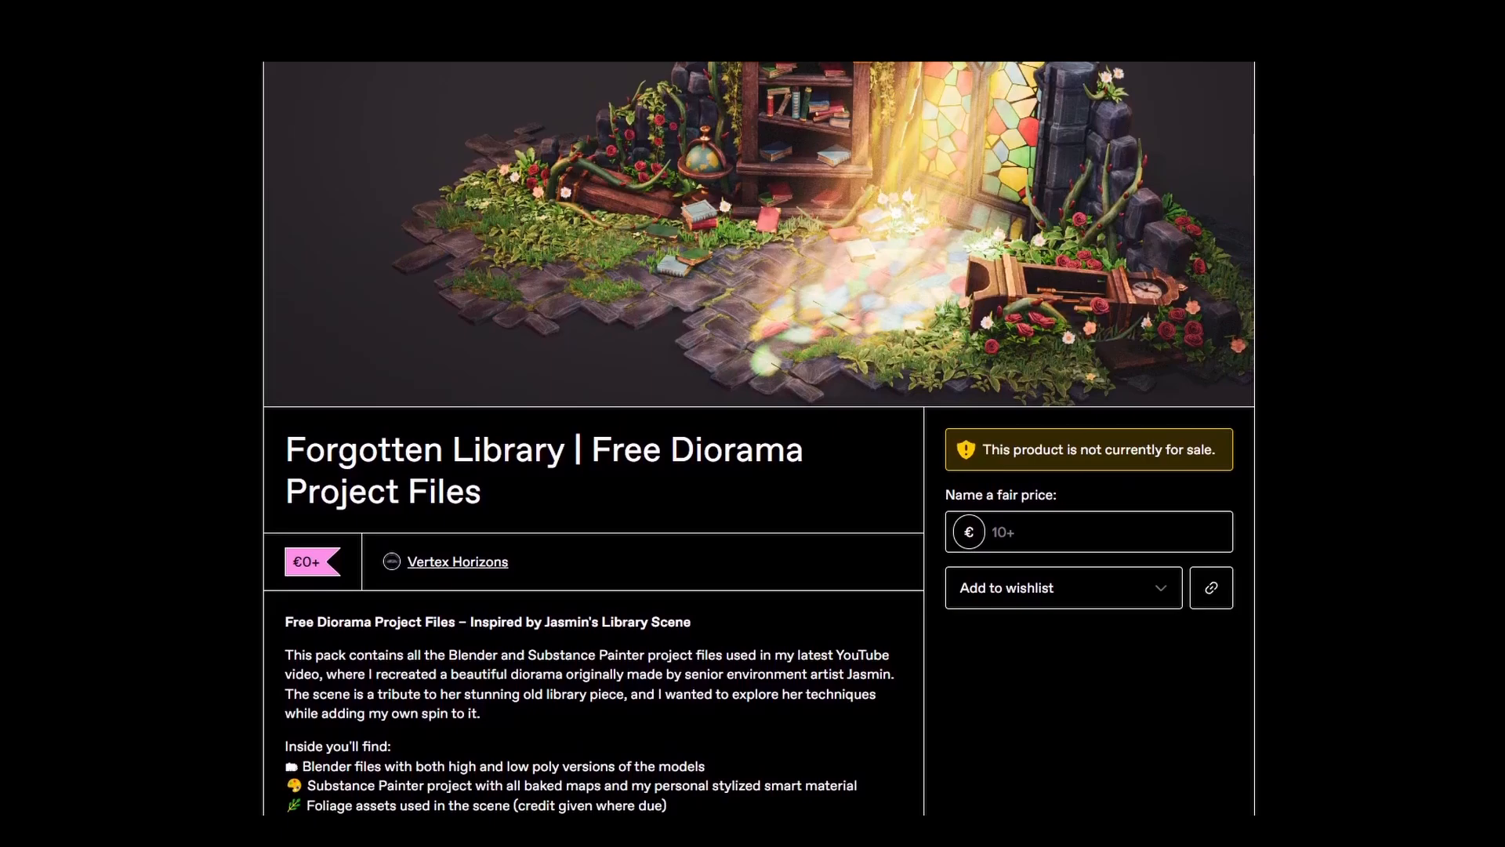
{"action": "scroll", "scroll_direction": "down", "scroll_amount": 3}
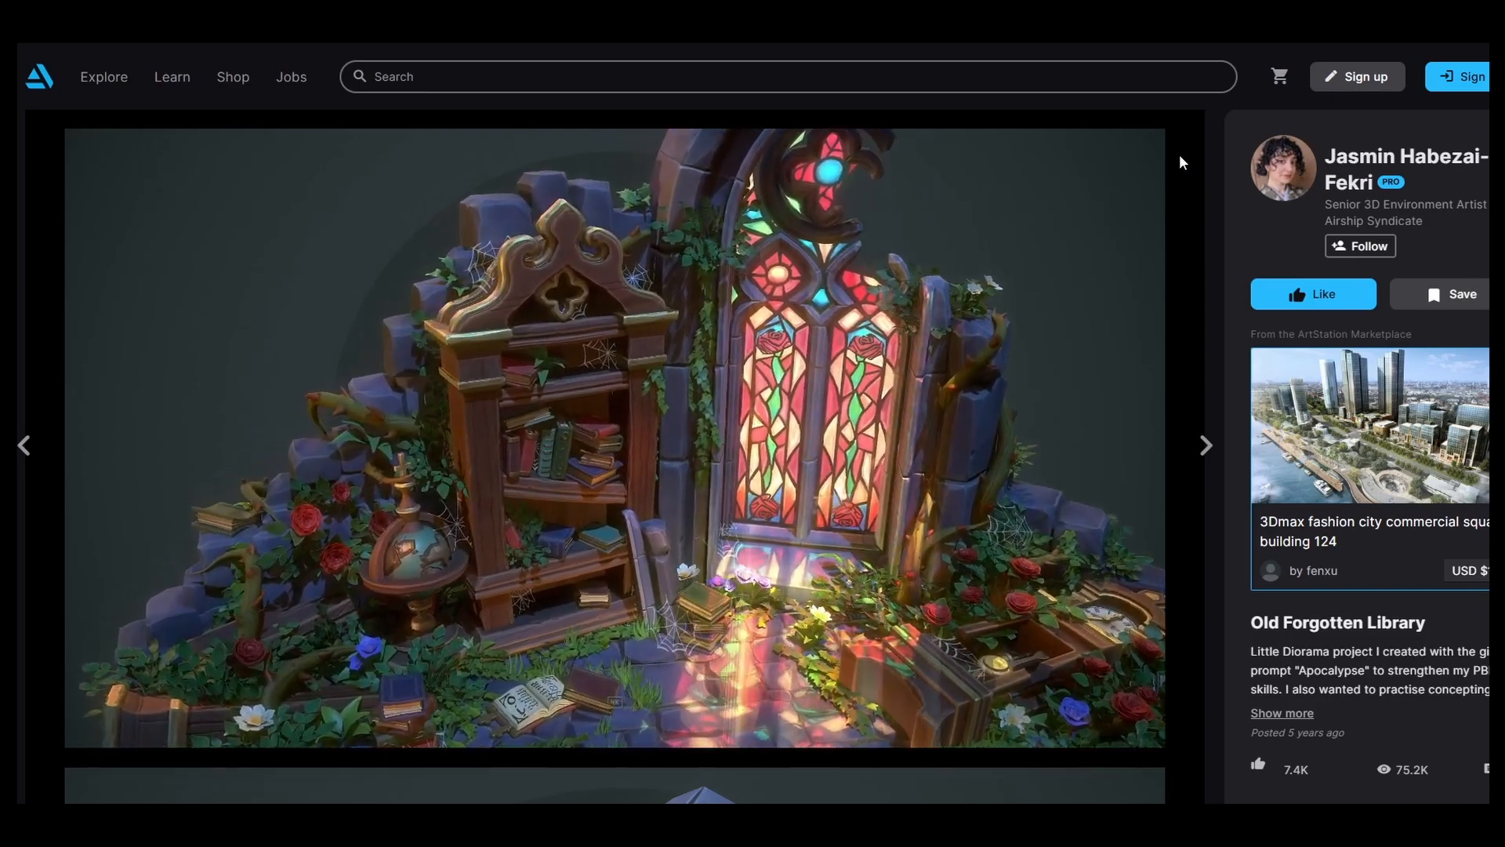
Browse the bookshelf, grandfather clock, foliage texture sheet and foliage model breakdown images.
{"action": "left_click", "coordinate": [1206, 444]}
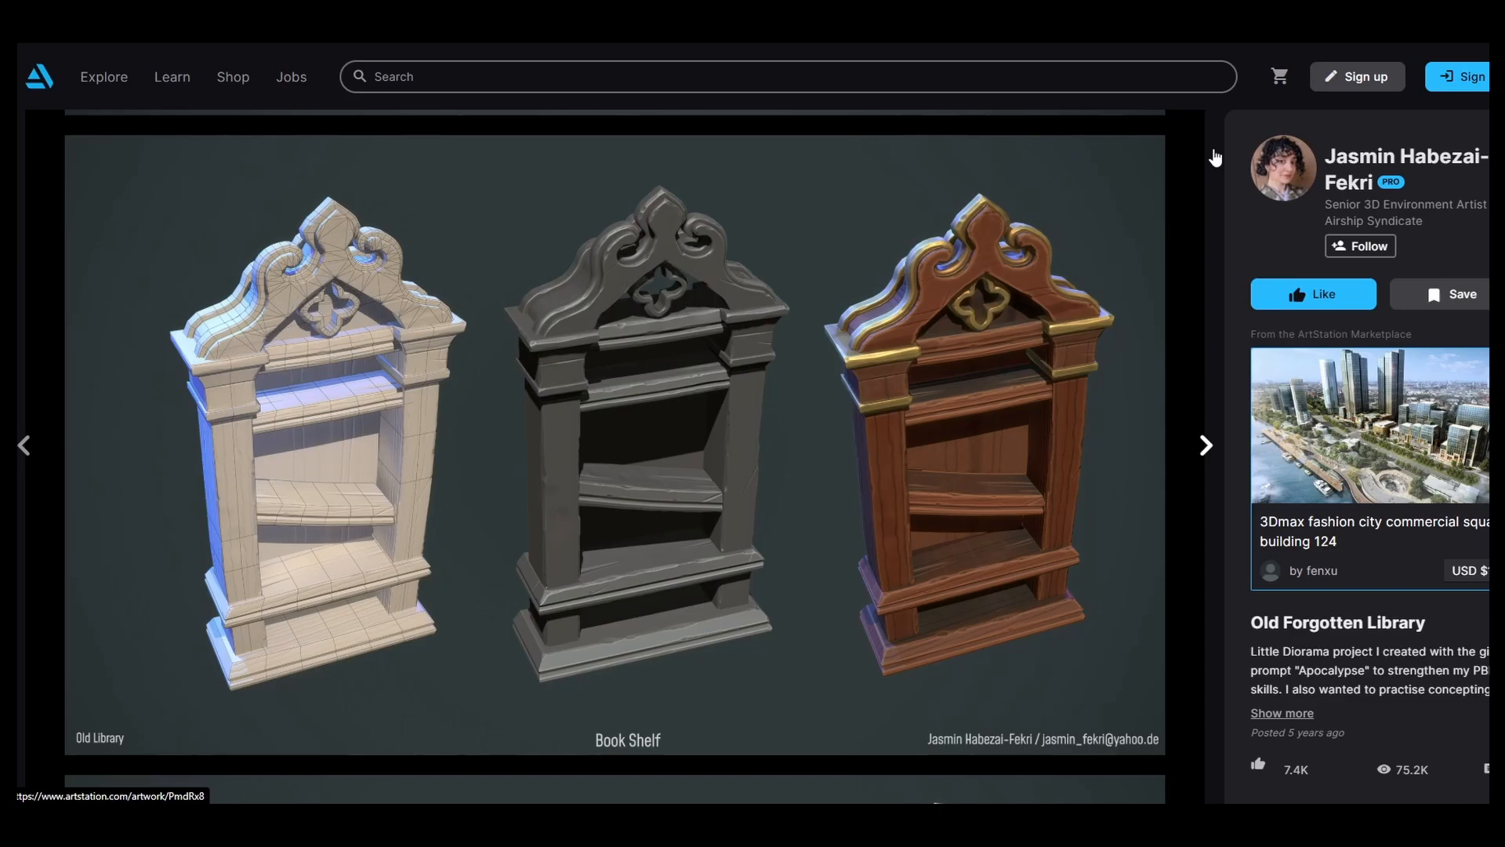
{"action": "left_click", "coordinate": [1206, 444]}
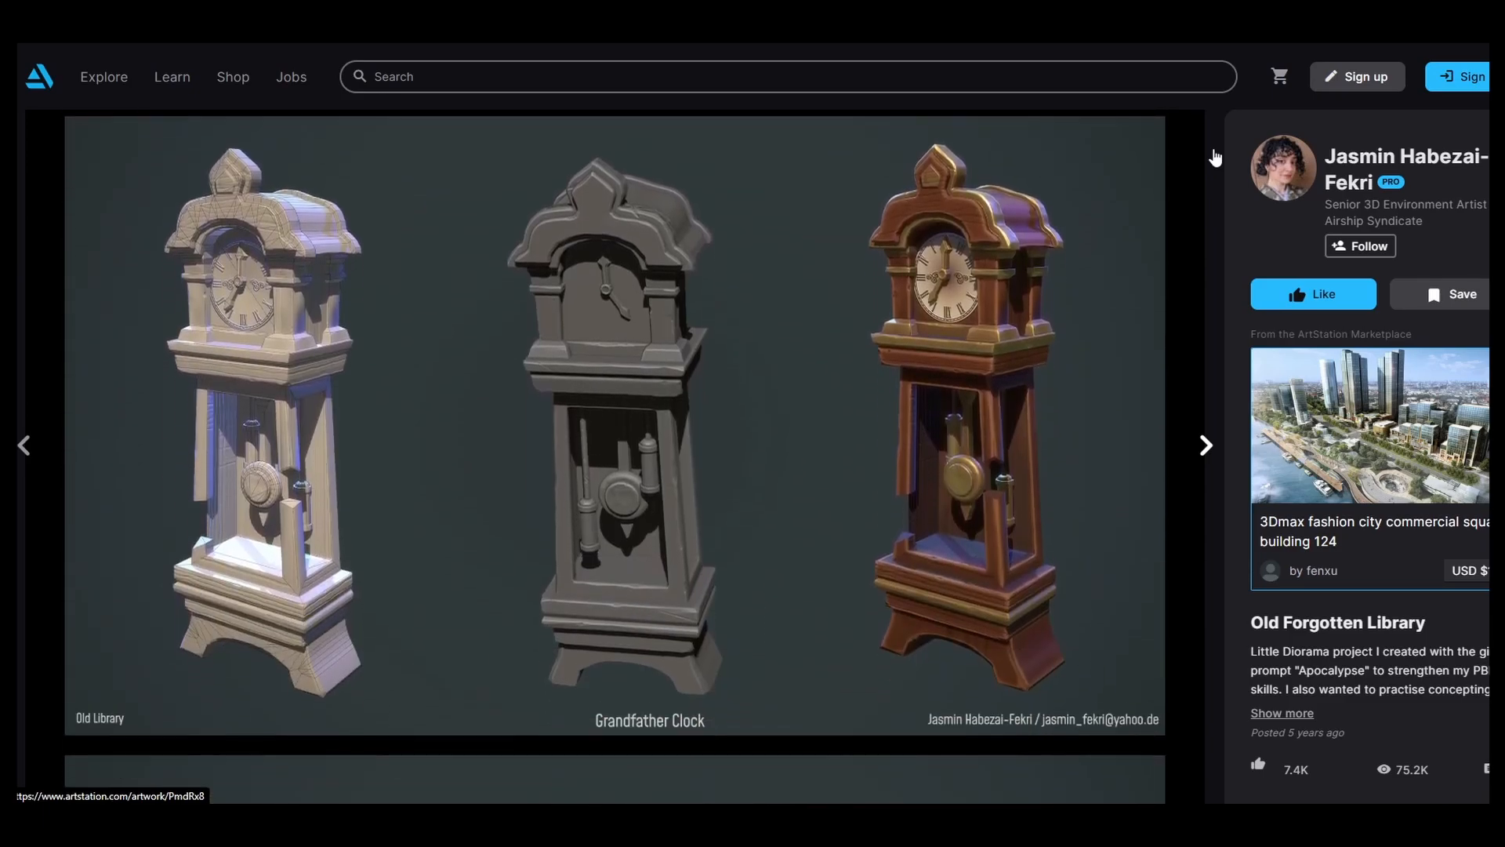
{"action": "left_click", "coordinate": [1206, 444]}
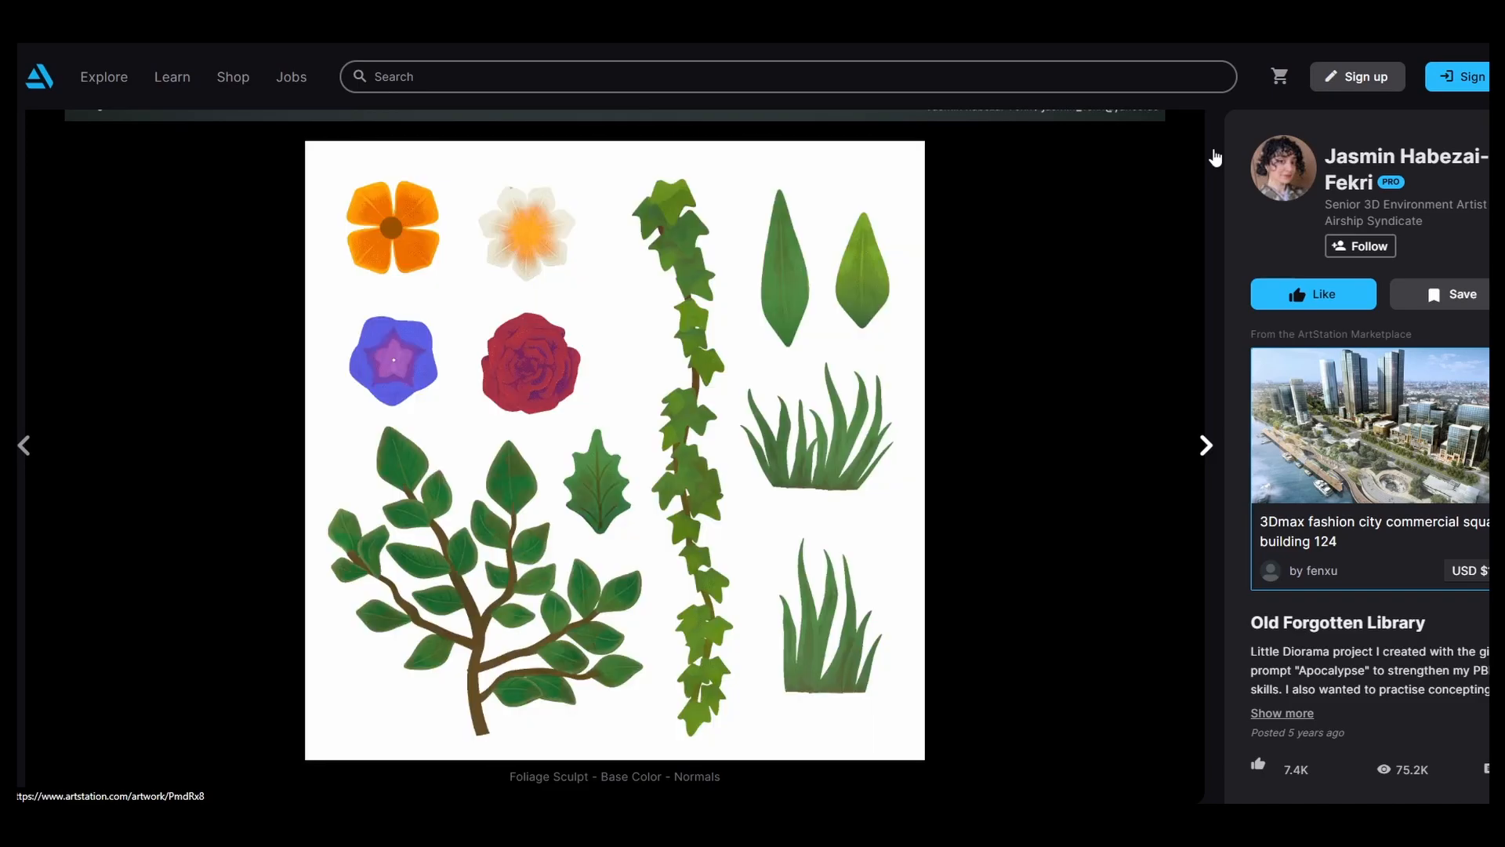
{"action": "left_click", "coordinate": [1206, 444]}
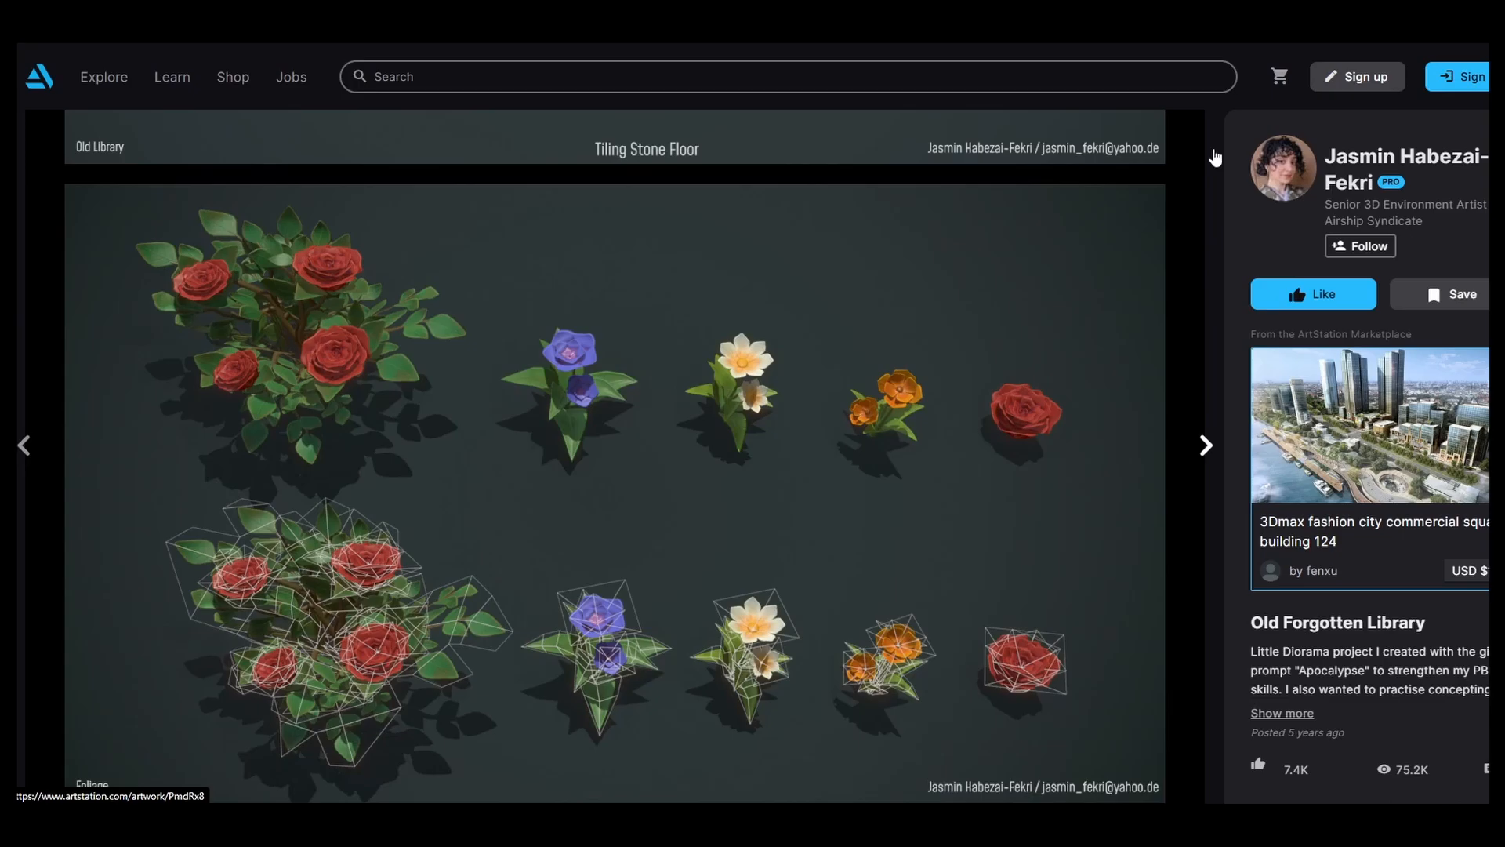
{"action": "scroll", "scroll_direction": "down", "scroll_amount": 3}
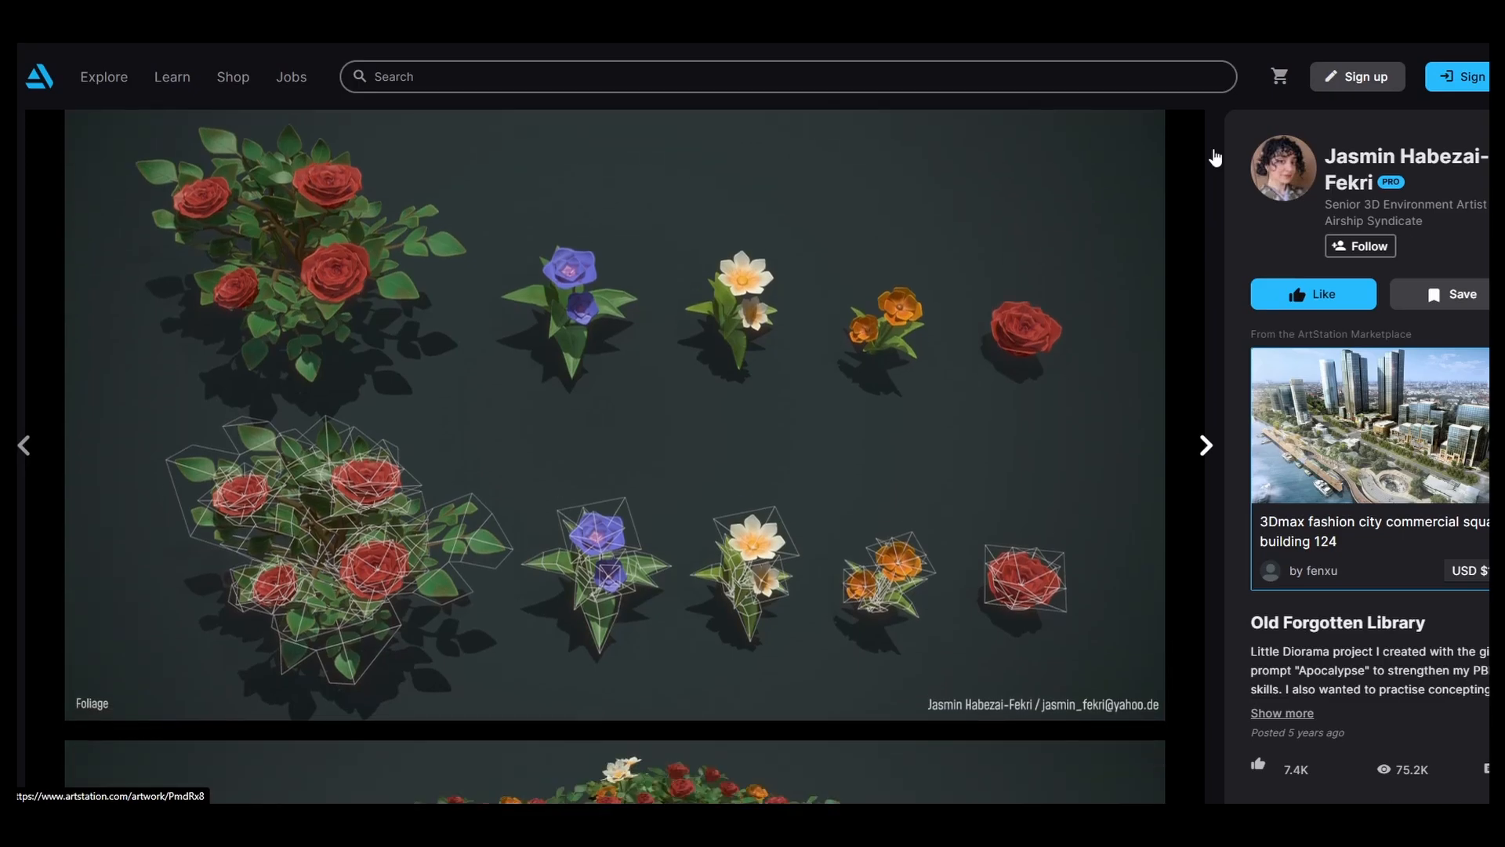
{"action": "scroll", "scroll_direction": "down", "scroll_amount": 3}
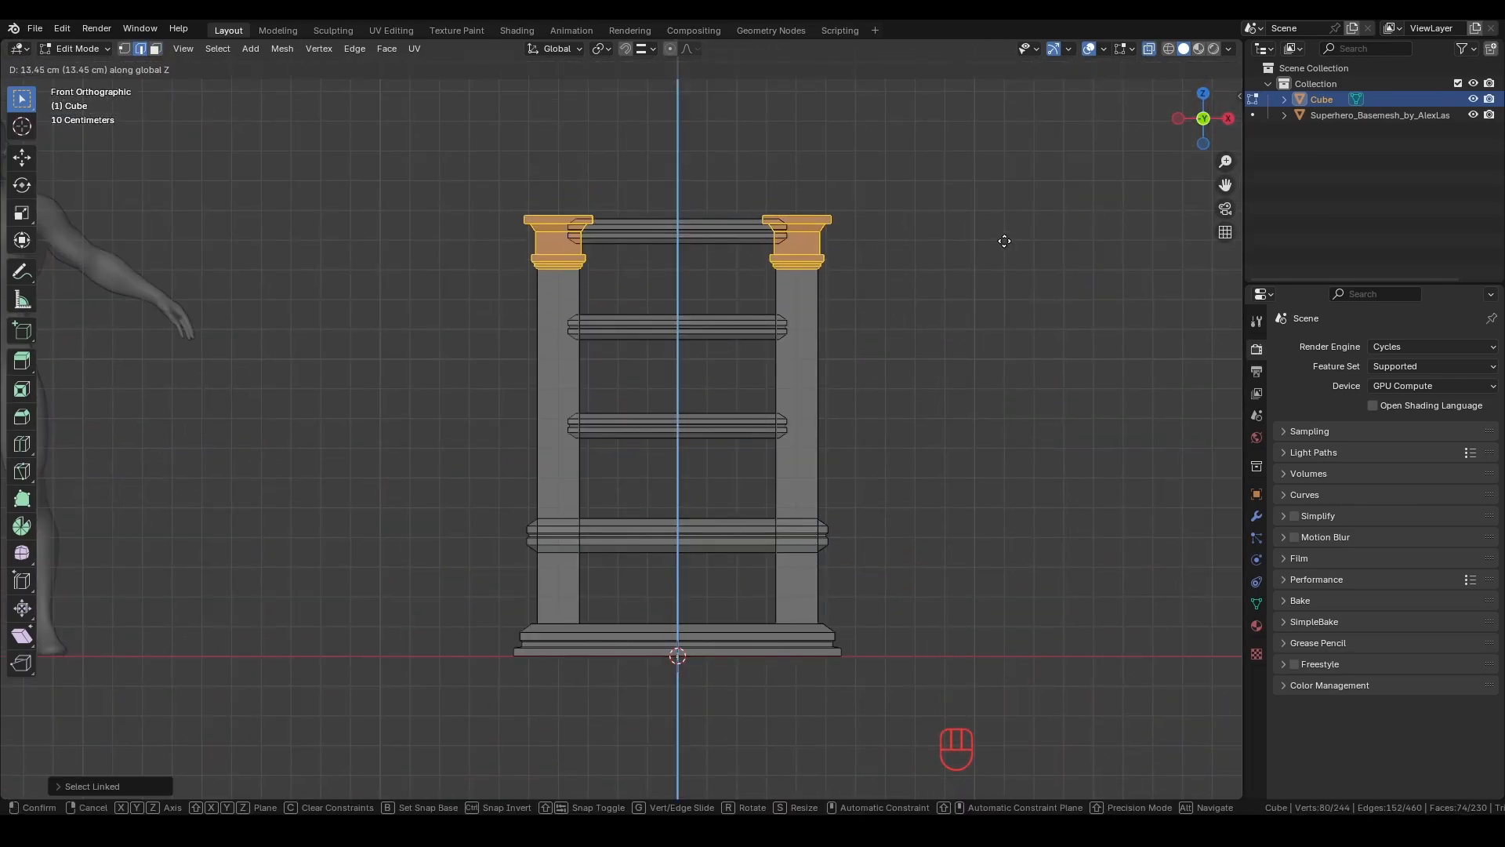
Add a new plane and rotate it 90° on X to stand upright facing front.
{"action": "key", "text": "shift+d"}
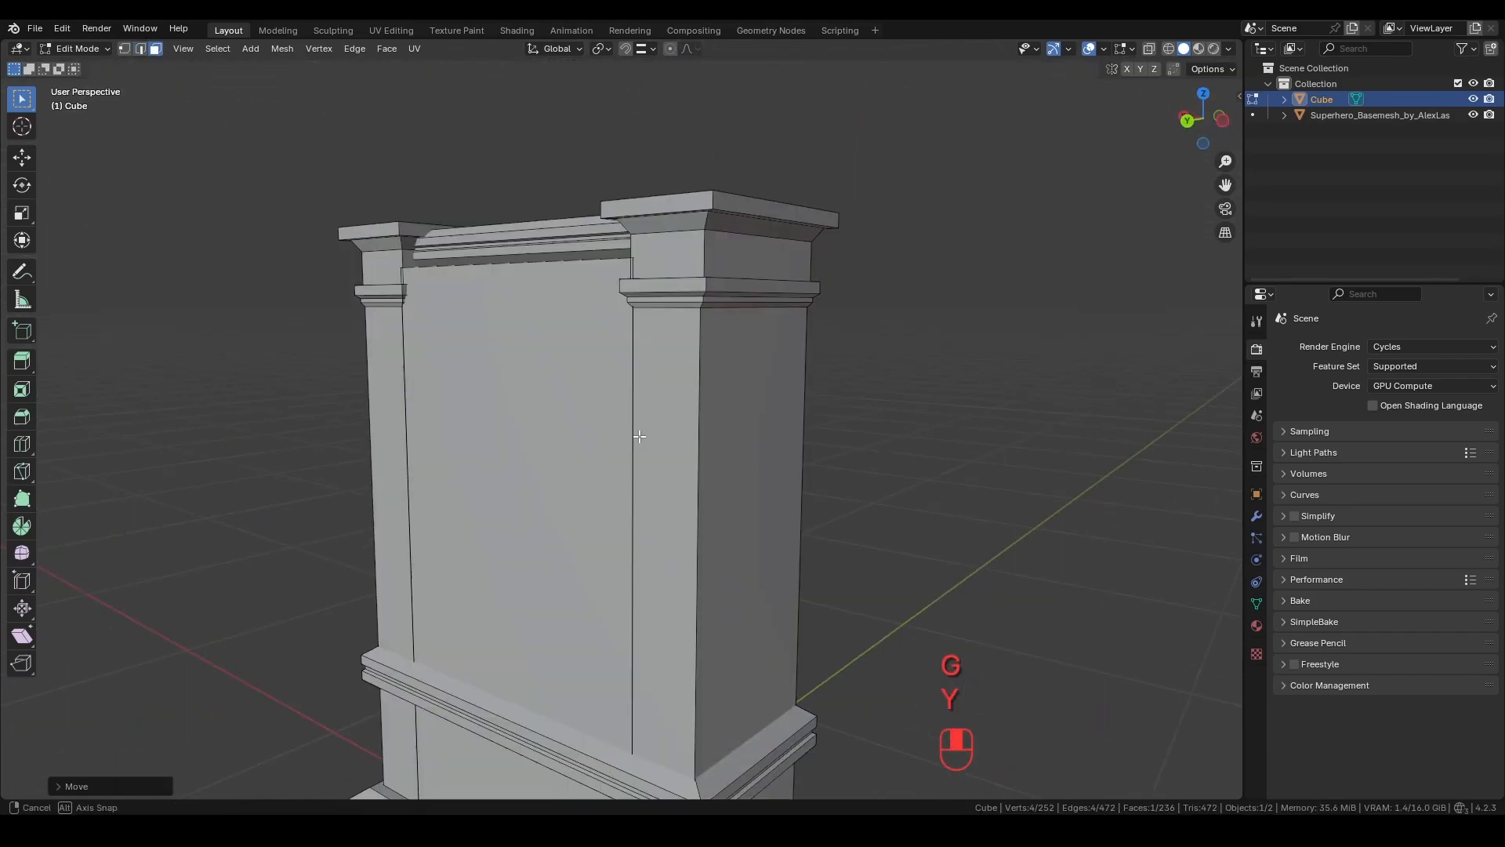
{"action": "key", "text": "shift+a"}
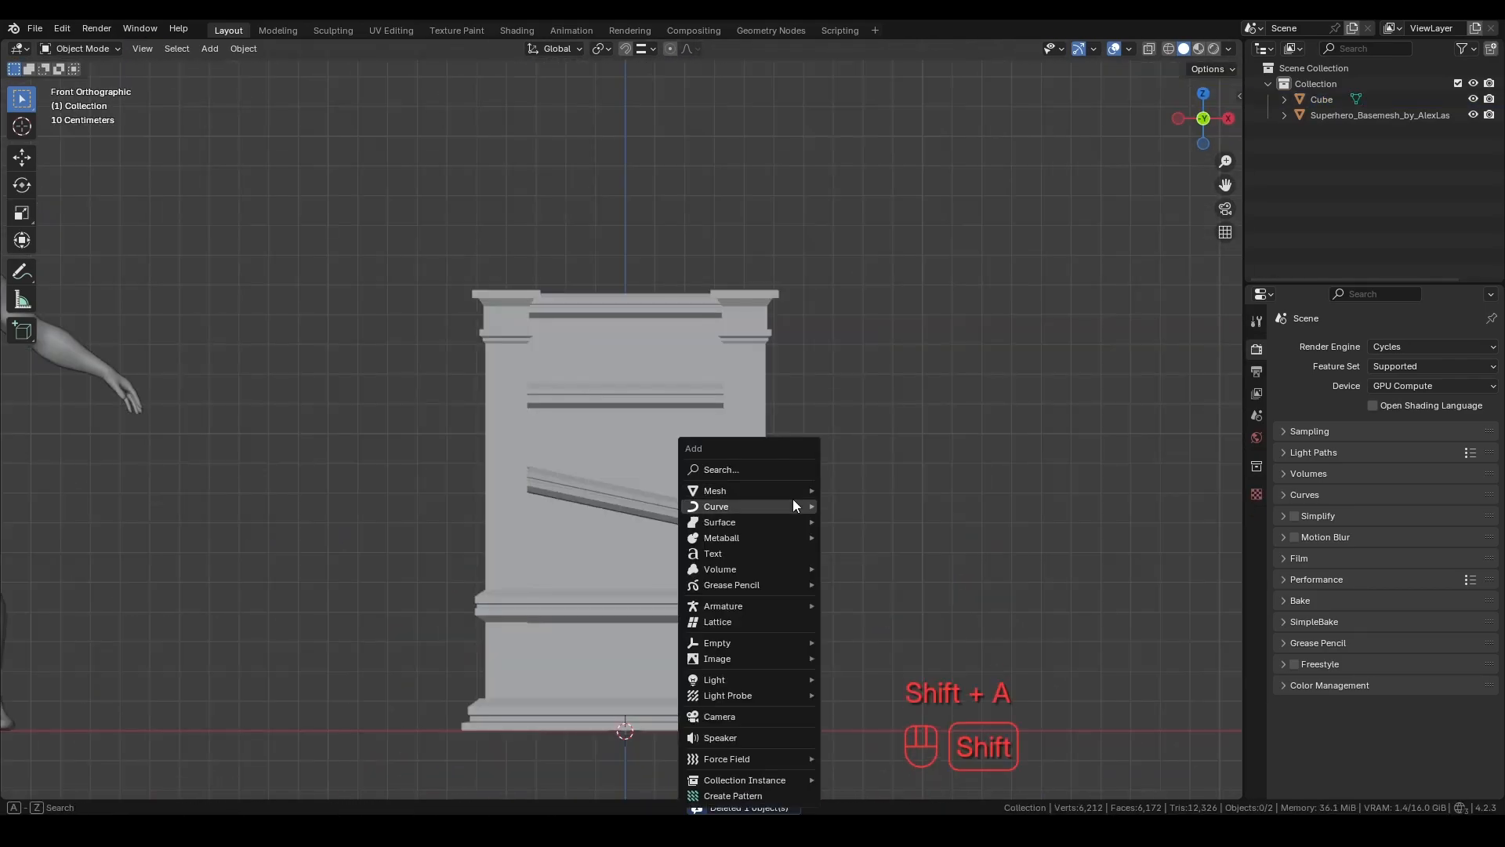
{"action": "left_click", "coordinate": [715, 490]}
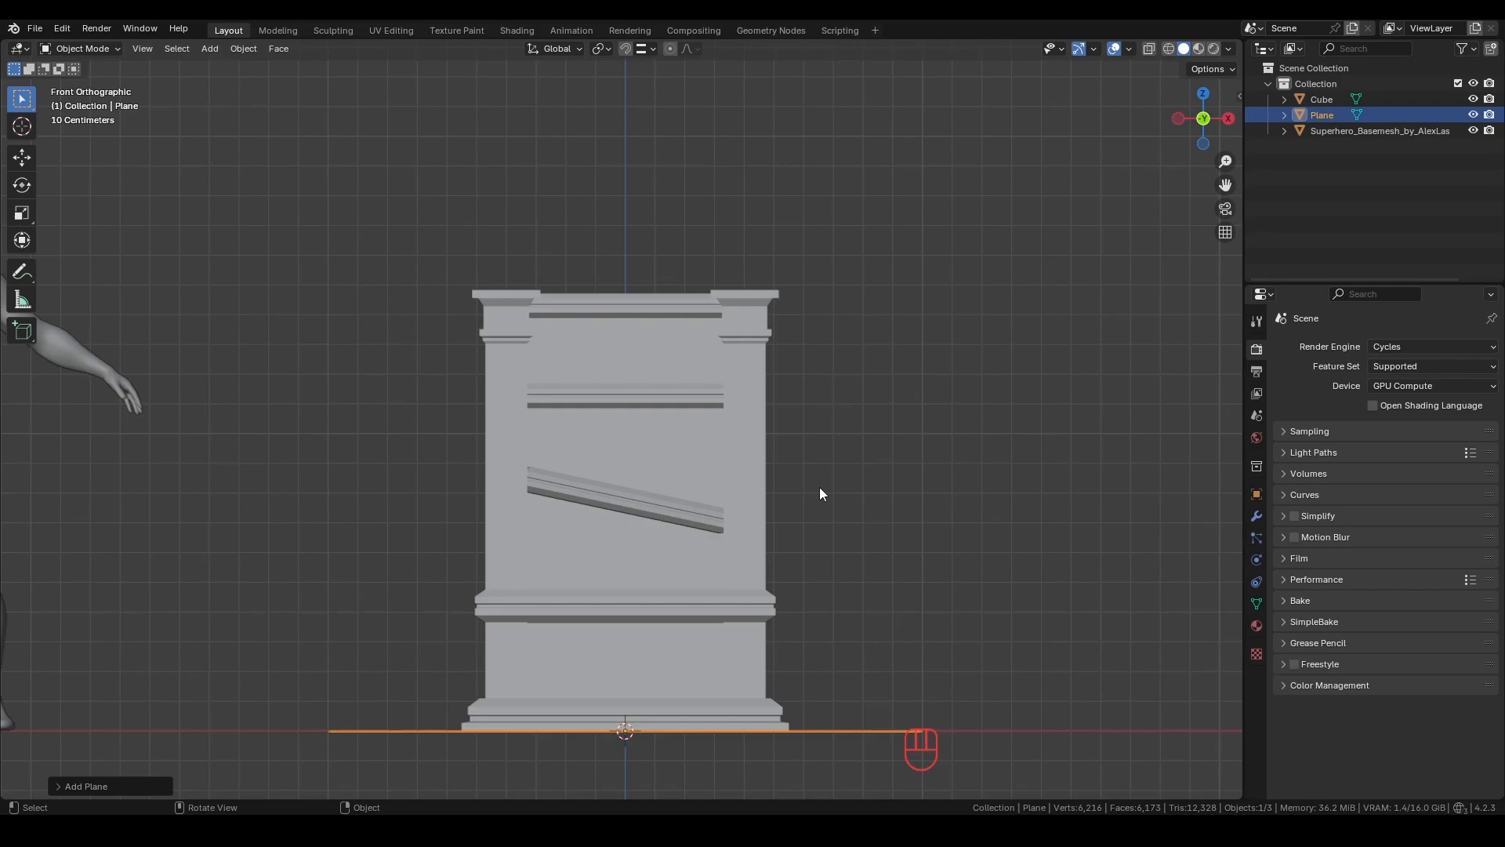
{"action": "key", "text": "r"}
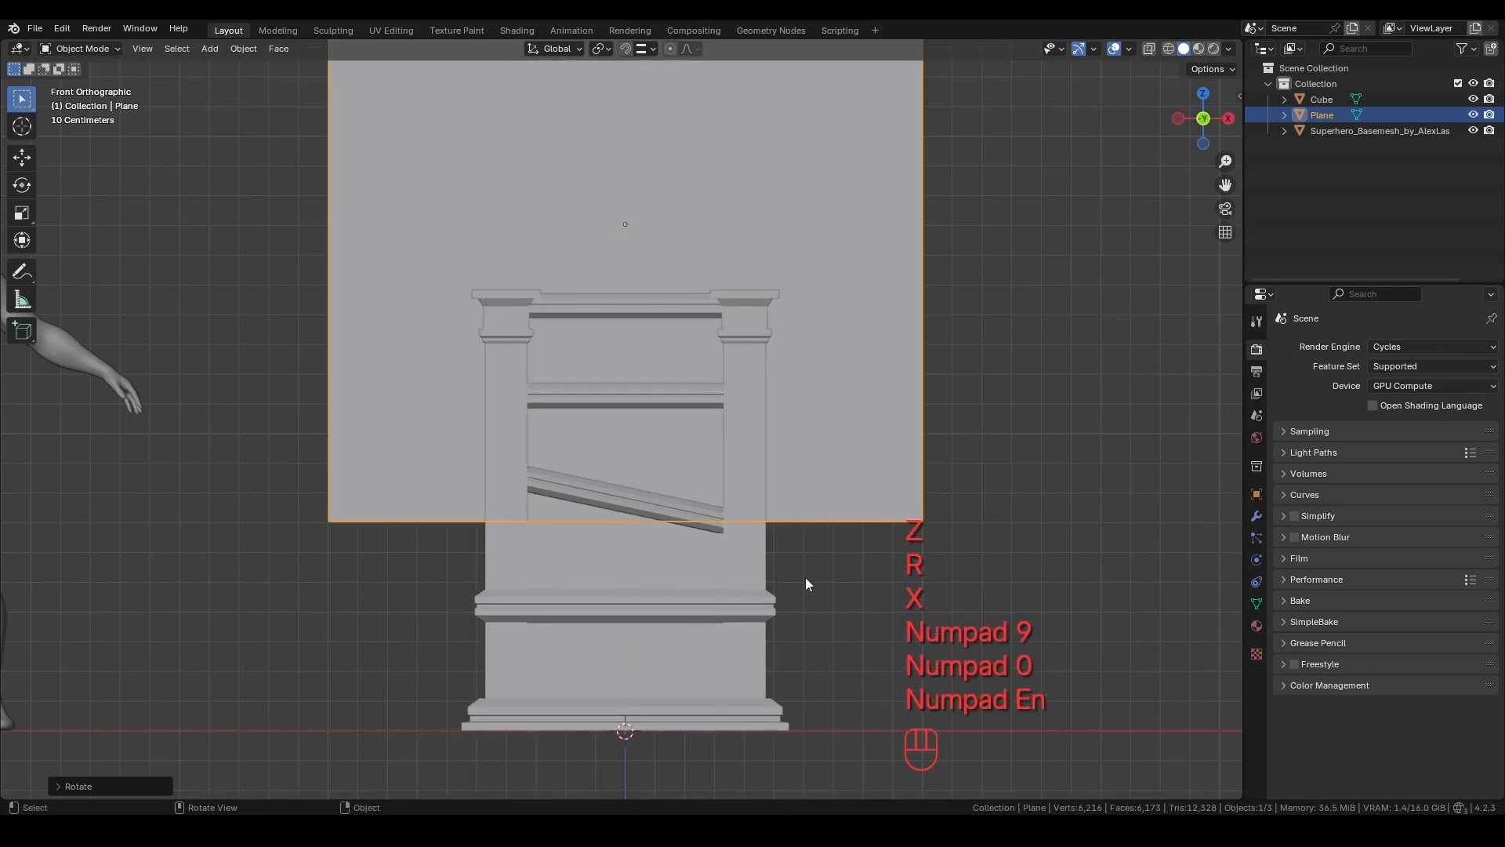
Reduce the plane to one edge, raise it above the bookshelf top and scale to shelf width.
{"action": "key", "text": "Tab"}
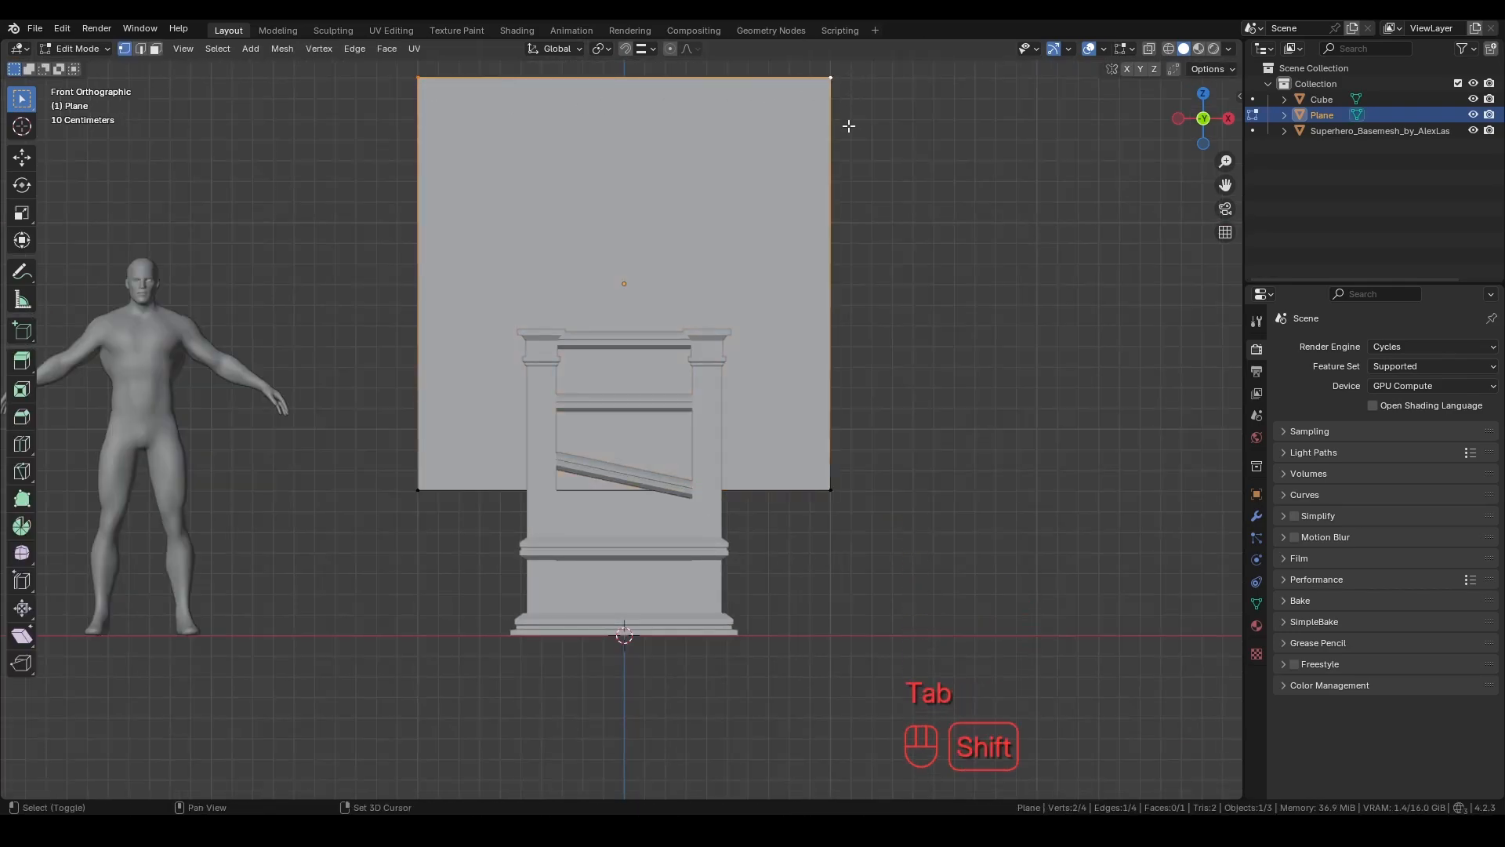
{"action": "key", "text": "x"}
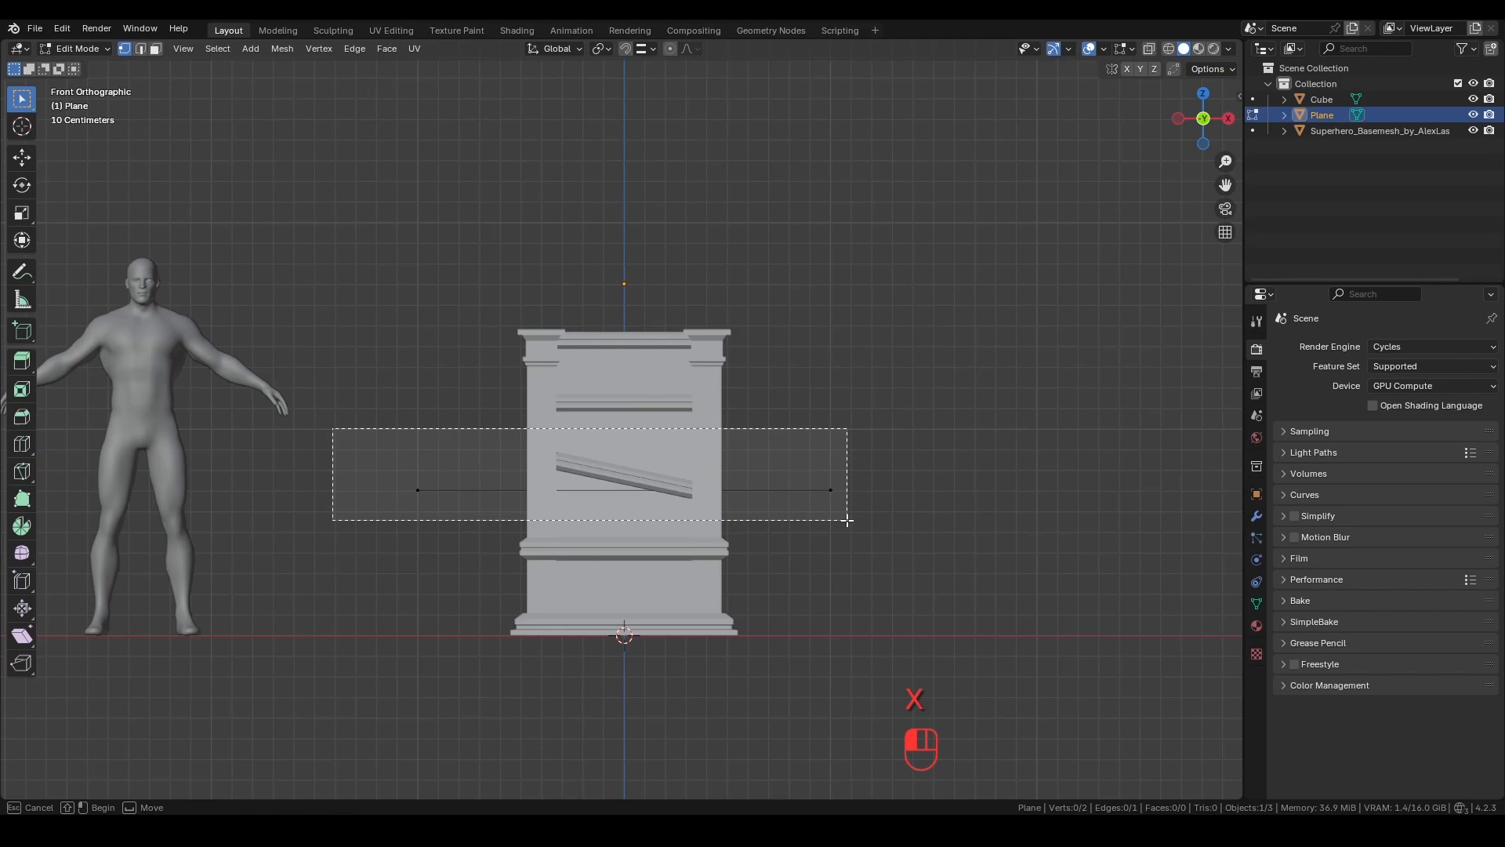
{"action": "key", "text": "g"}
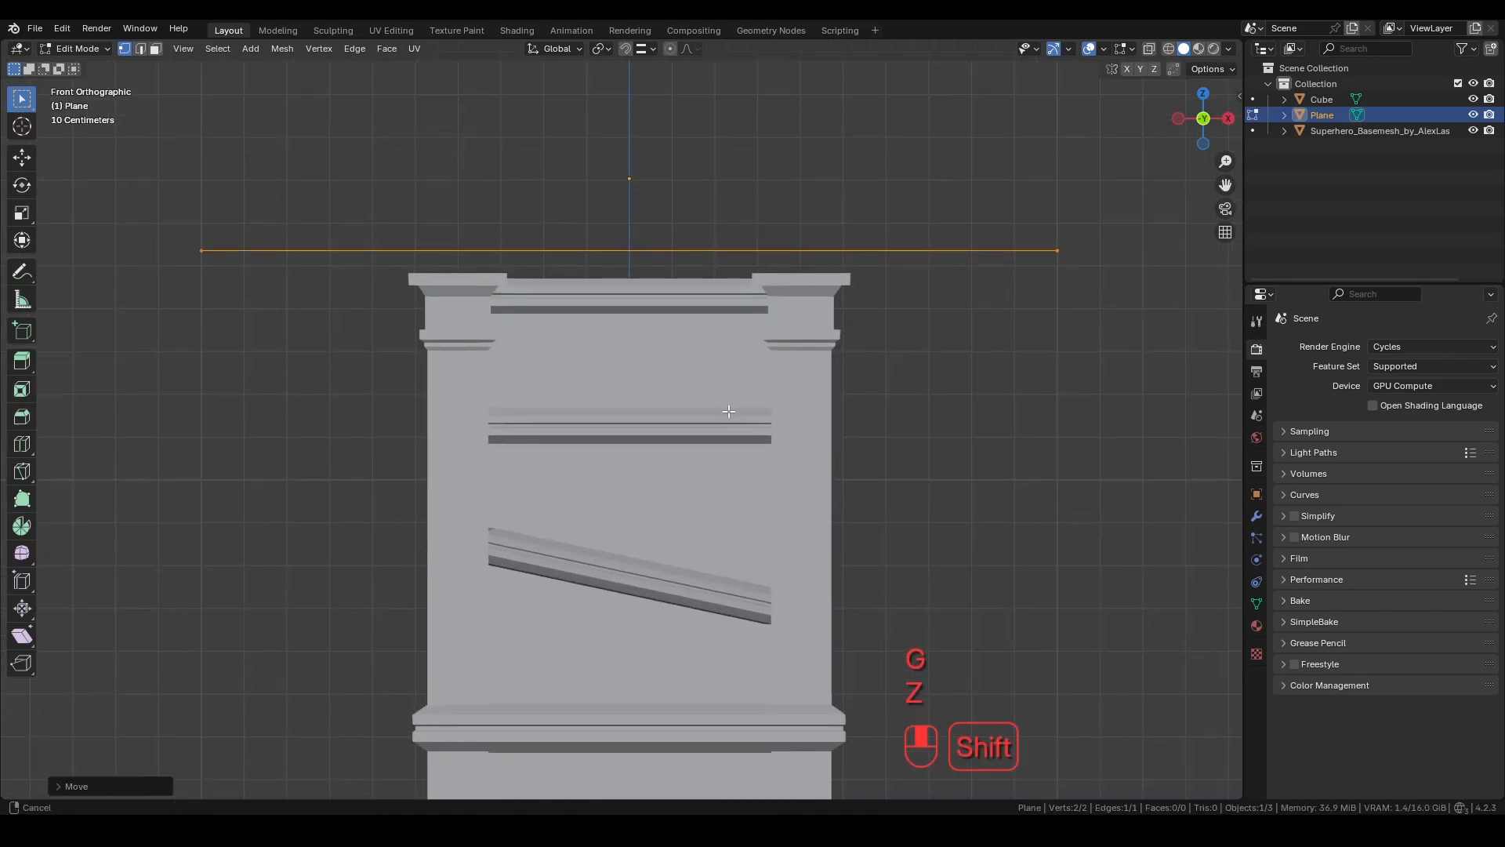
{"action": "key", "text": "s"}
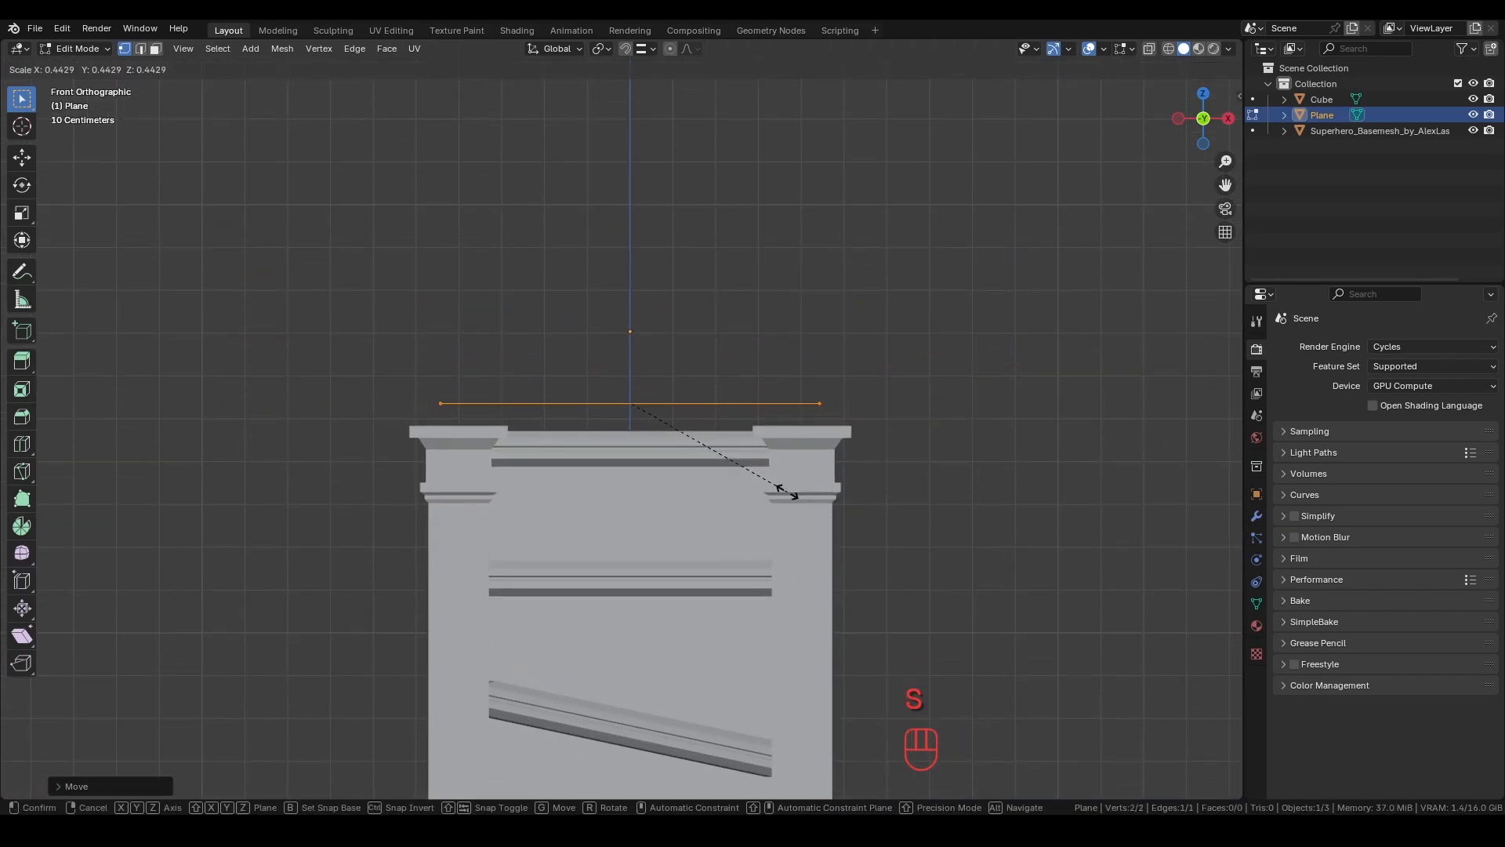
Subdivide the edge with 41 cuts and pull its middle vertex up with proportional editing into an arch.
{"action": "right_click", "coordinate": [629, 403]}
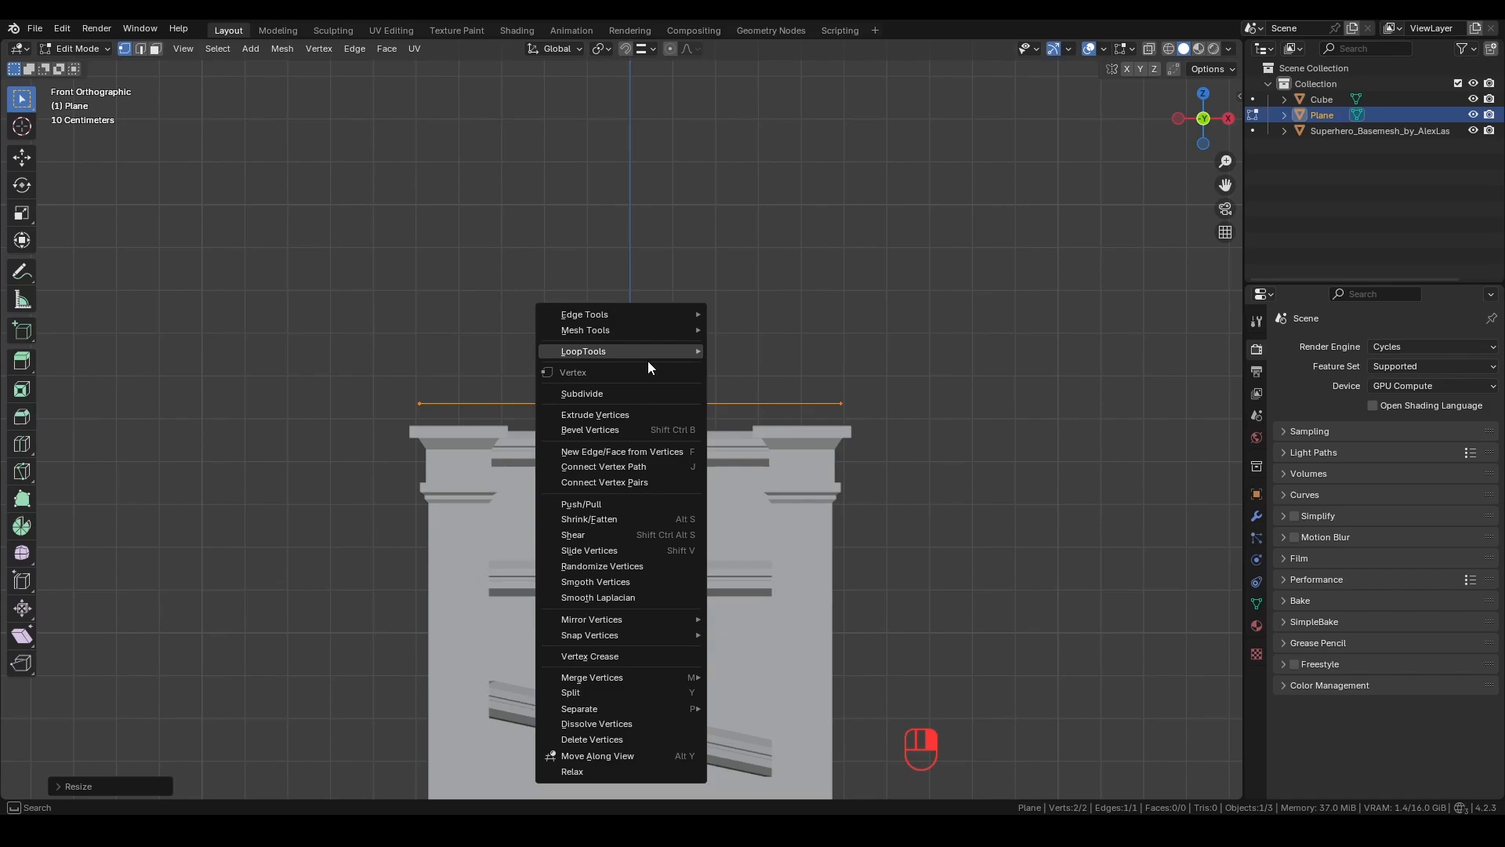
{"action": "left_click", "coordinate": [582, 394]}
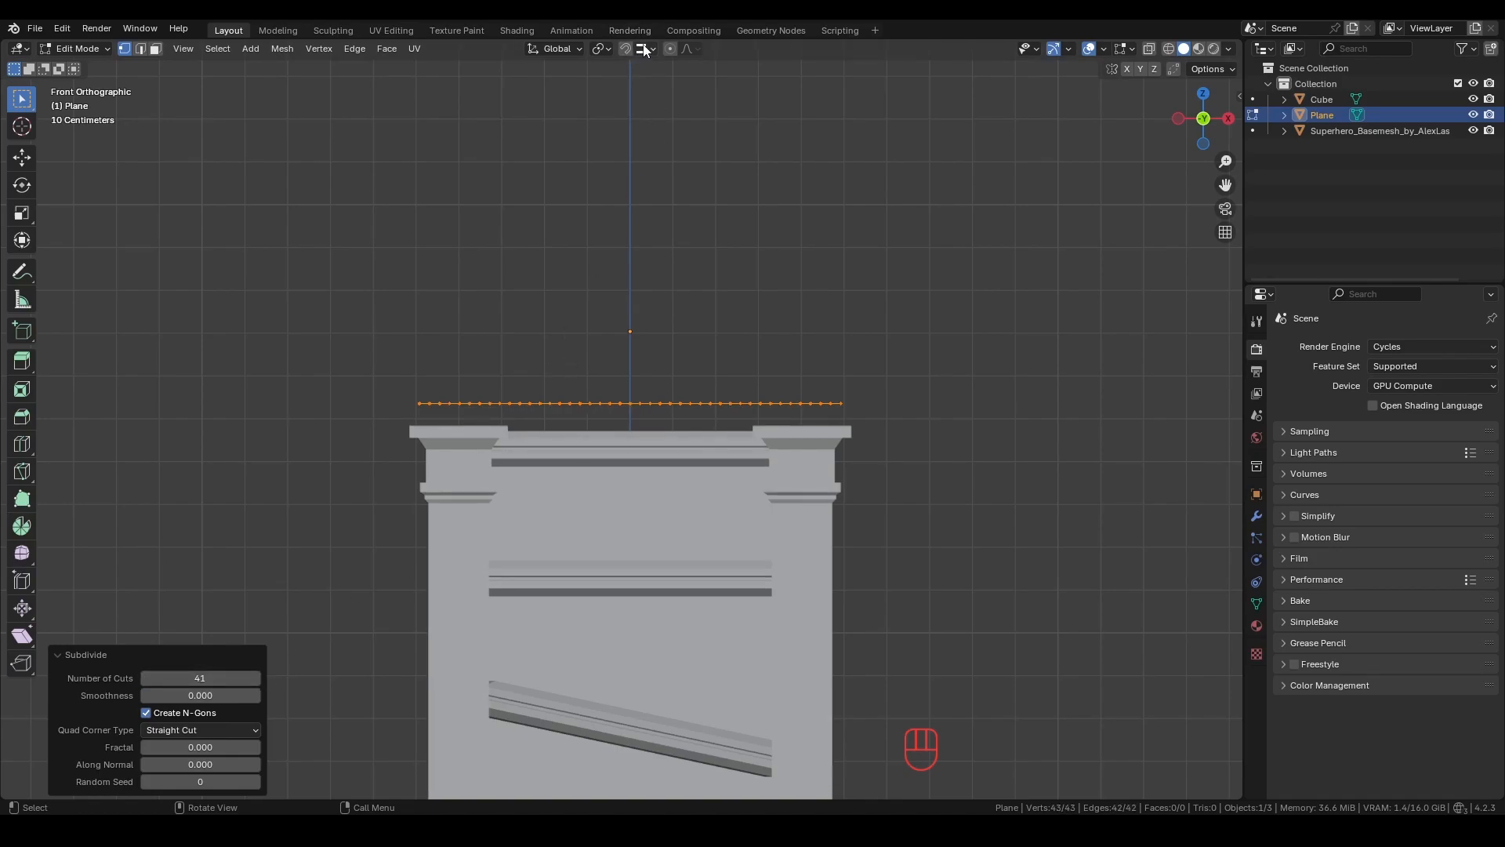
{"action": "left_click", "coordinate": [687, 48]}
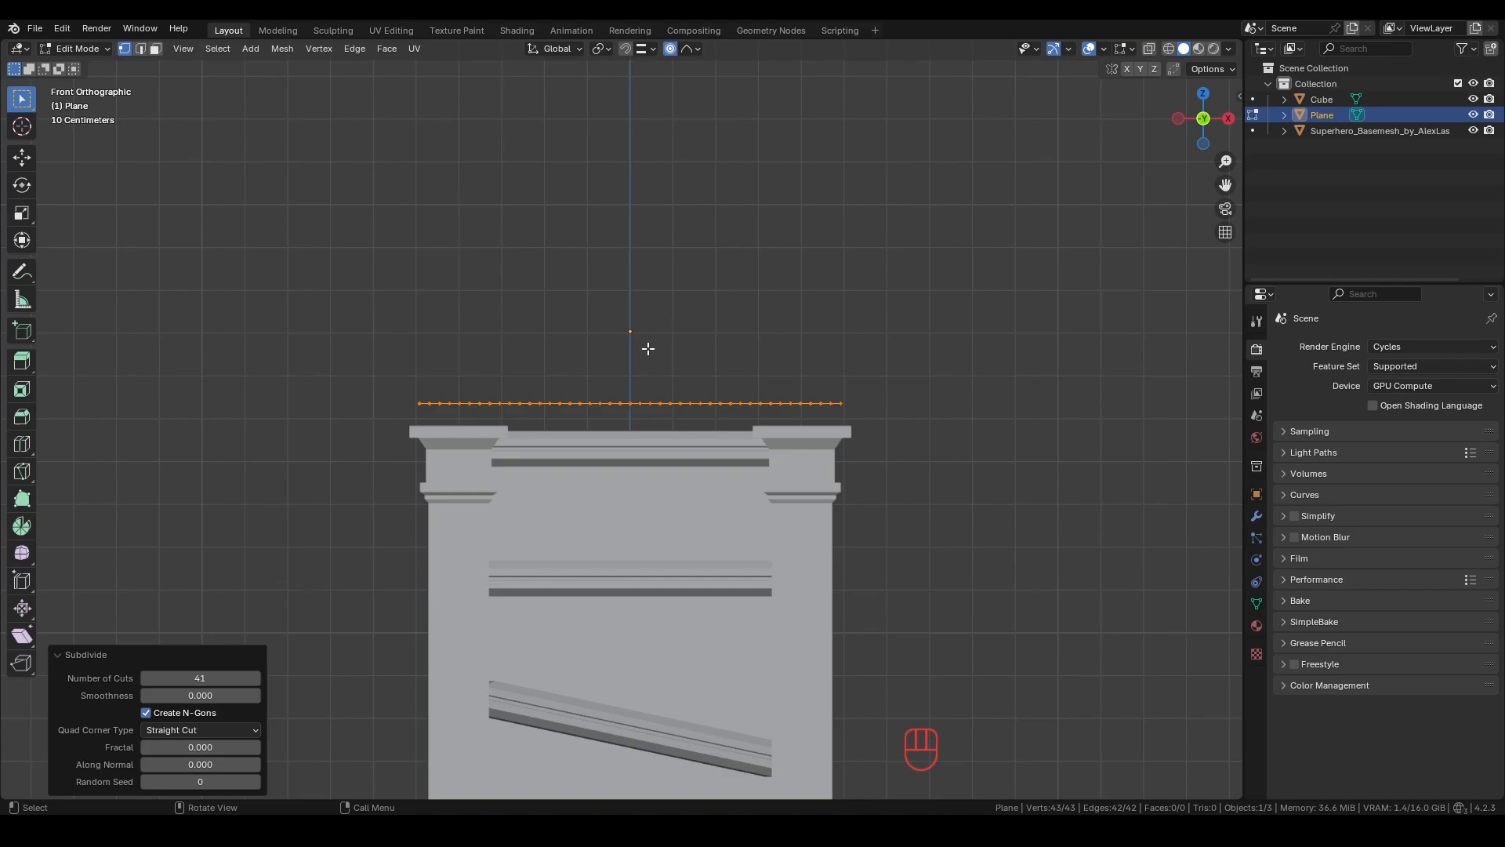
{"action": "key", "text": "g"}
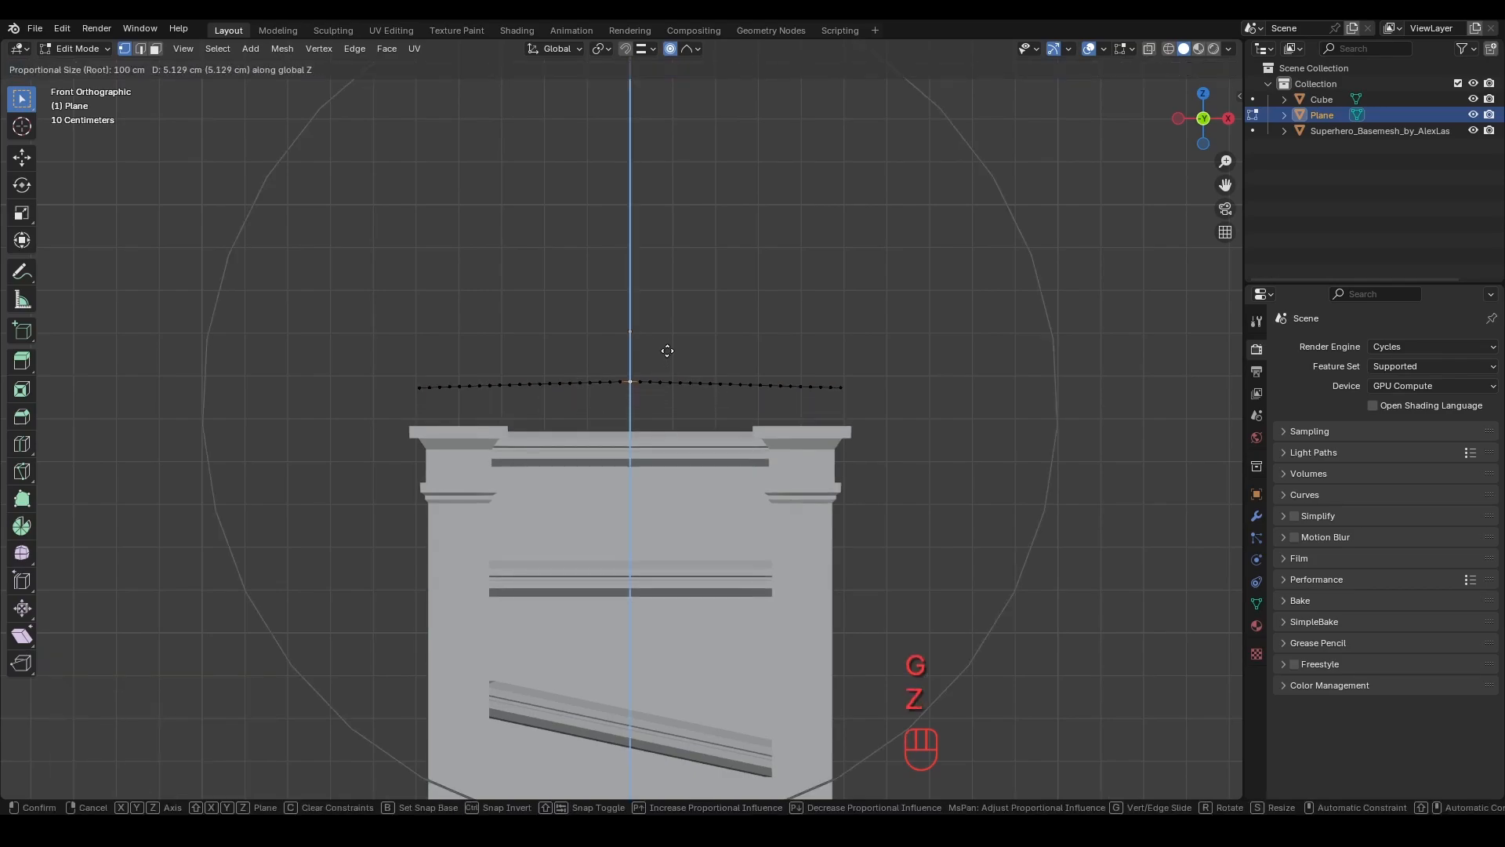
{"action": "mouse_move", "coordinate": [678, 268]}
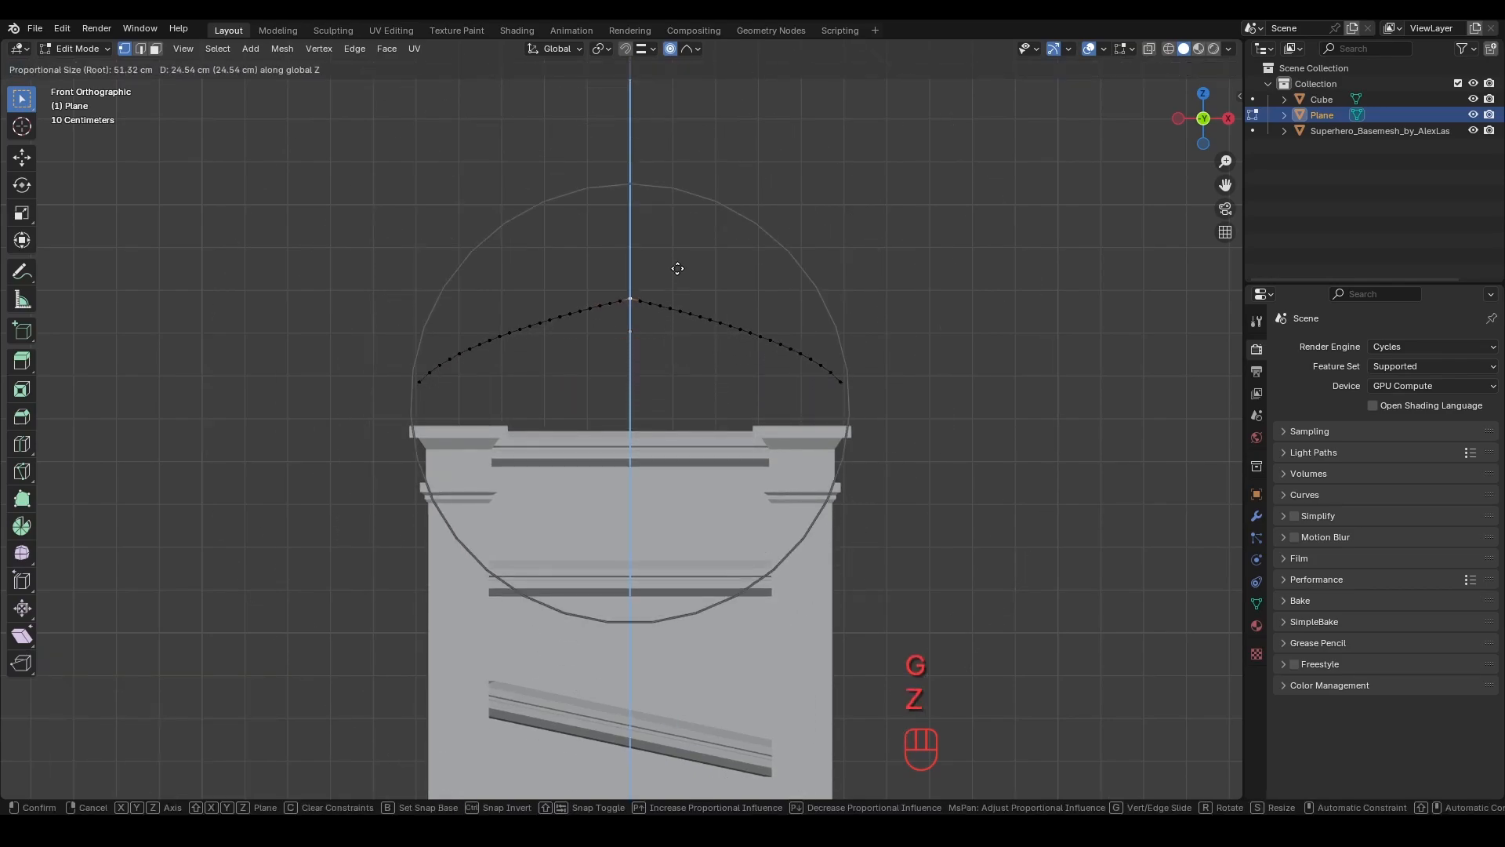
{"action": "mouse_move", "coordinate": [671, 140]}
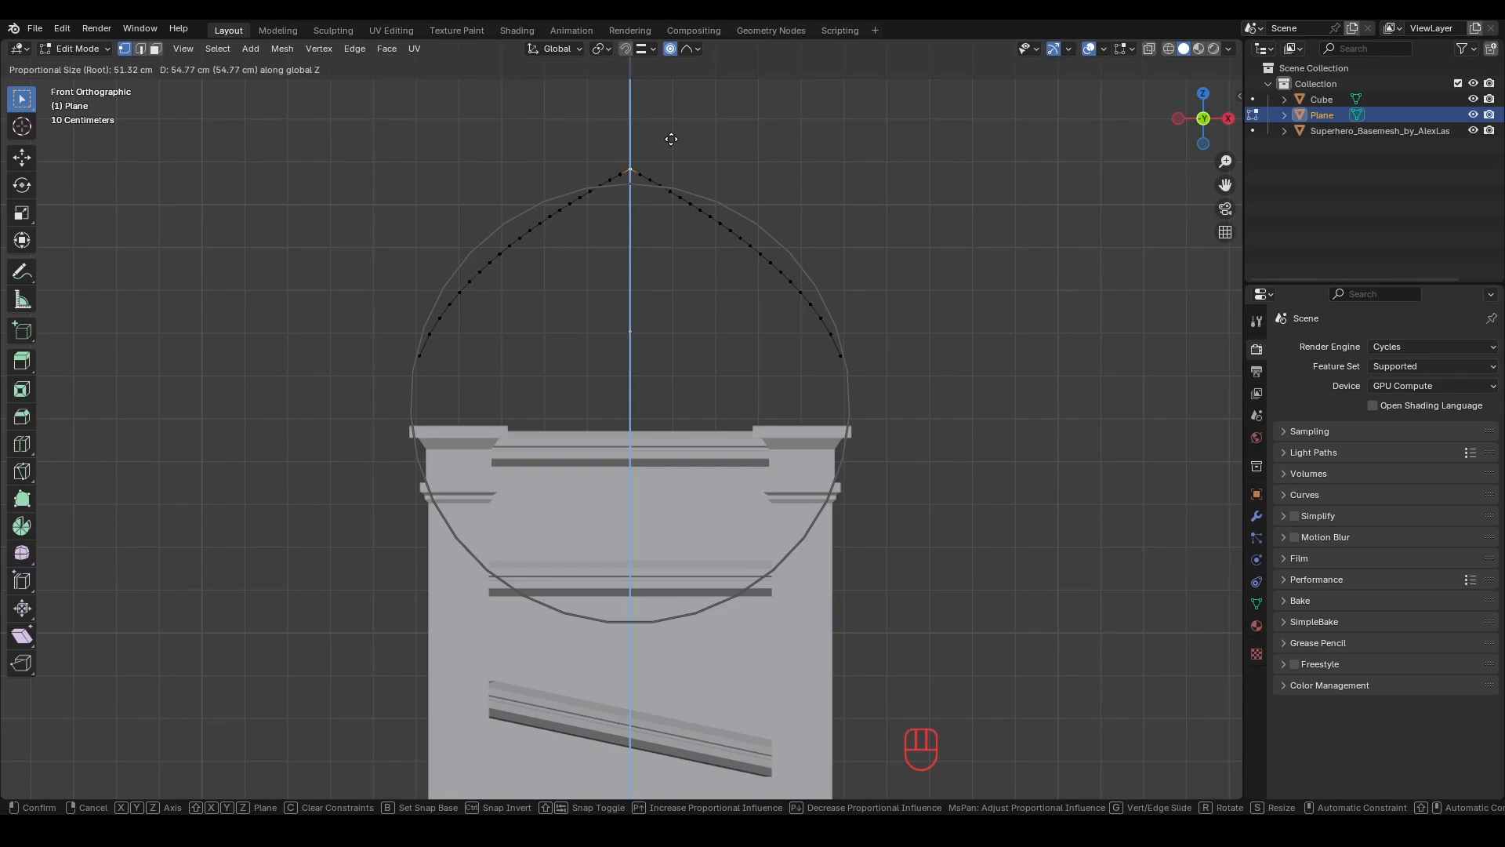
{"action": "mouse_move", "coordinate": [670, 173]}
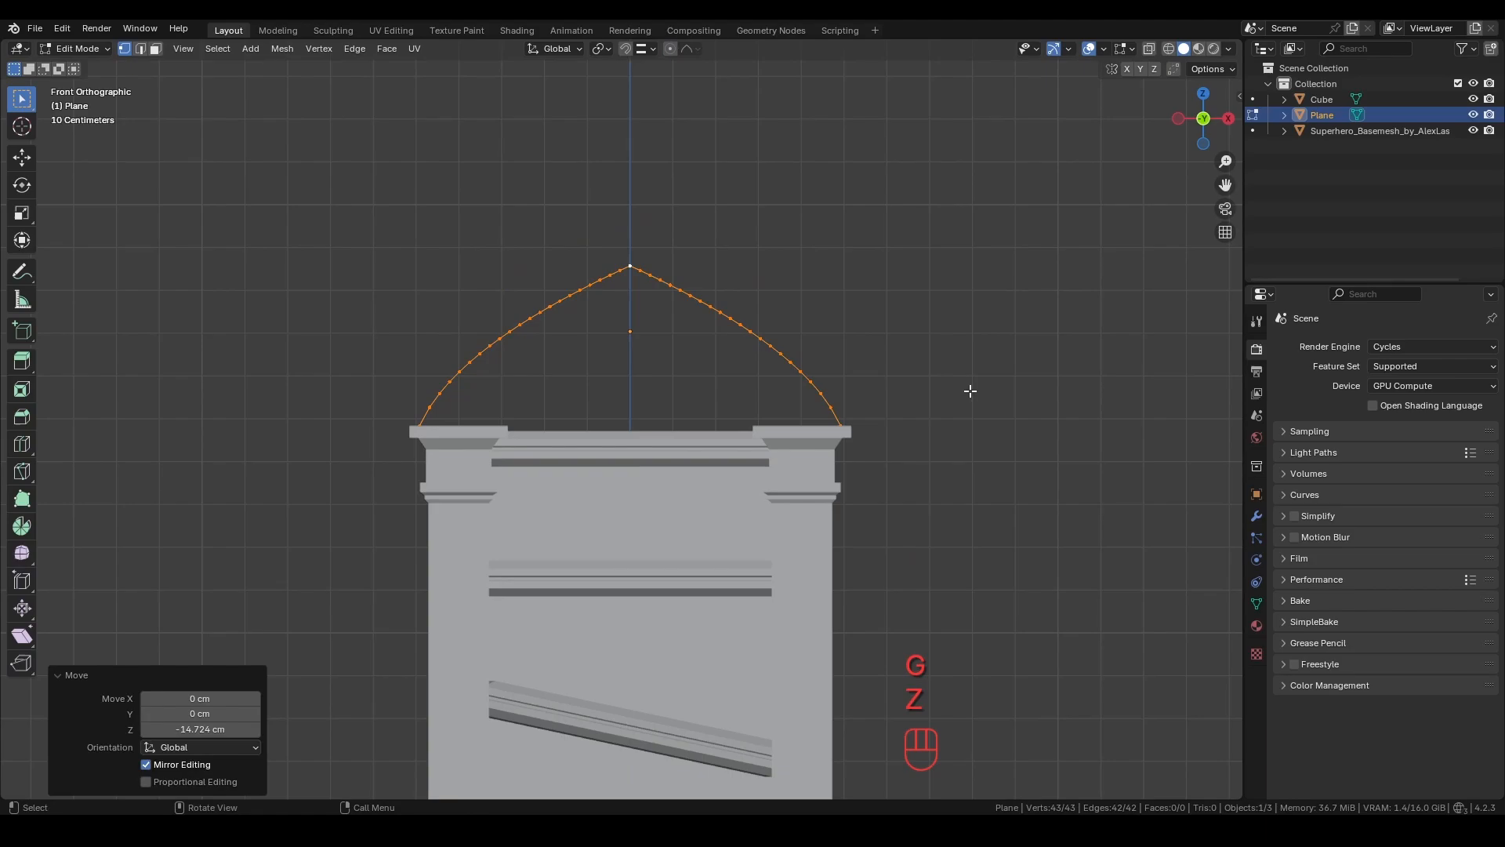
Thicken the arch into a band, flatten it about the median point and shape a pointed finial.
{"action": "key", "text": "s"}
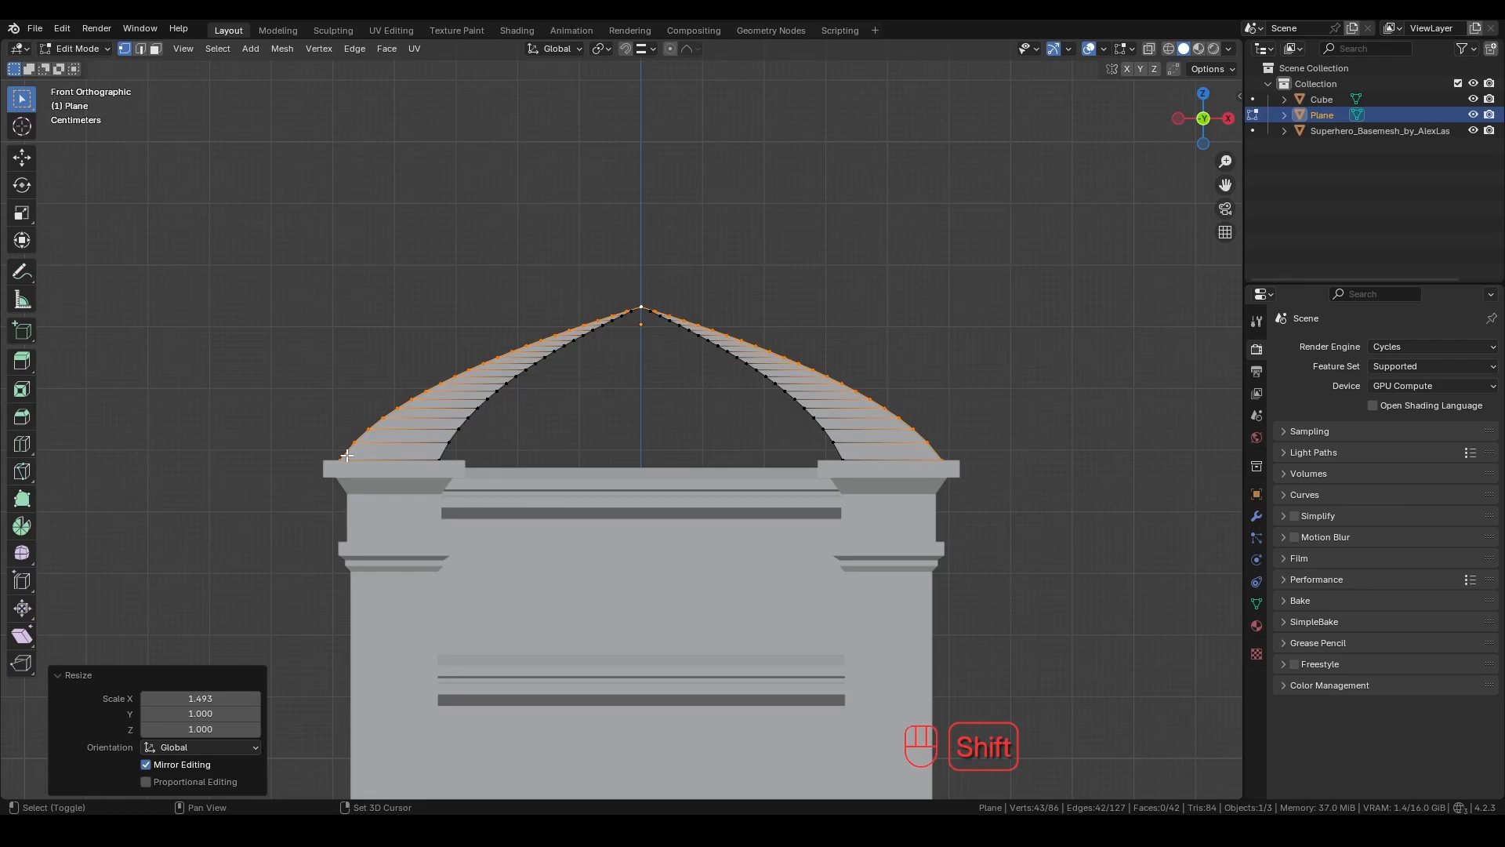
{"action": "left_click", "coordinate": [599, 49]}
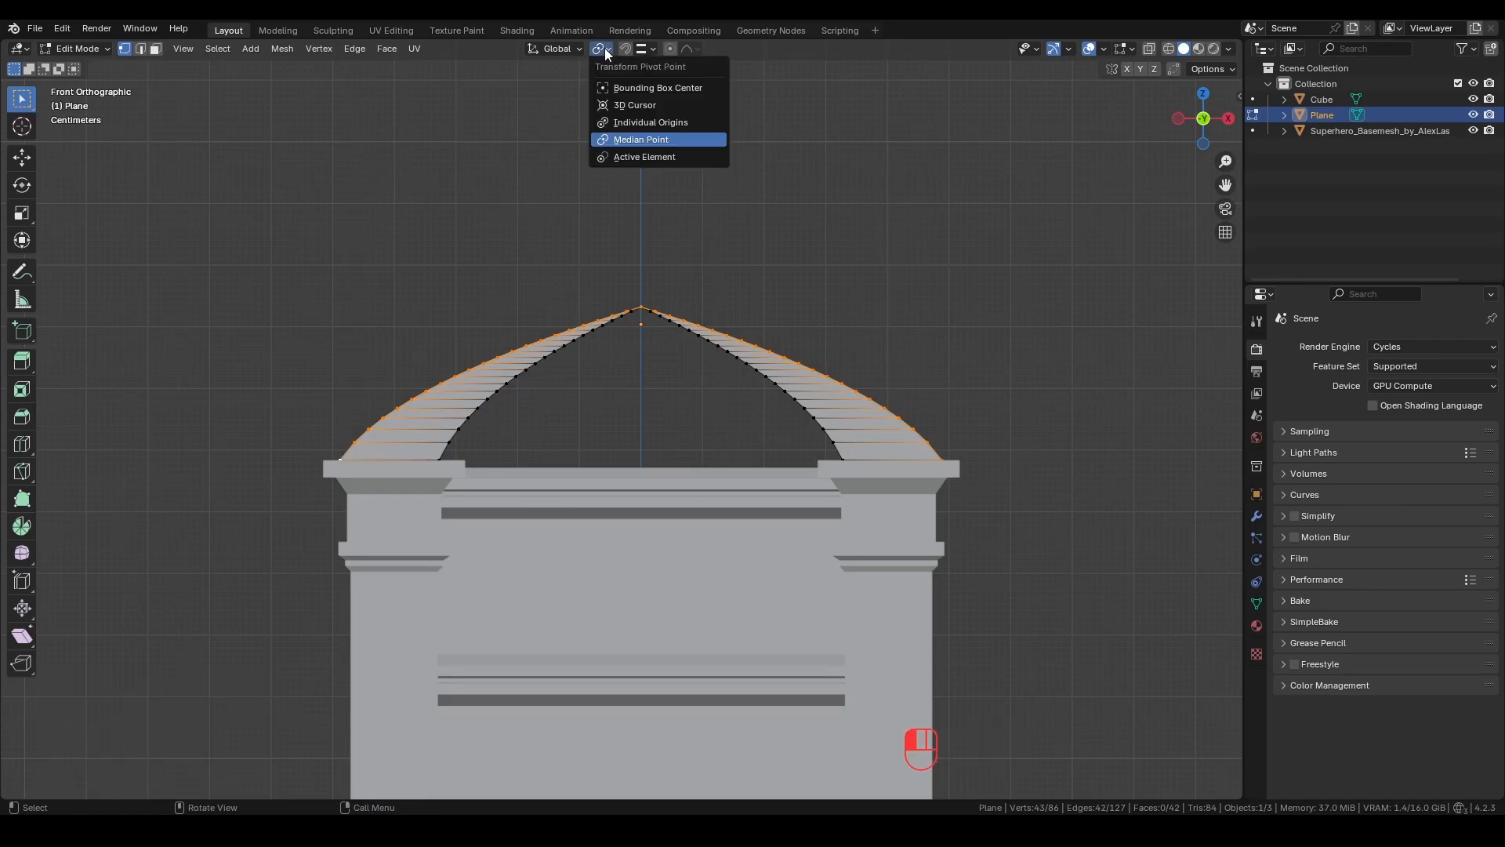
{"action": "key", "text": "s"}
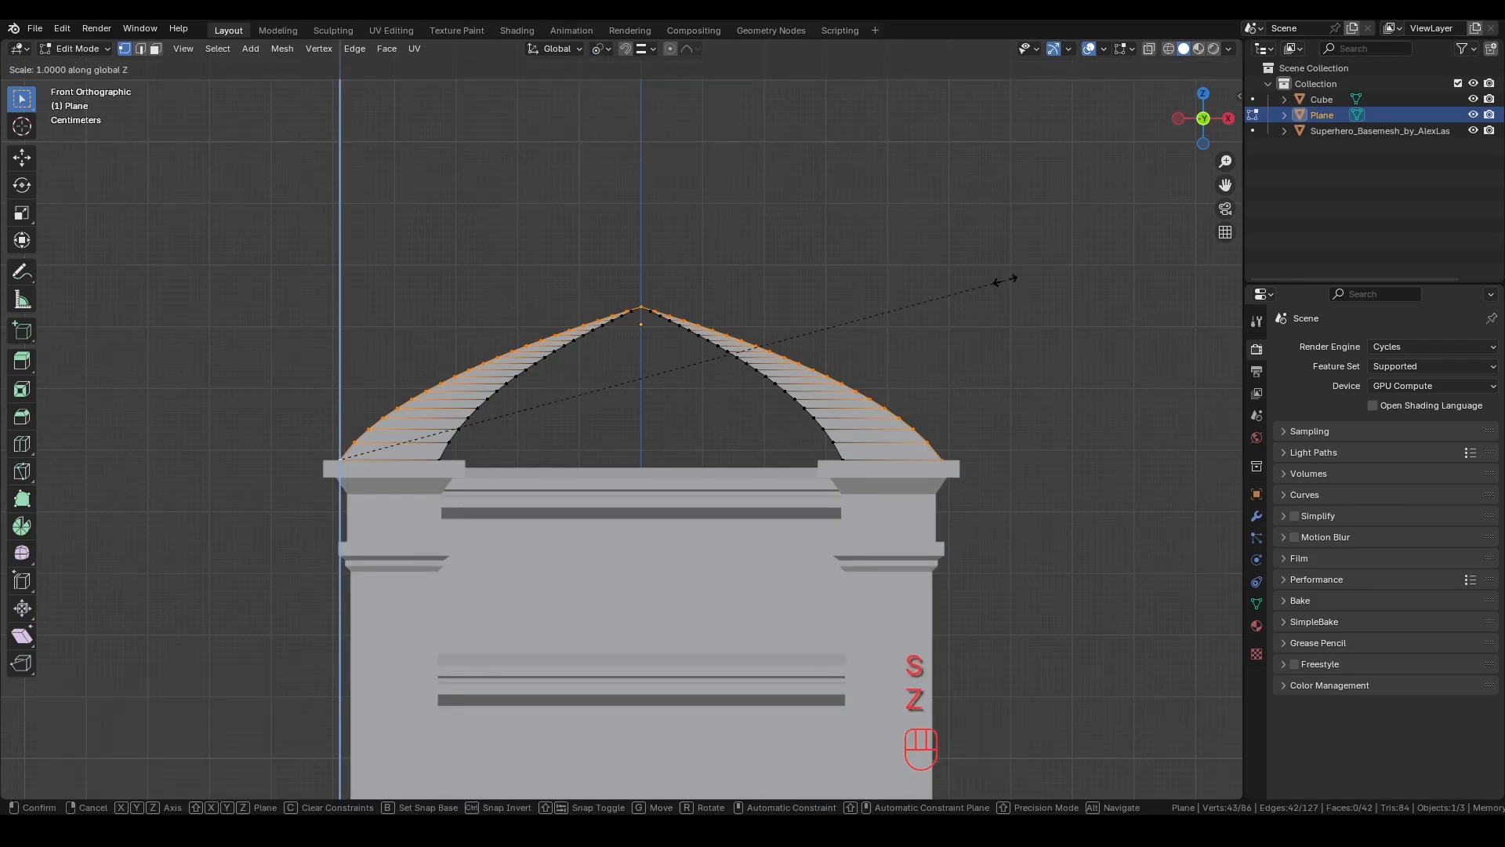
{"action": "mouse_move", "coordinate": [1212, 254]}
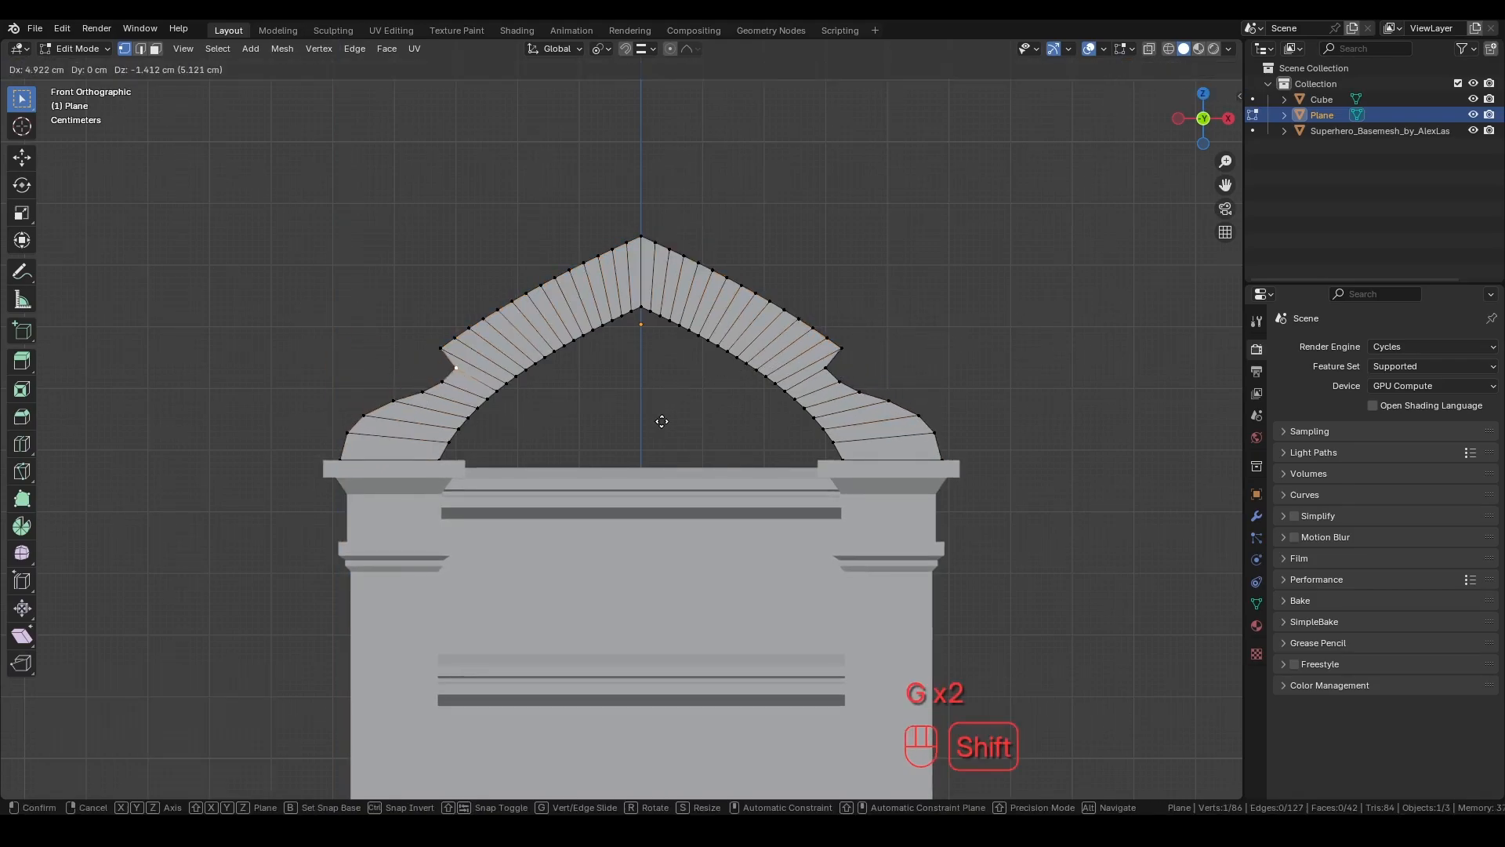
{"action": "left_click", "coordinate": [660, 421]}
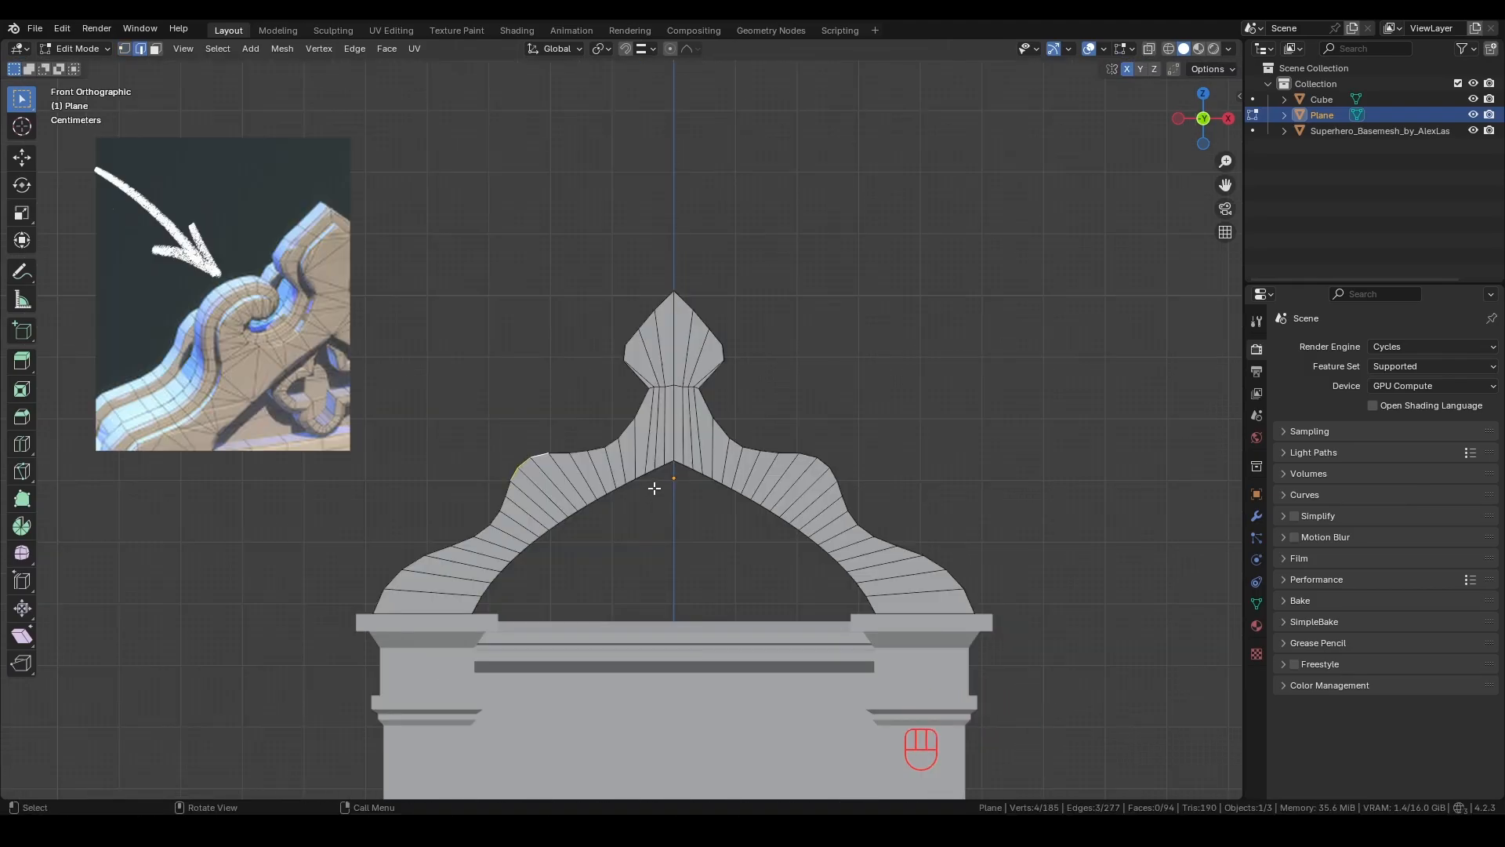
{"action": "mouse_move", "coordinate": [21, 582]}
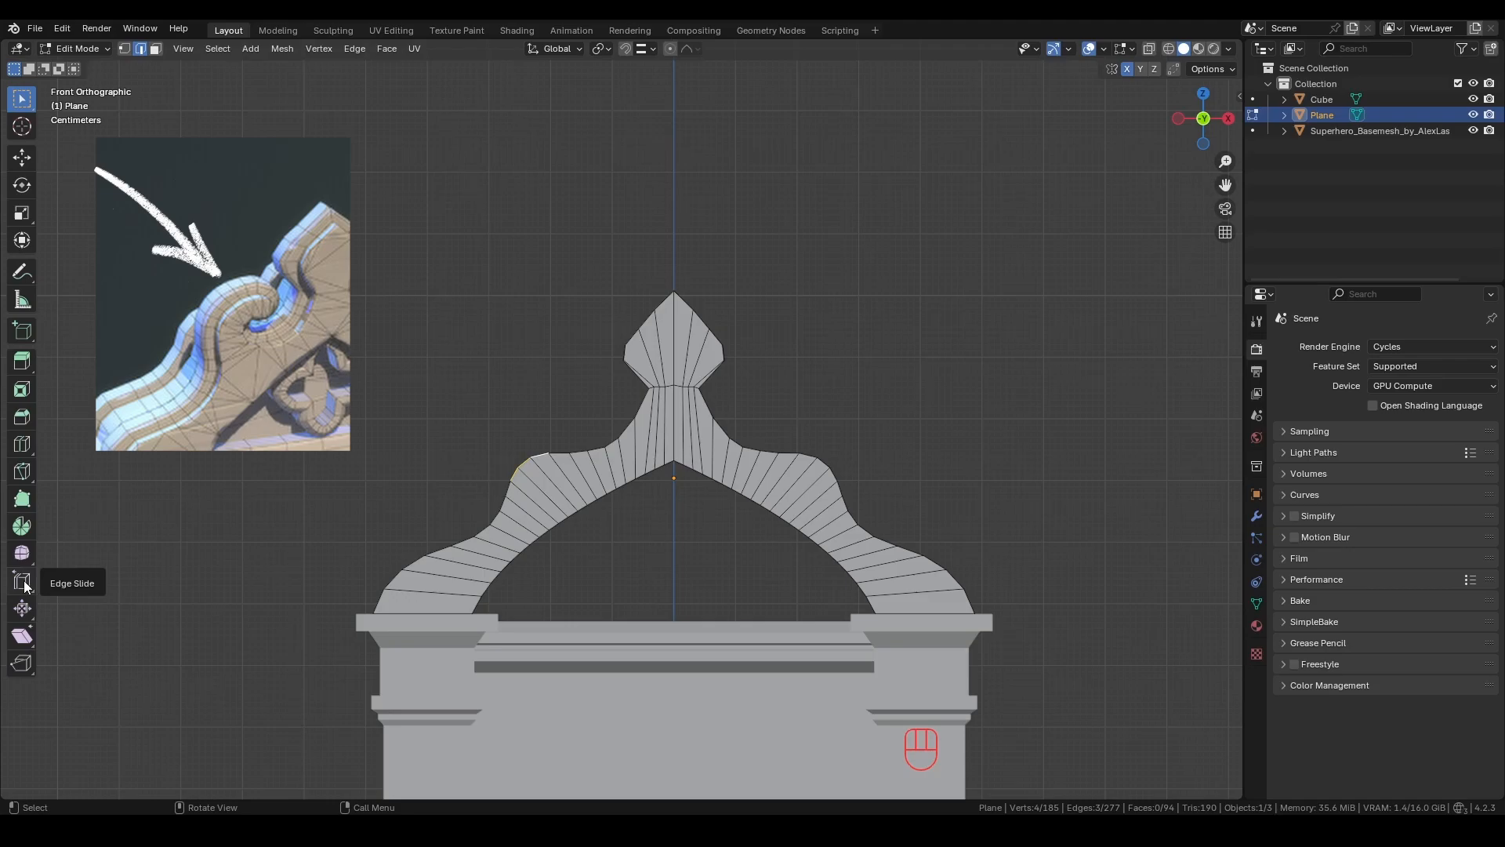
Spin the selected edge 7 steps through -134° to curl a scroll on the arch's left side.
{"action": "left_click", "coordinate": [21, 525]}
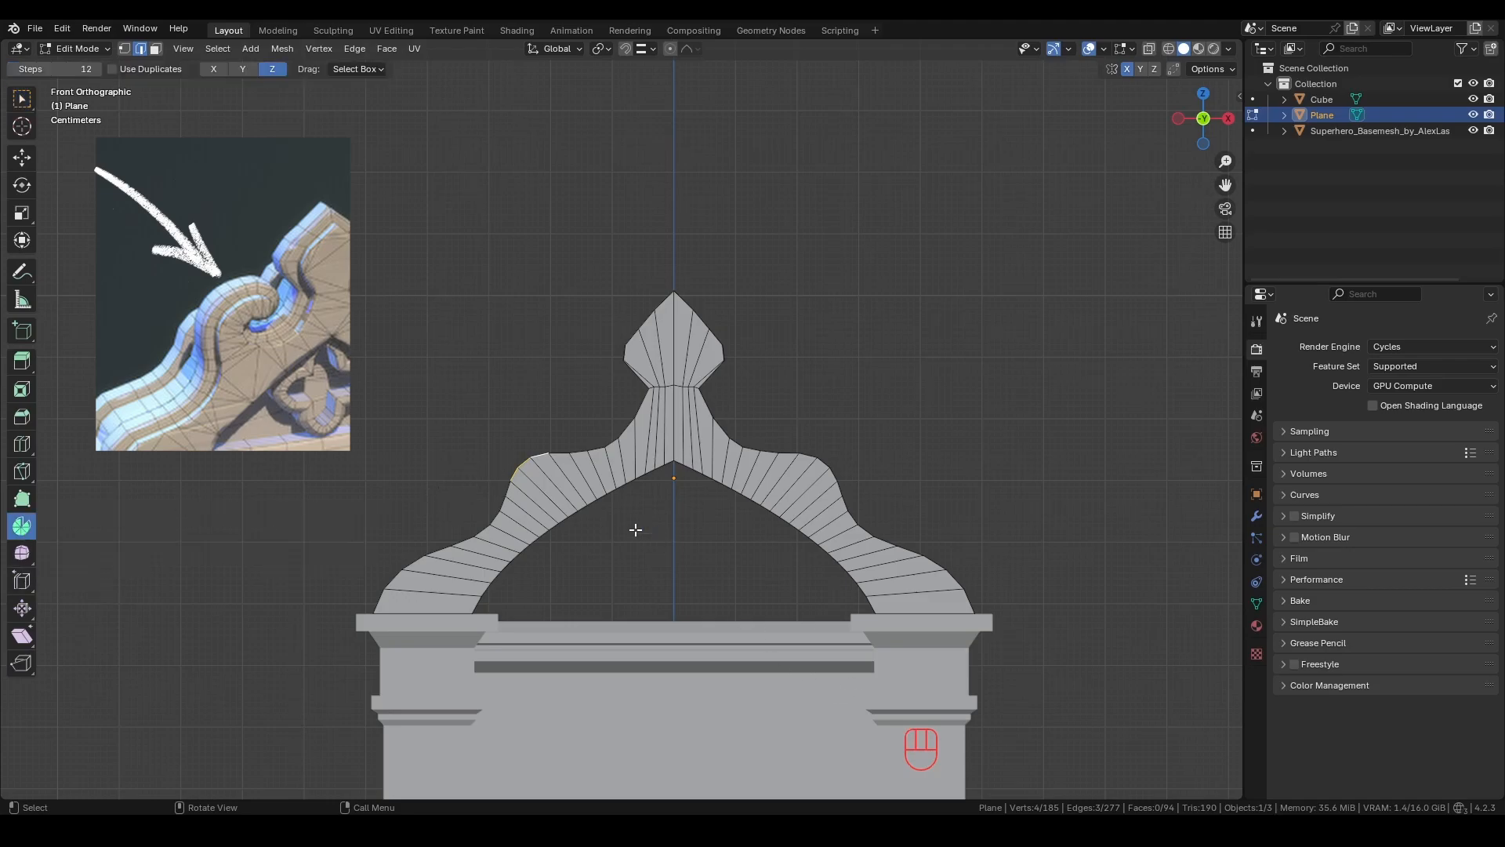
{"action": "scroll", "scroll_direction": "down", "scroll_amount": 3}
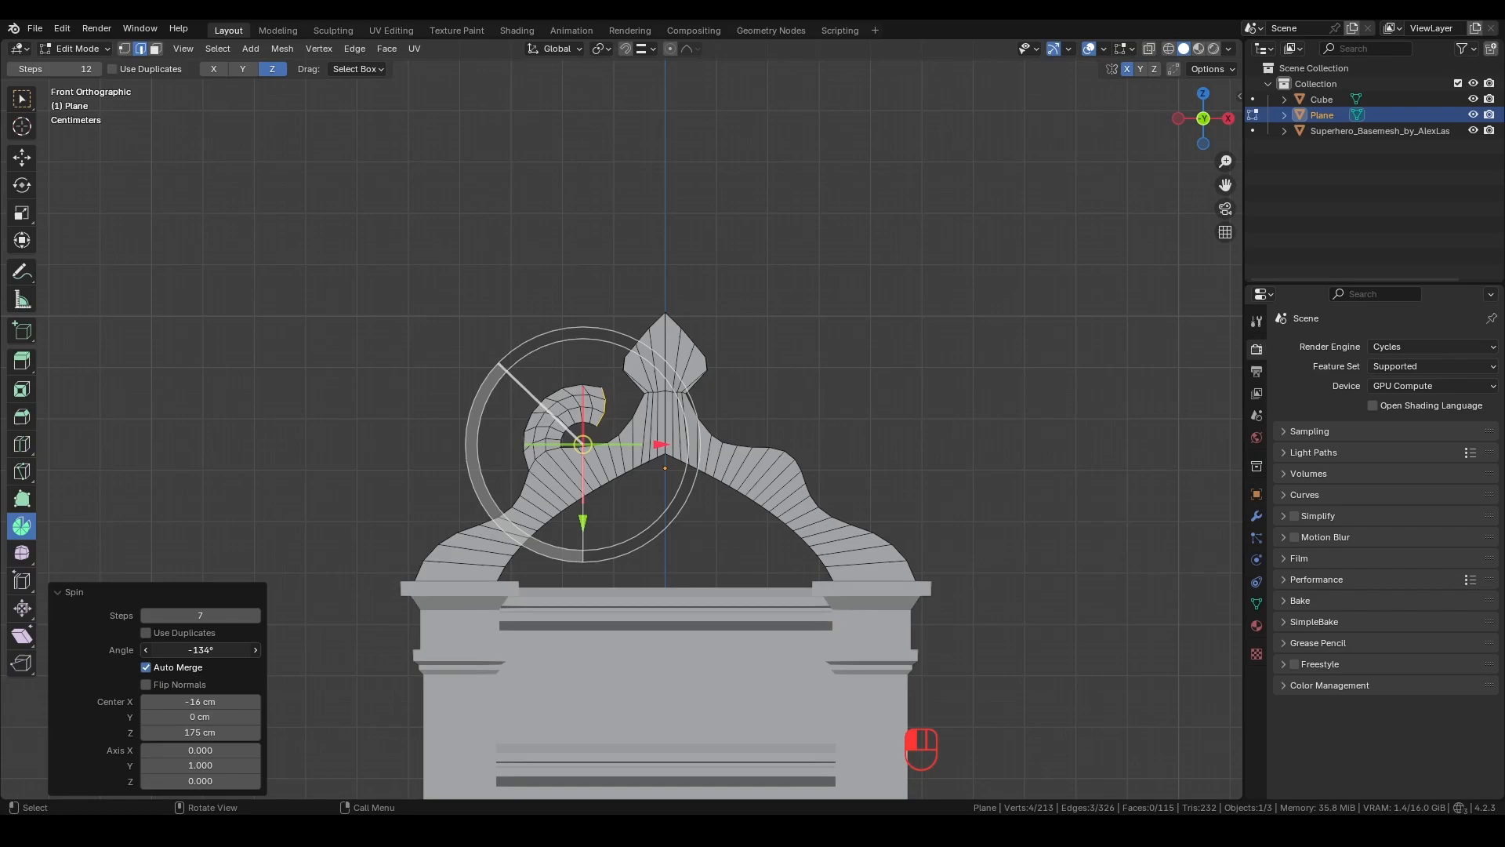
{"action": "key", "text": "s"}
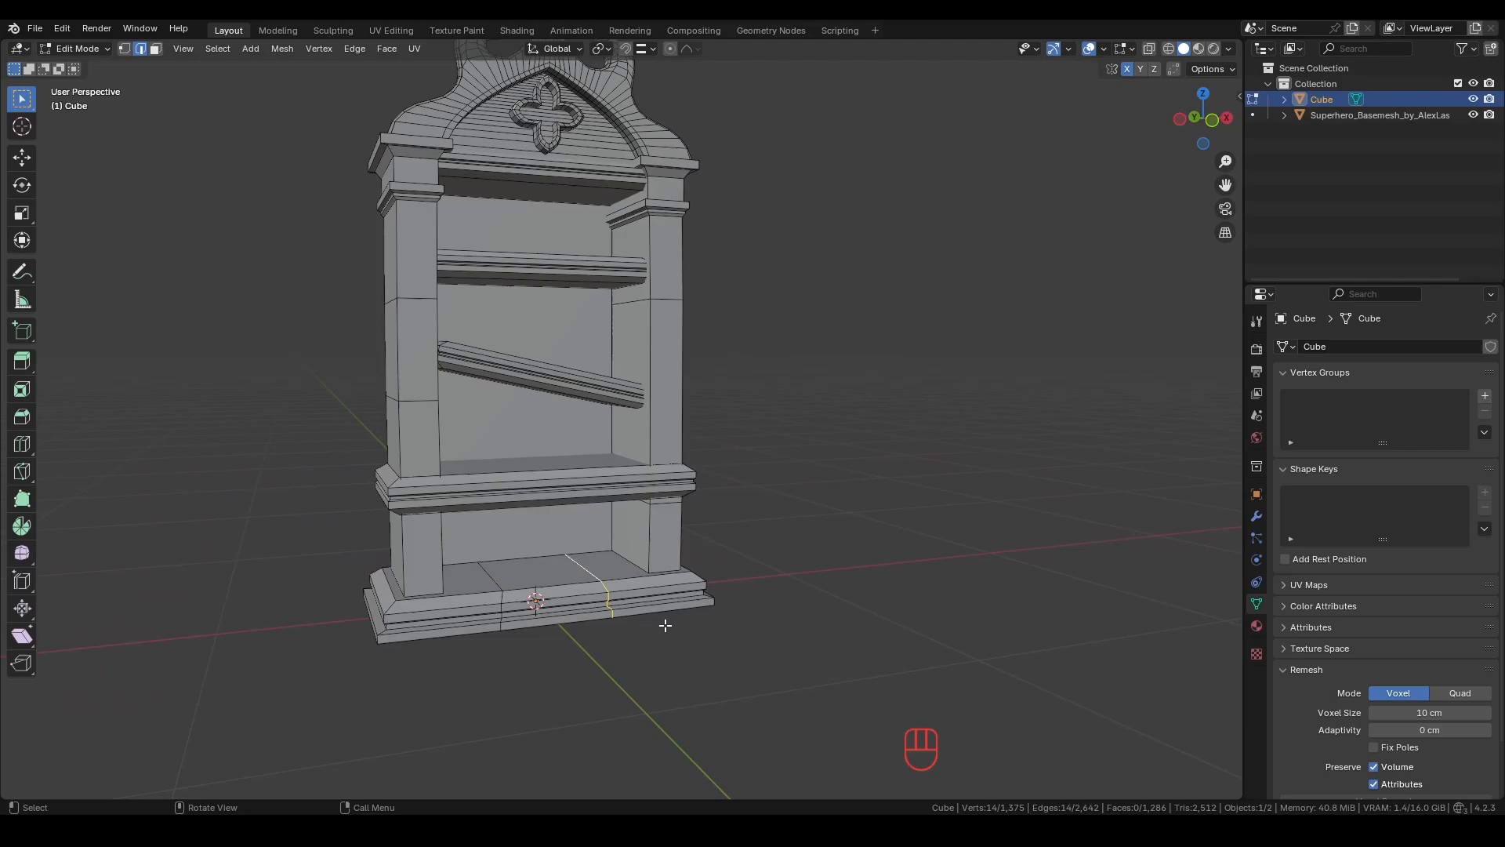
Add loop cuts, warp the bookshelf with a lattice, then duplicate it 300 cm along X.
{"action": "key", "text": "ctrl+r"}
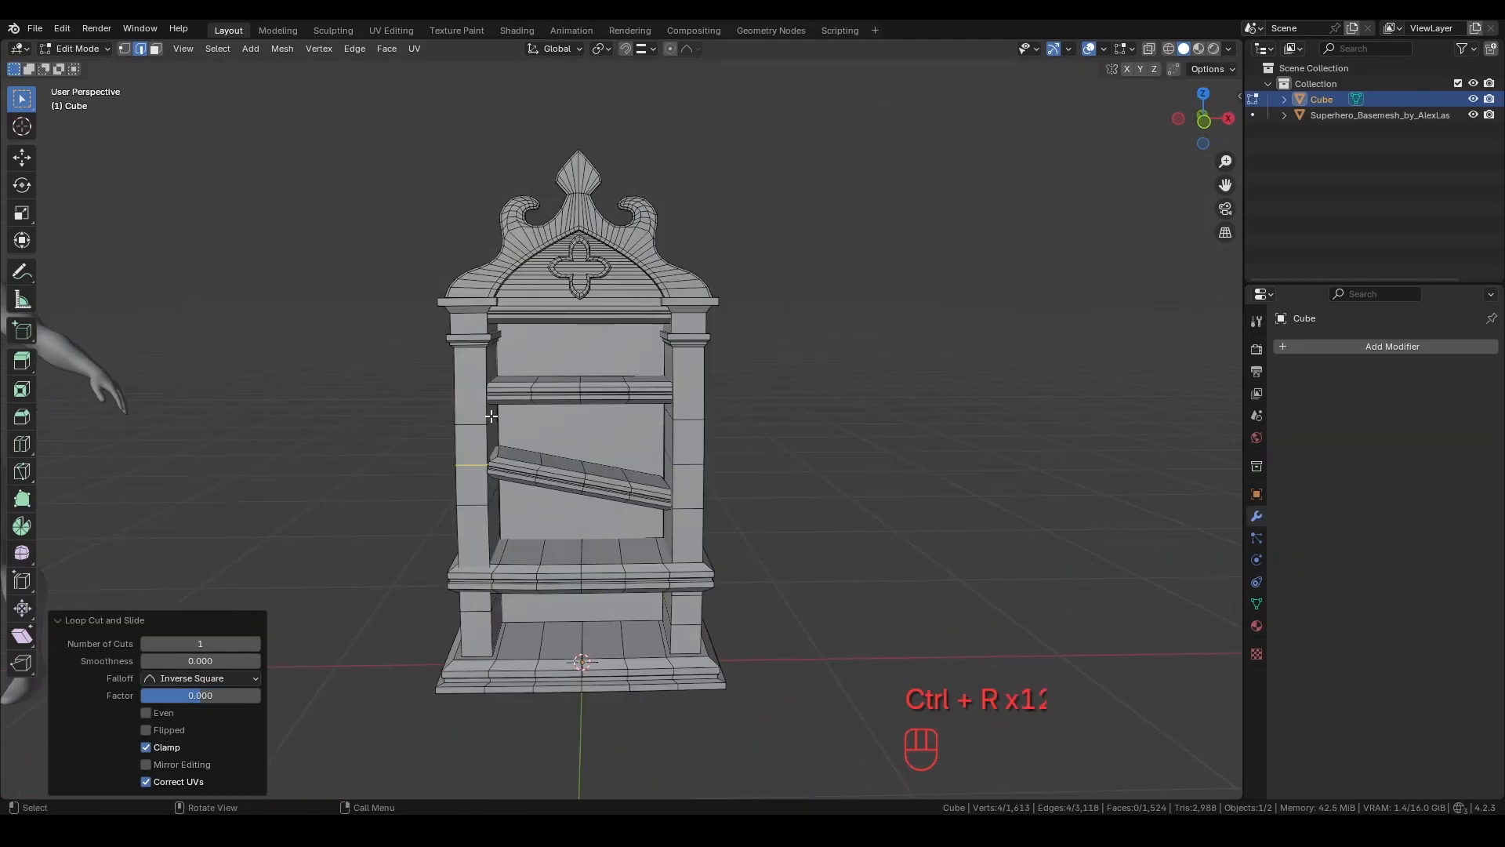
{"action": "key", "text": "Tab"}
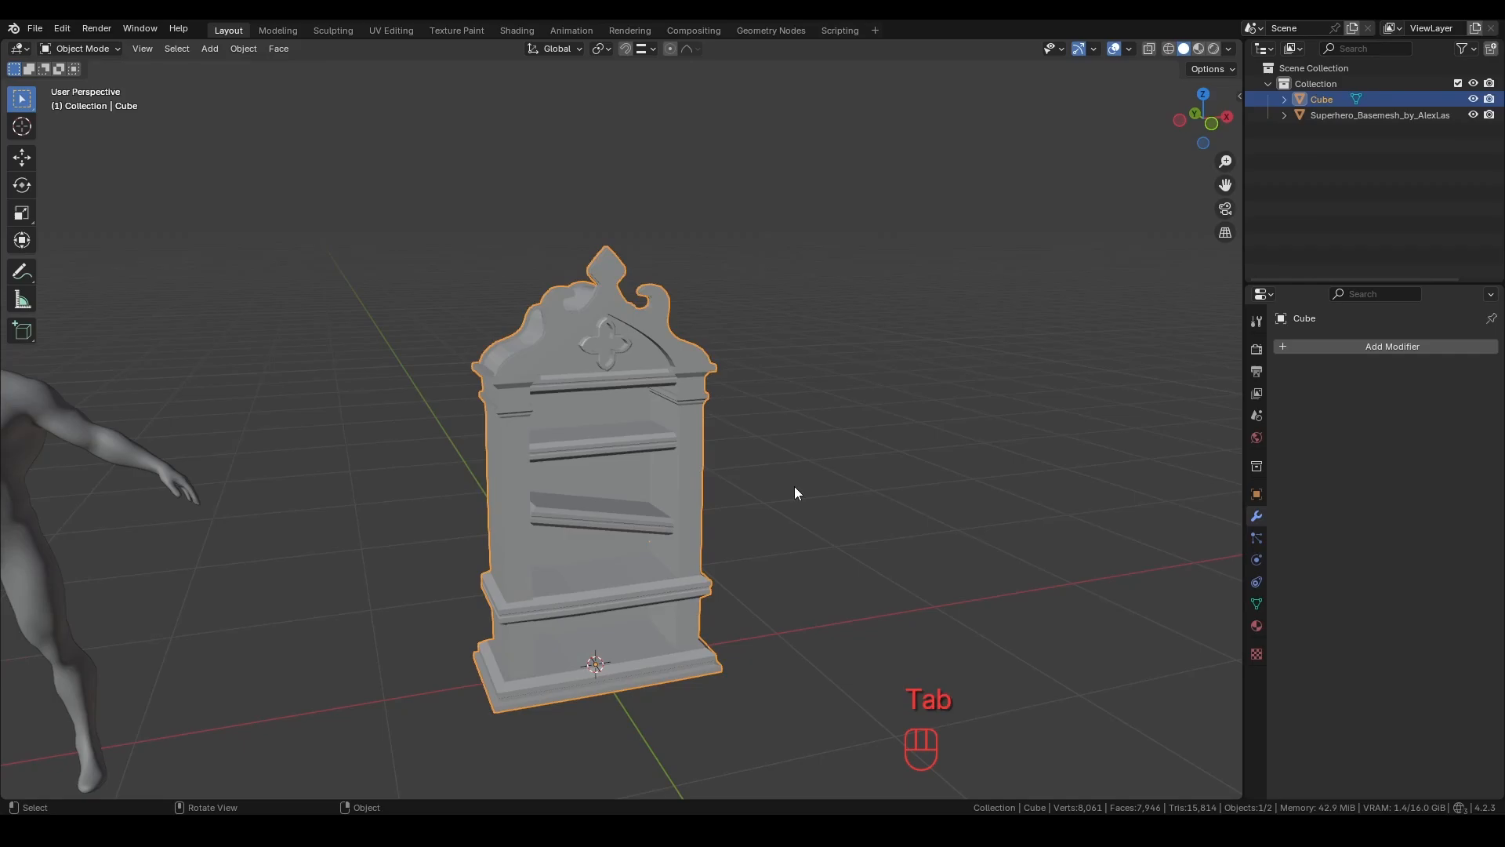
{"action": "key", "text": "shift+a"}
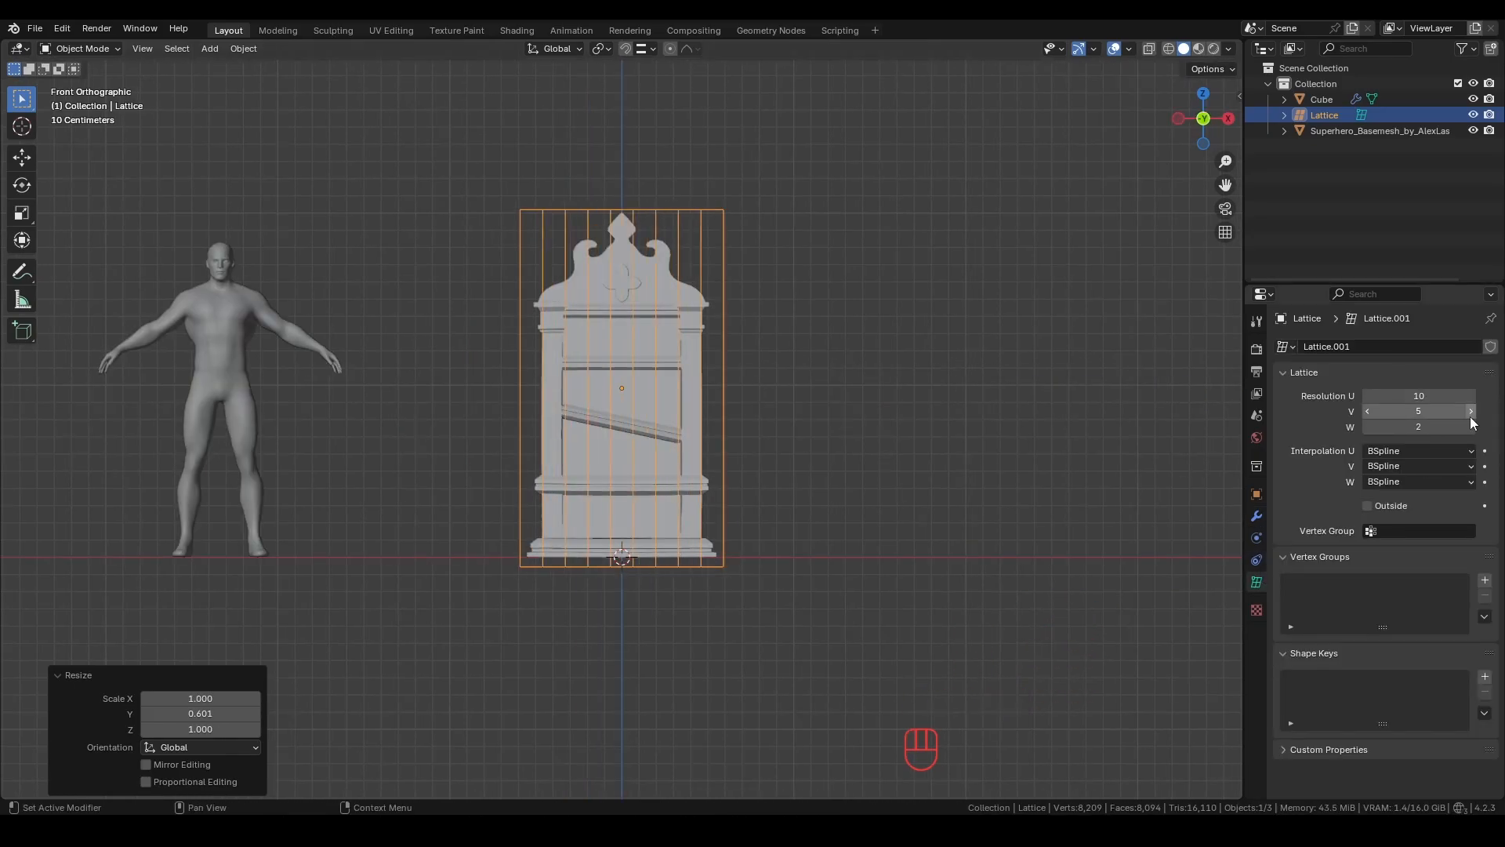
{"action": "key", "text": "Tab"}
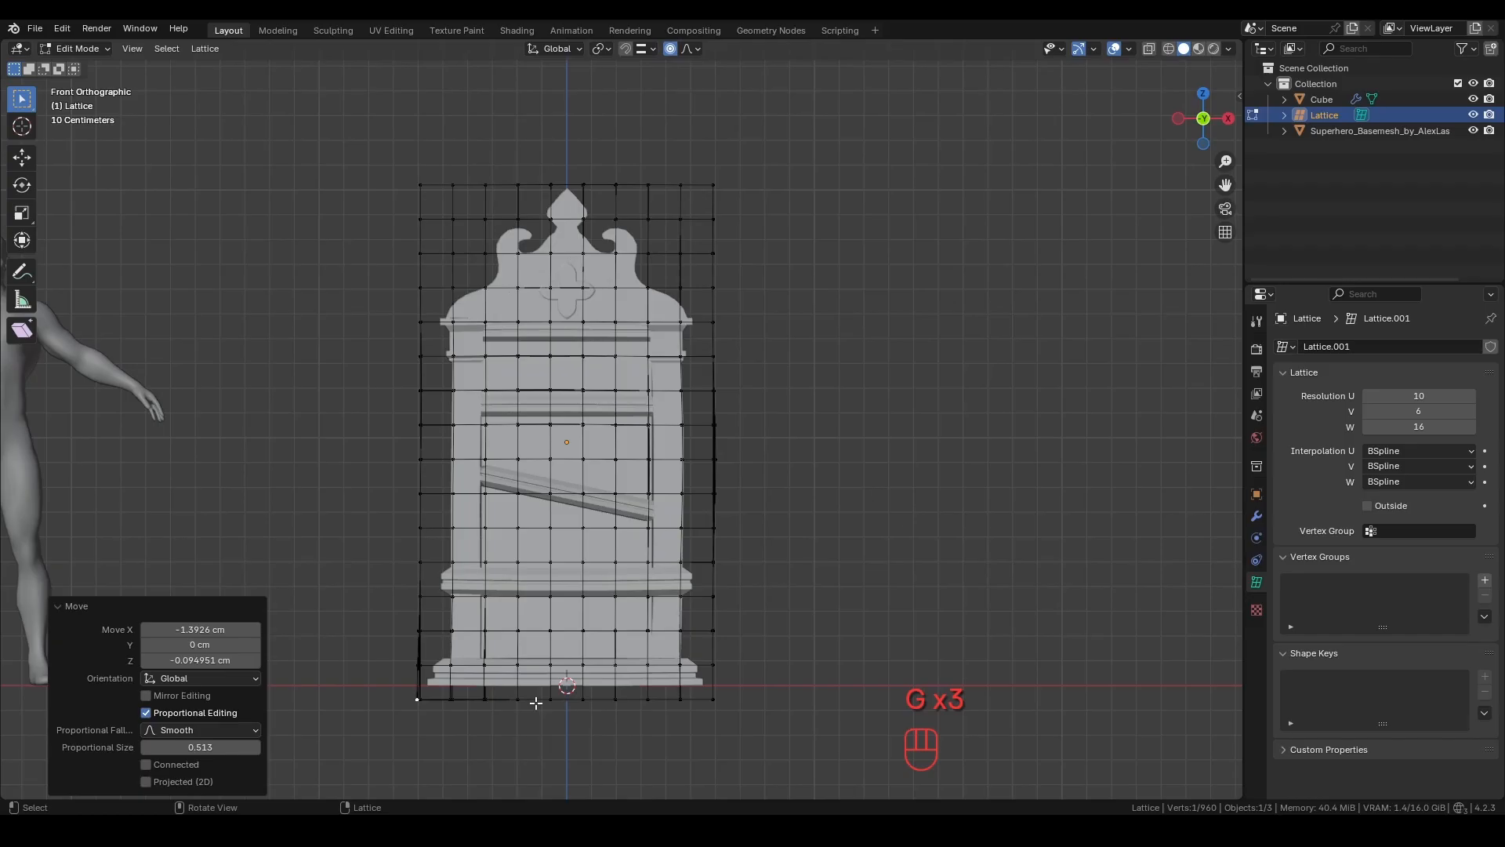
{"action": "key", "text": "shift+d"}
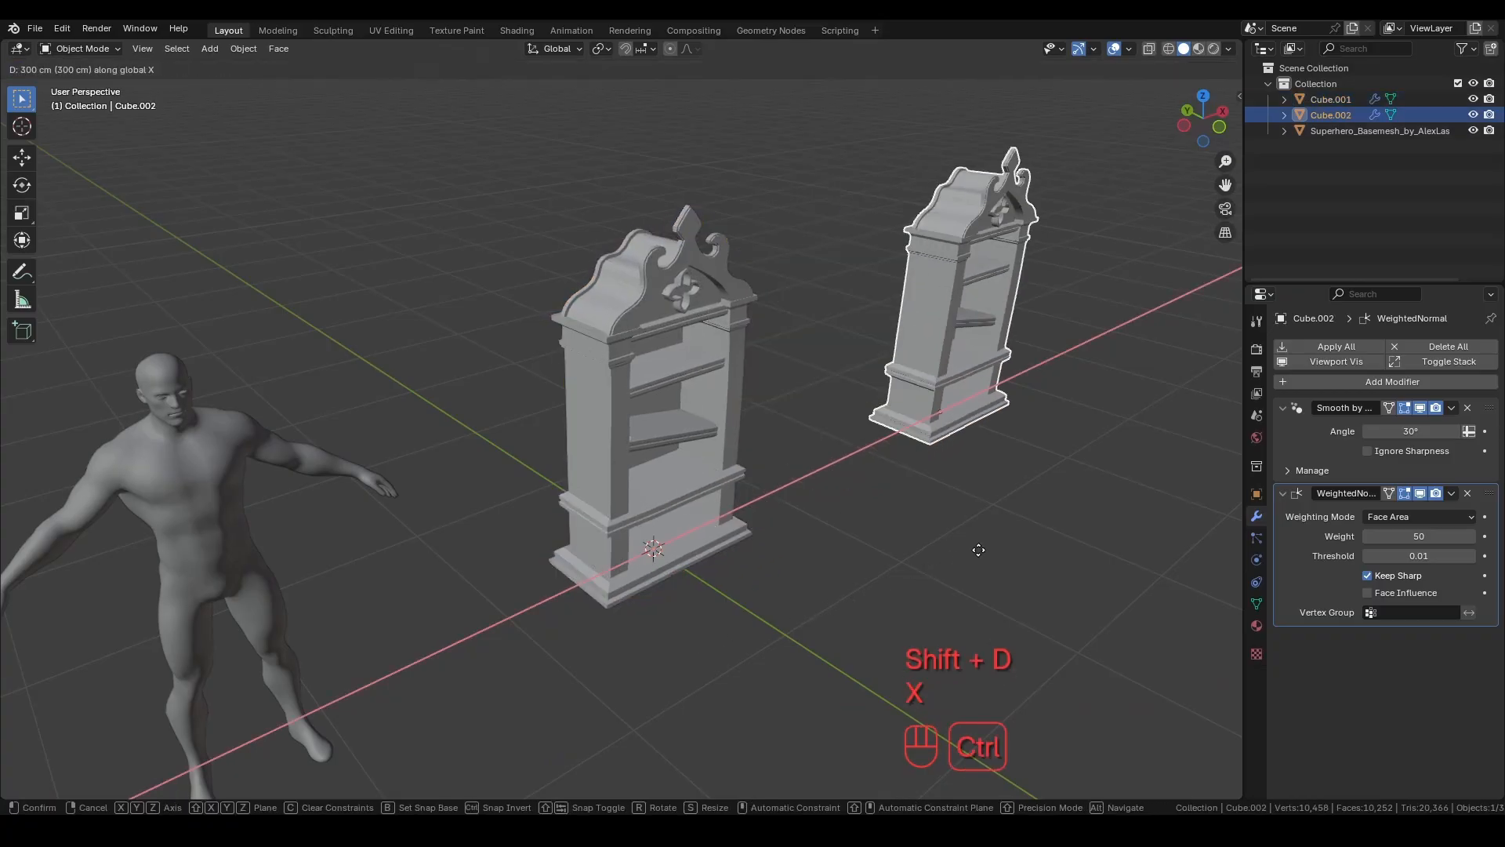
Separate the bookshelf mesh by loose parts and apply all modifiers on every piece.
{"action": "key", "text": "Tab"}
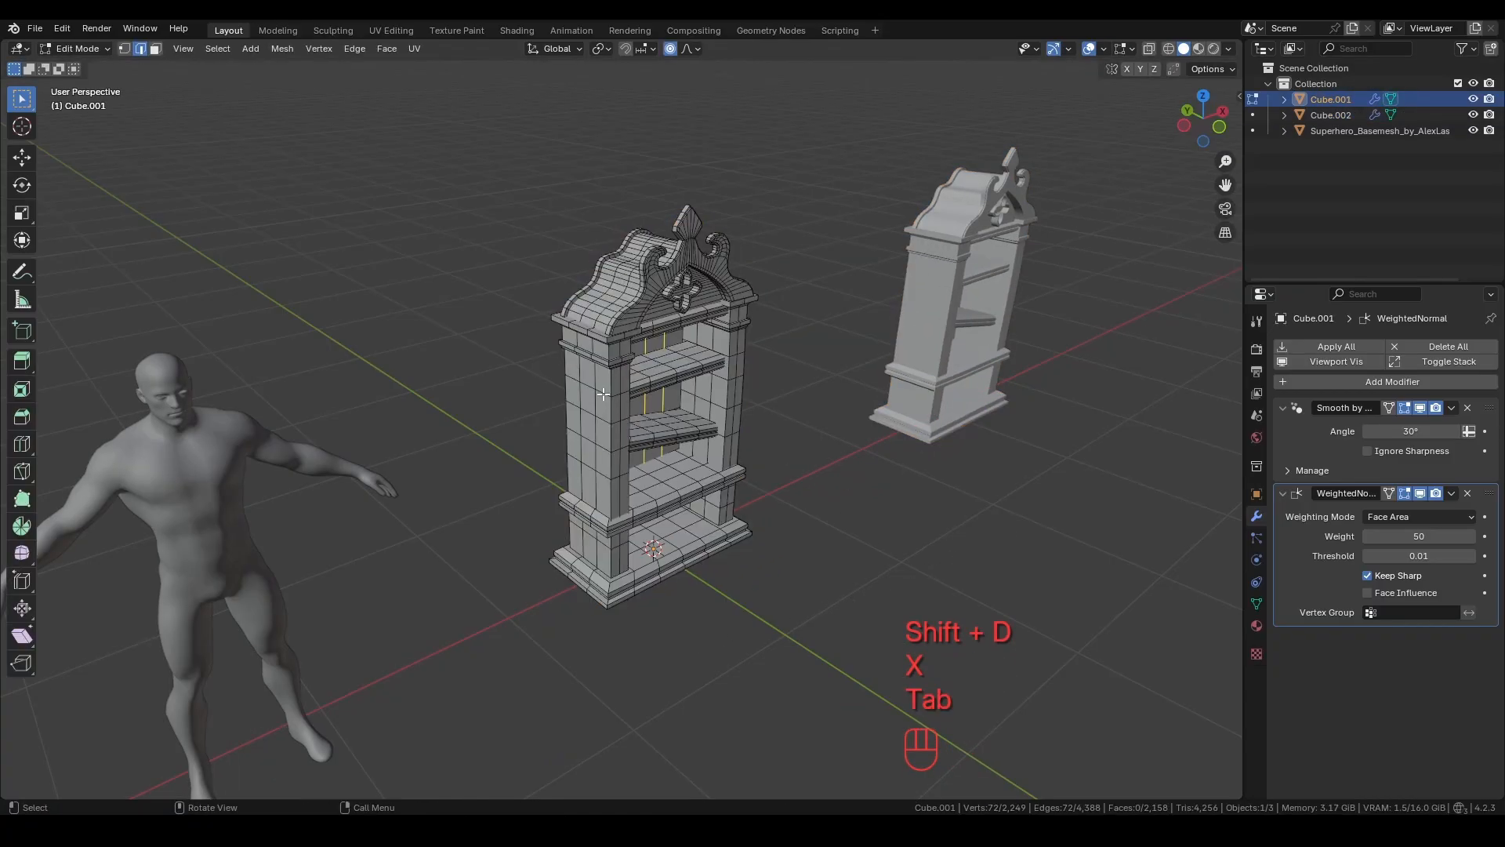
{"action": "key", "text": "l"}
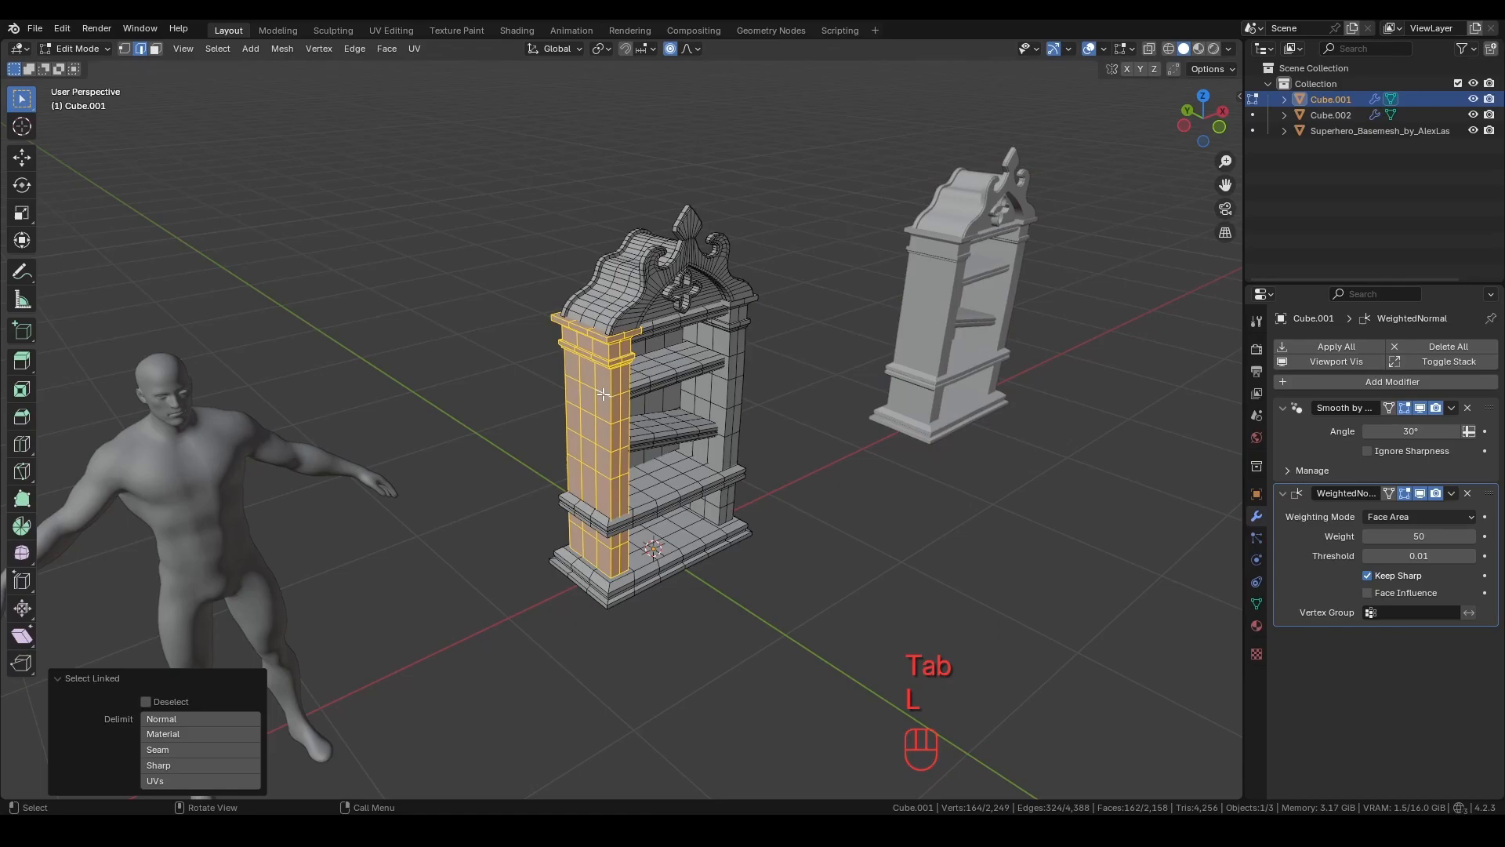
{"action": "key", "text": "a"}
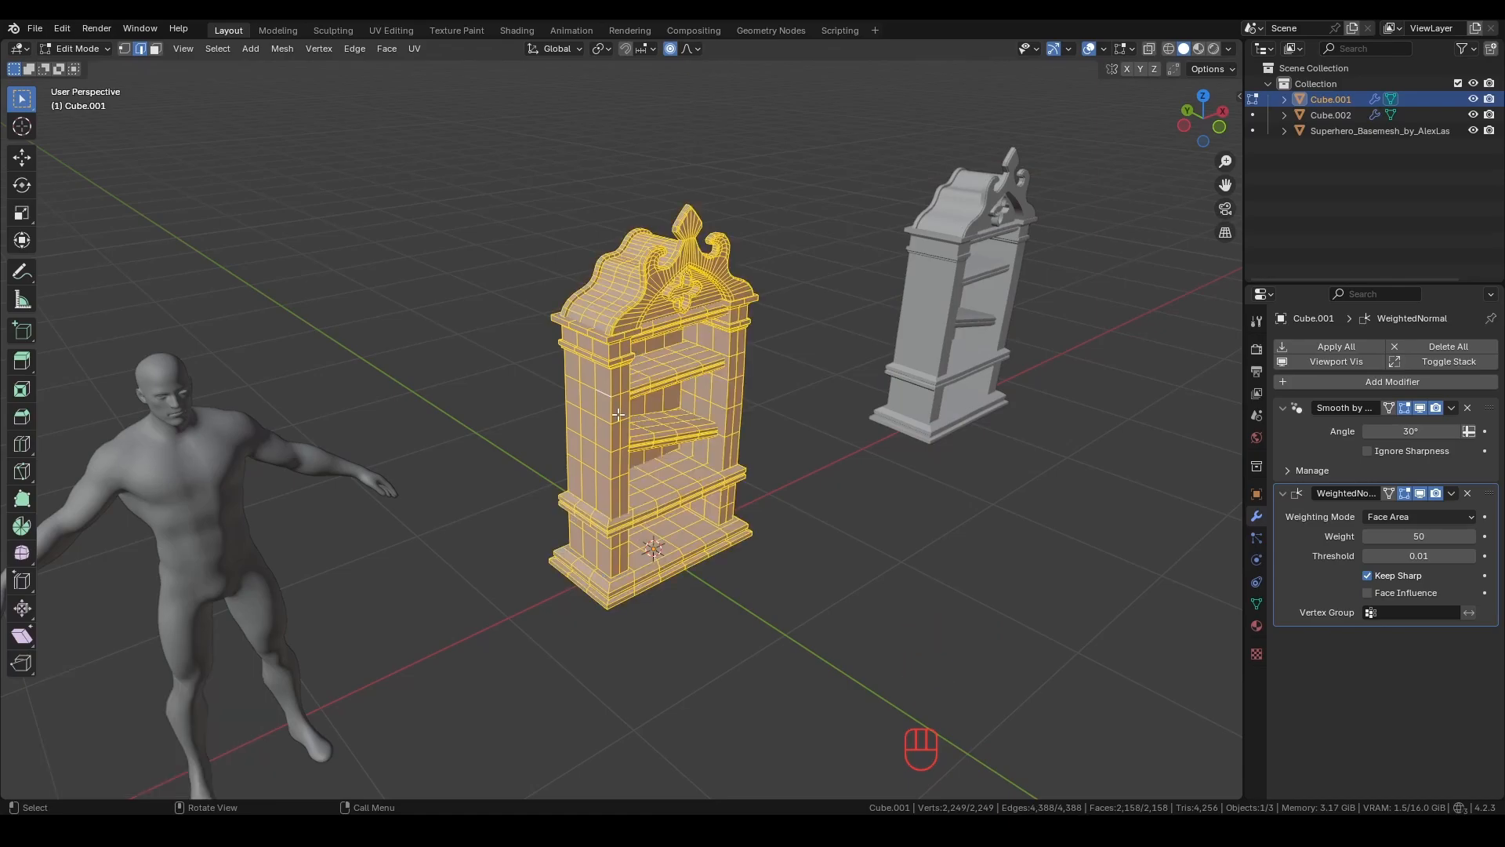
{"action": "key", "text": "Tab"}
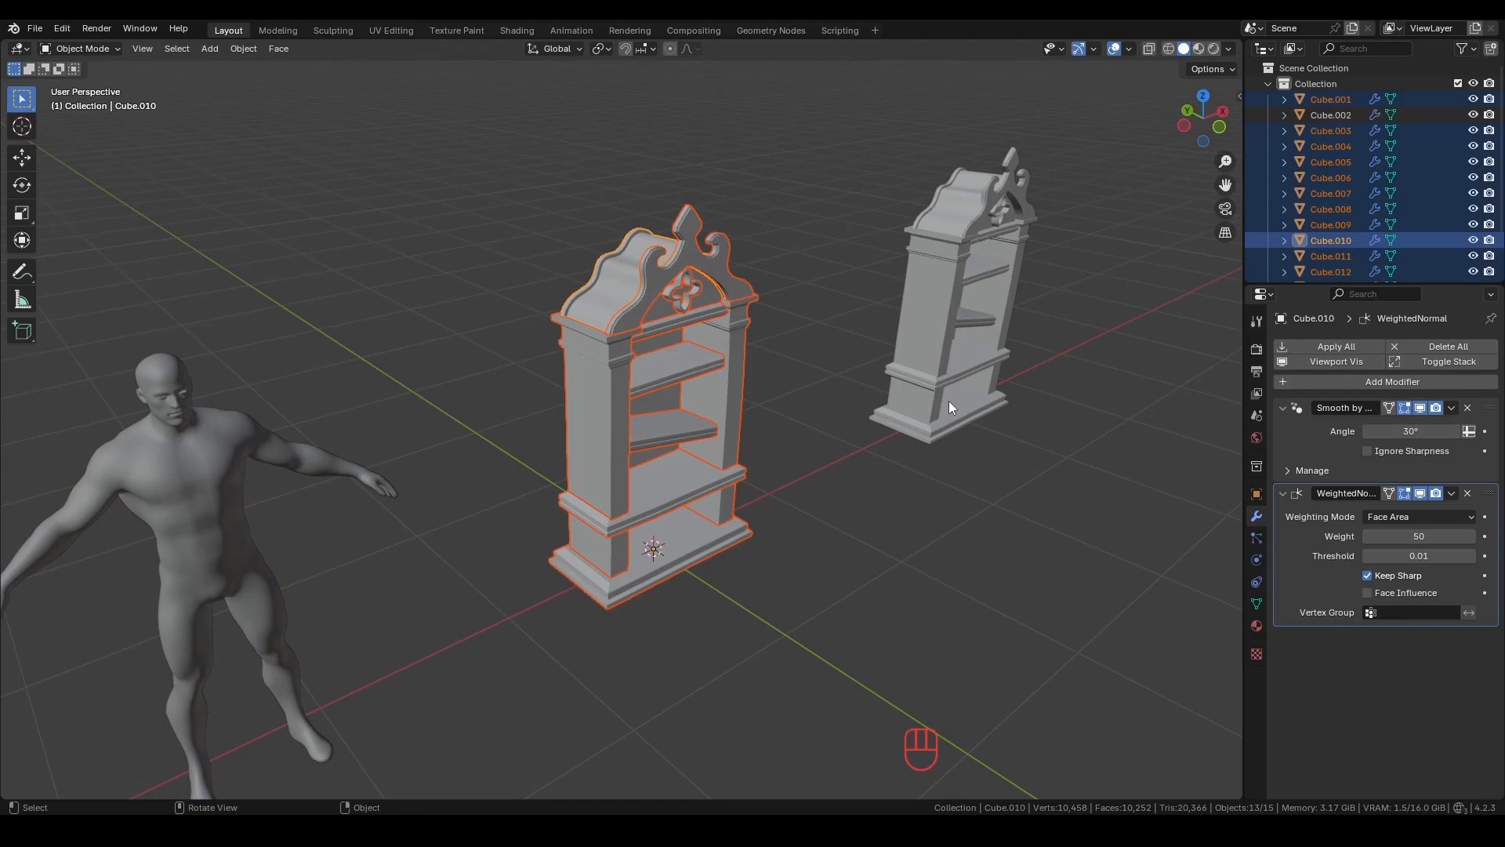
{"action": "left_click", "coordinate": [1336, 346]}
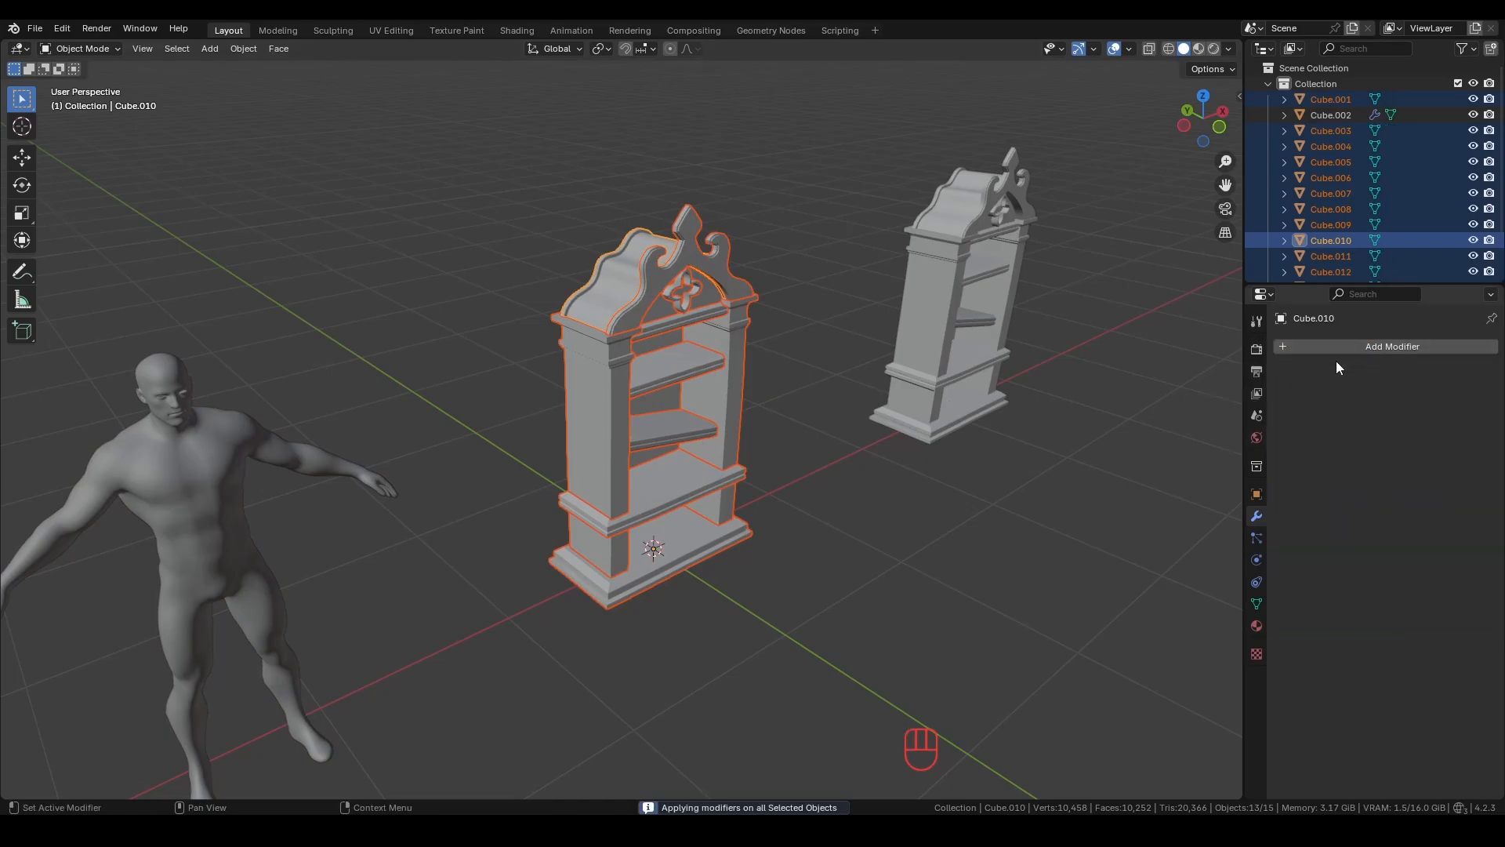
Add a voxel Remesh at 0.1 cm with smooth shading and inspect the result.
{"action": "left_click", "coordinate": [1391, 345]}
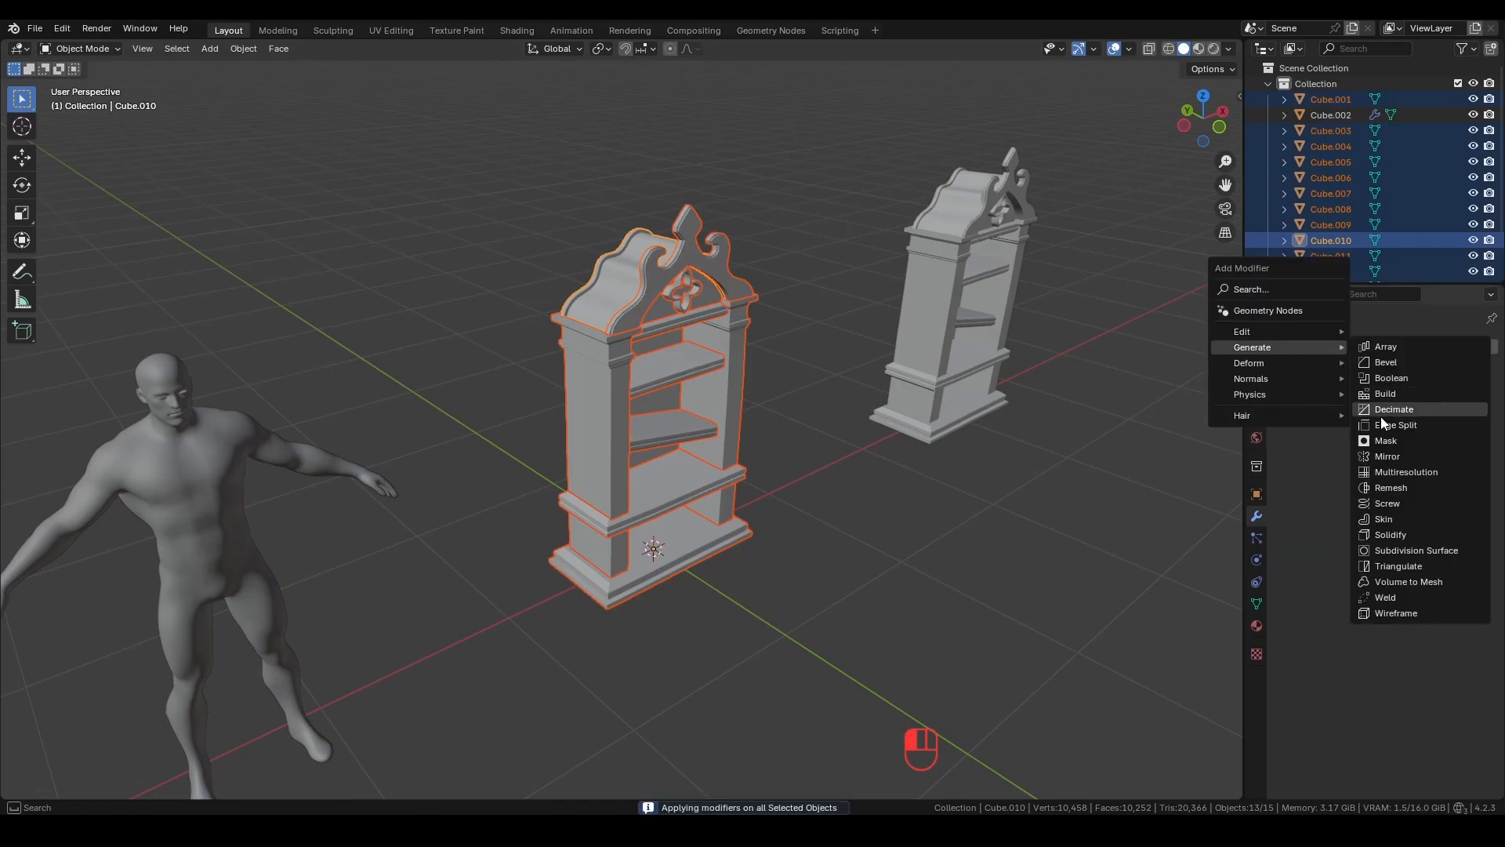
{"action": "left_click", "coordinate": [1391, 486]}
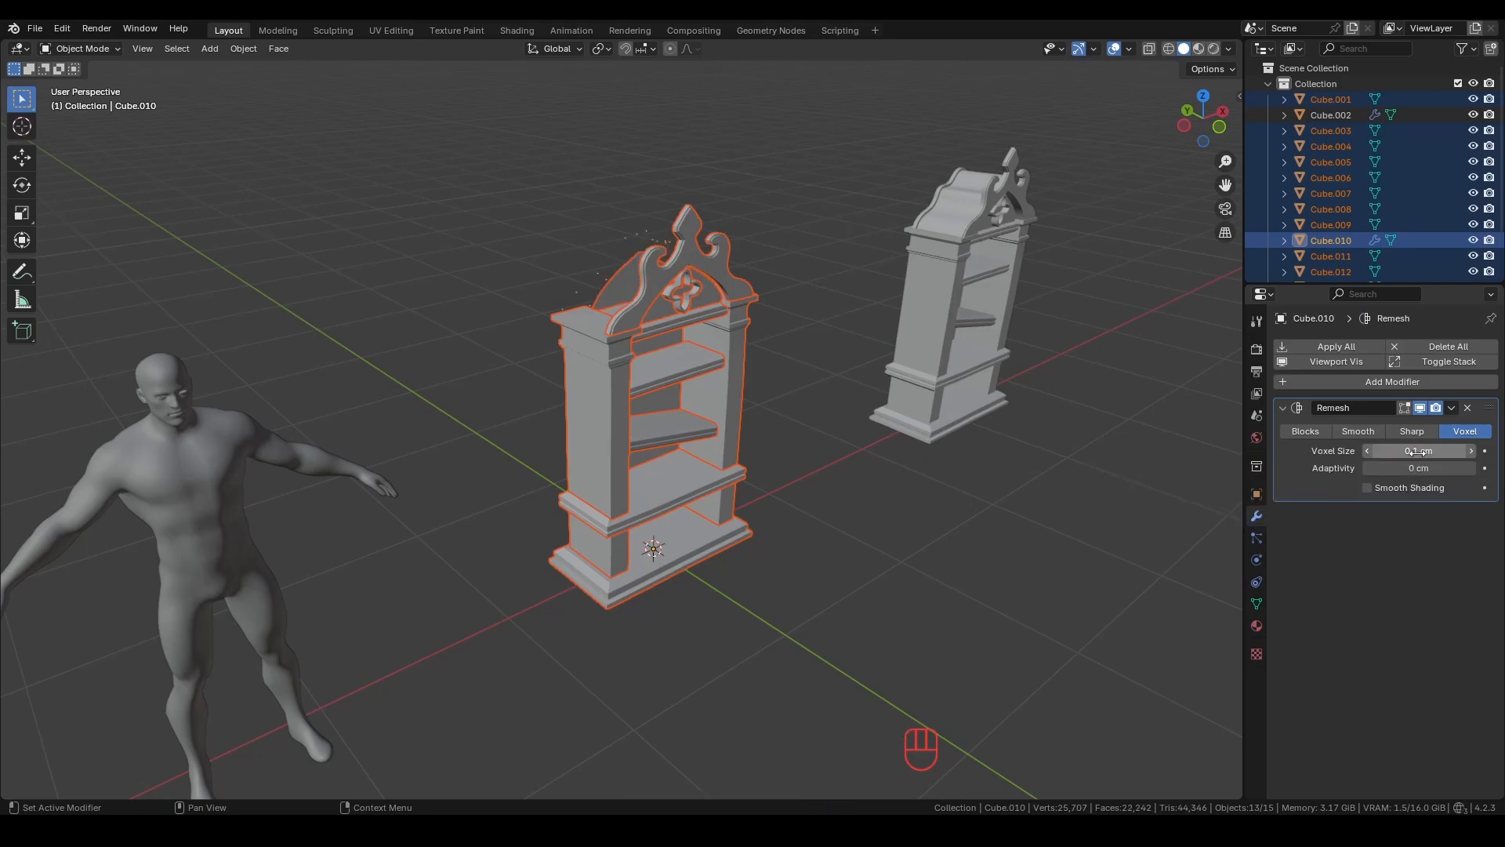
{"action": "key", "text": "Tab"}
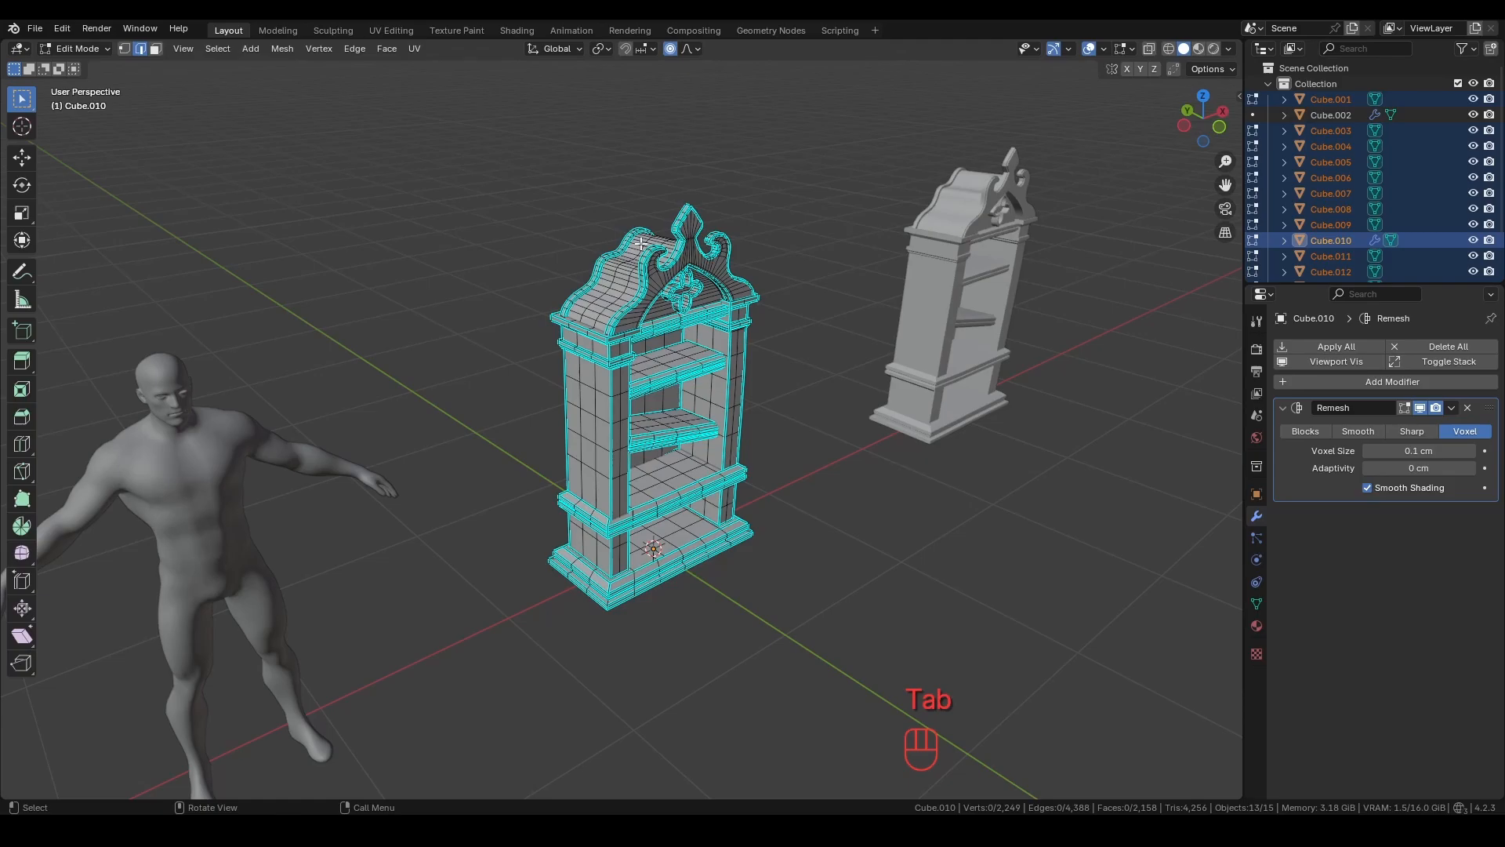
{"action": "key", "text": "shift+h"}
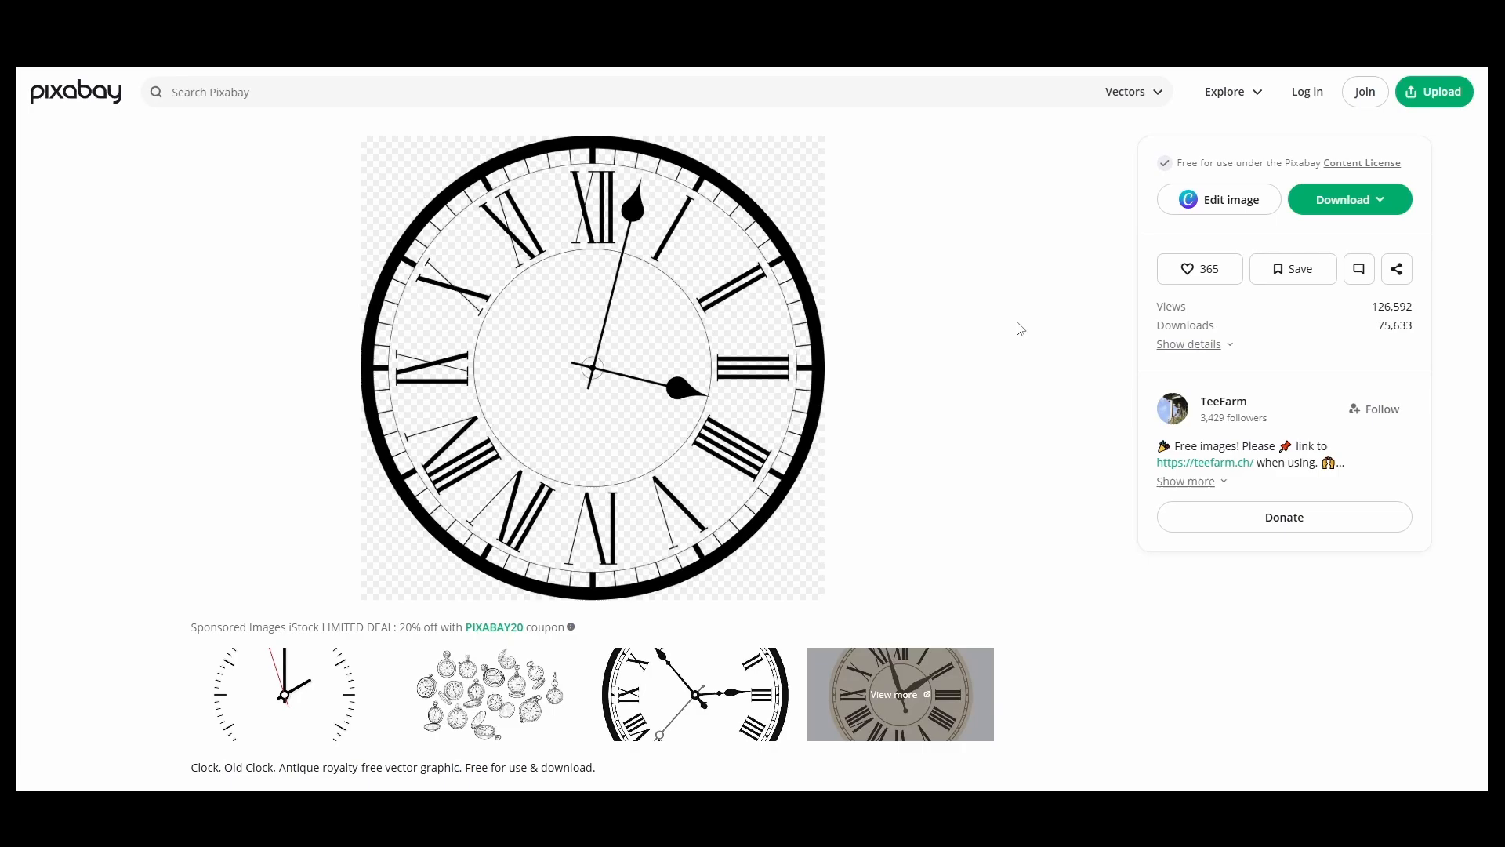
{"action": "mouse_move", "coordinate": [904, 408]}
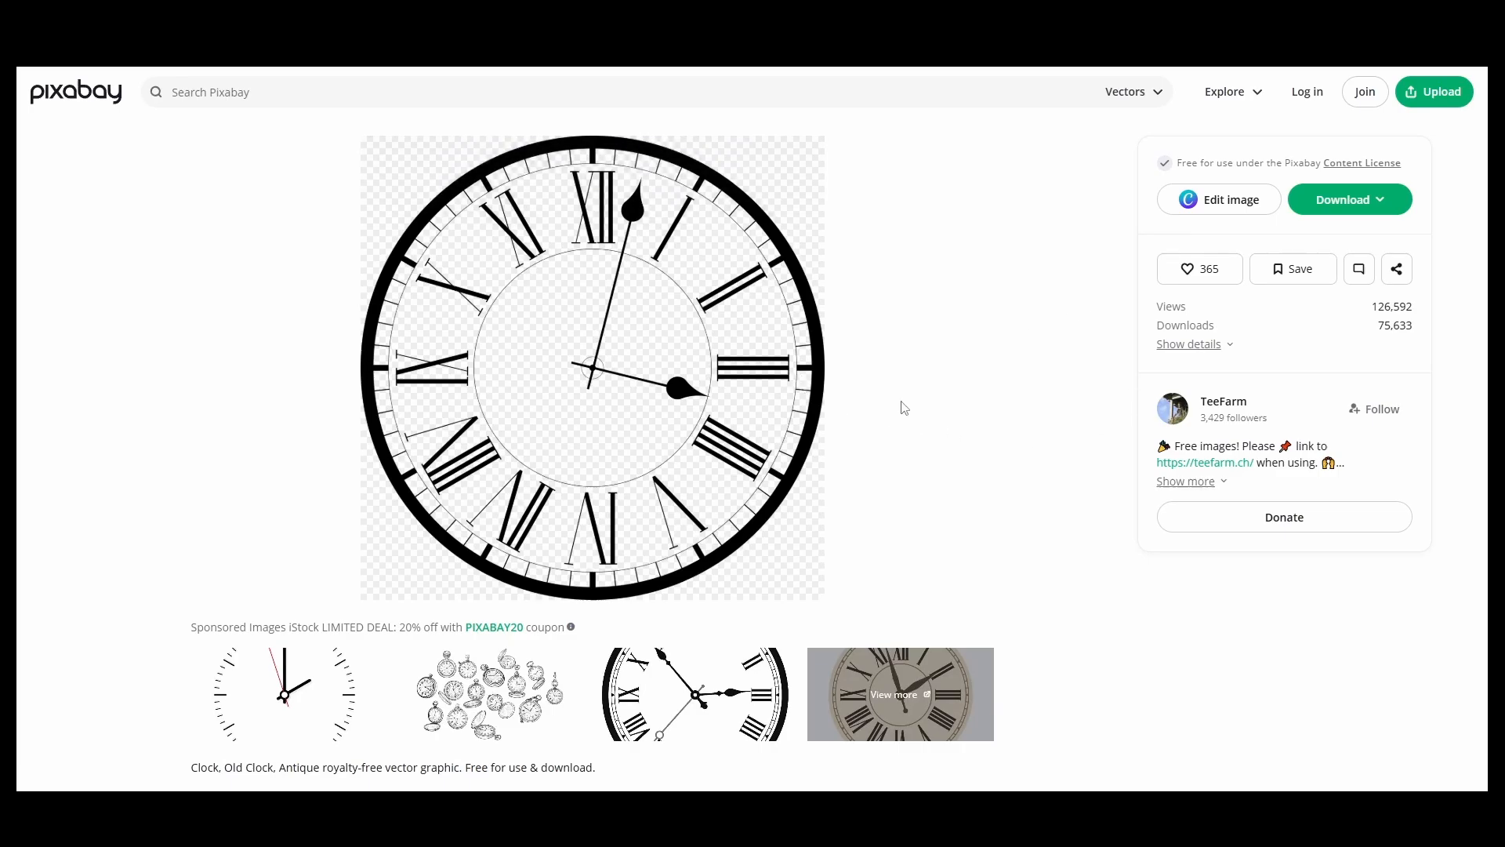
{"action": "mouse_move", "coordinate": [1371, 214]}
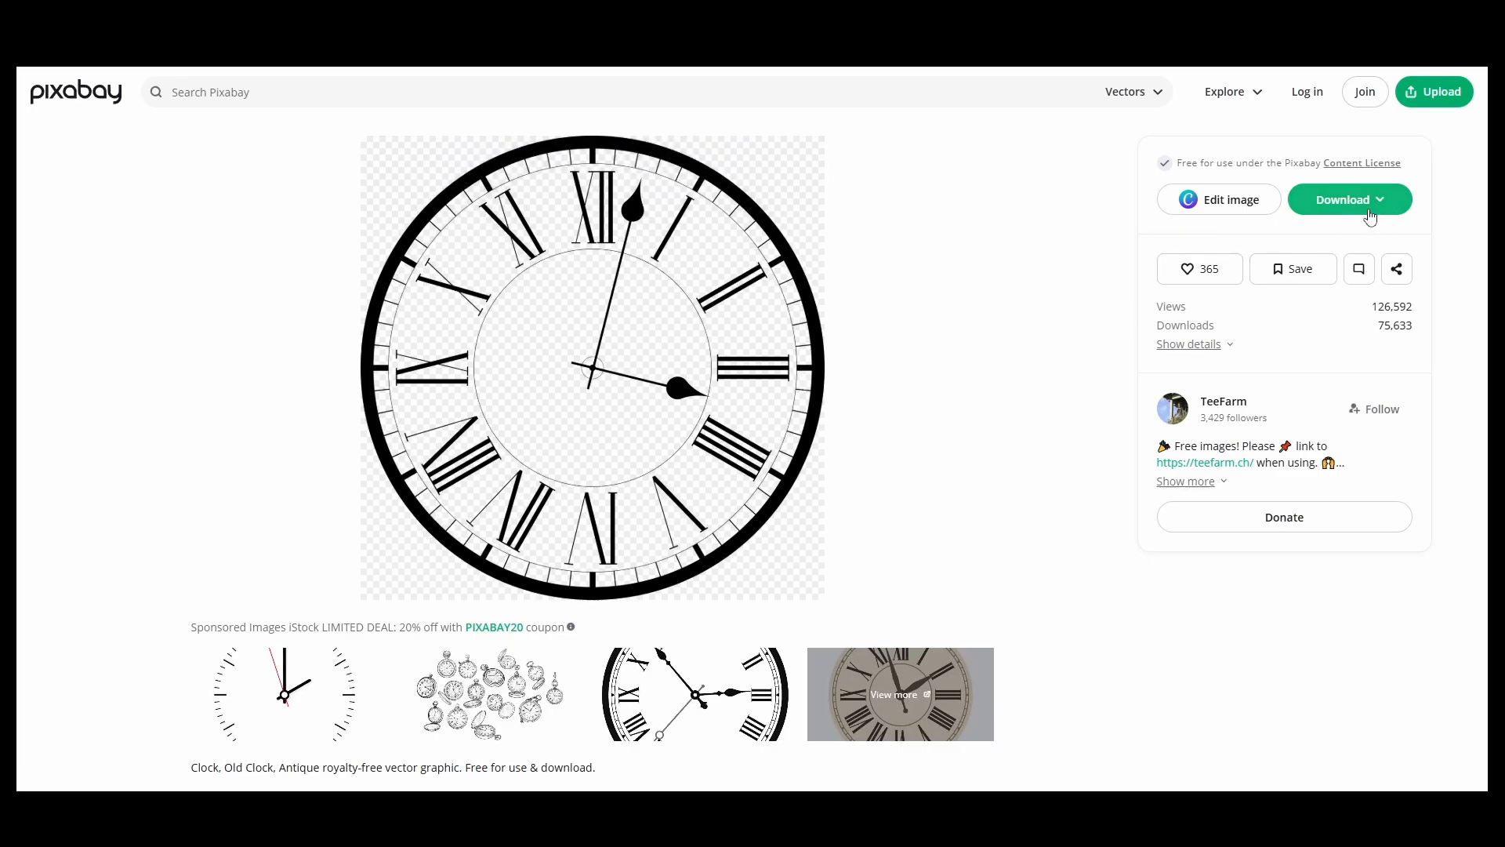
Download the antique Roman-numeral clock vector from Pixabay.
{"action": "left_click", "coordinate": [1349, 199]}
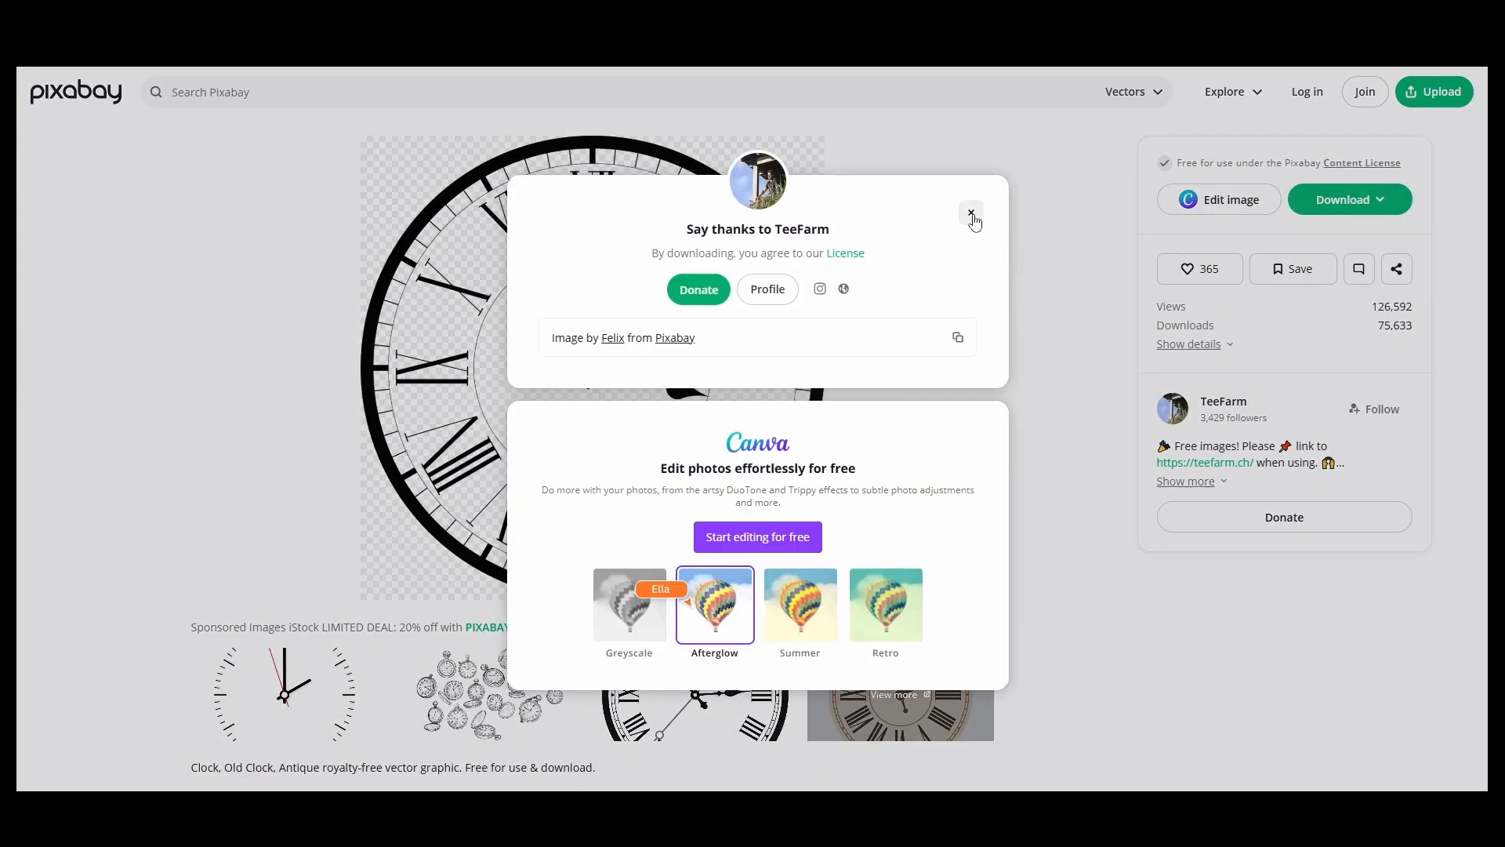
{"action": "mouse_move", "coordinate": [696, 289]}
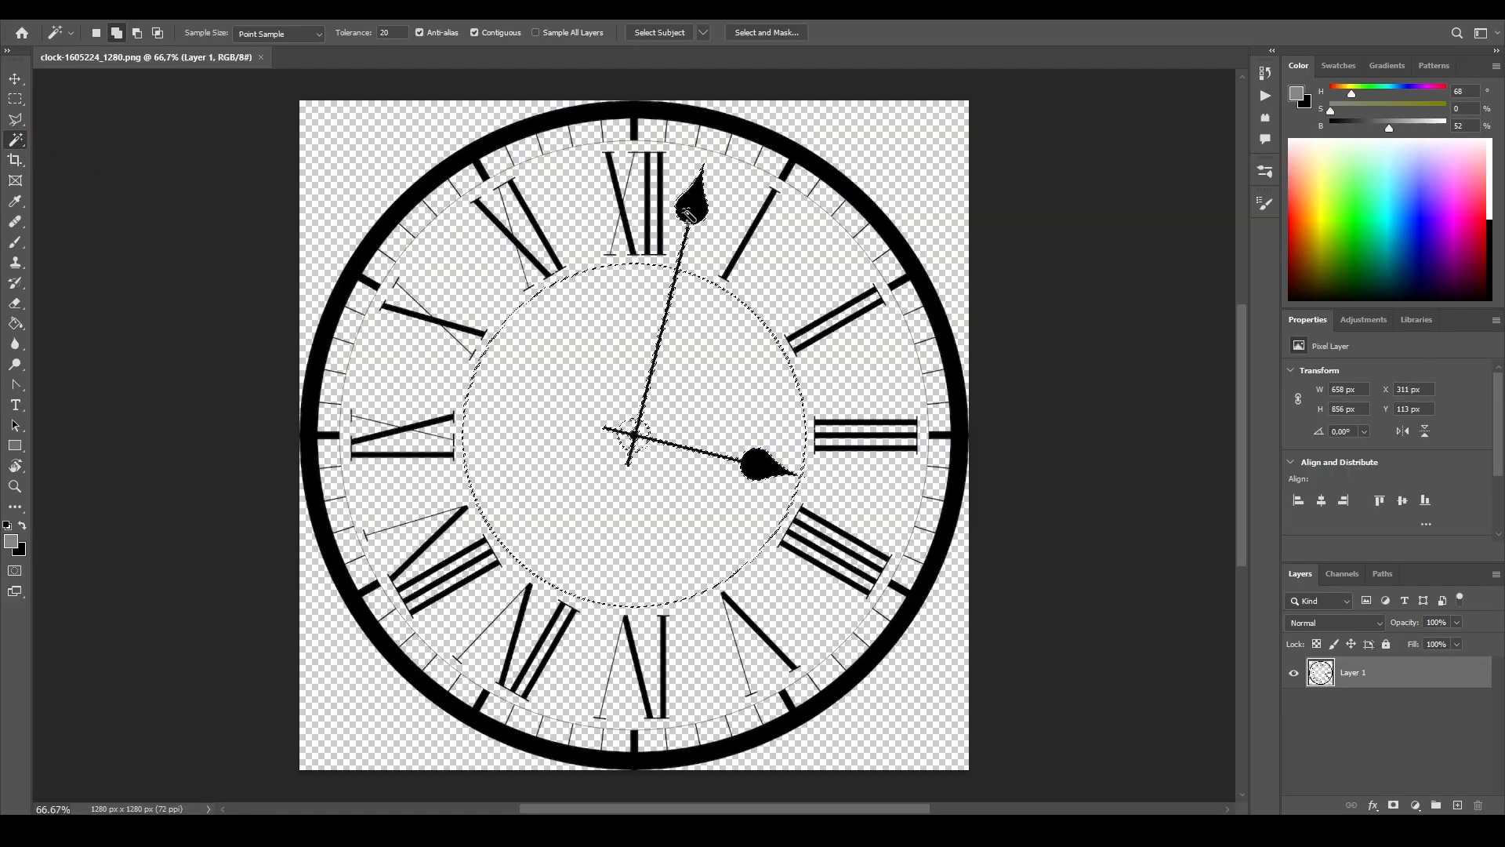
Delete the clock hands and export the cream-backed clock face as a PNG.
{"action": "key", "text": "ctrl+d"}
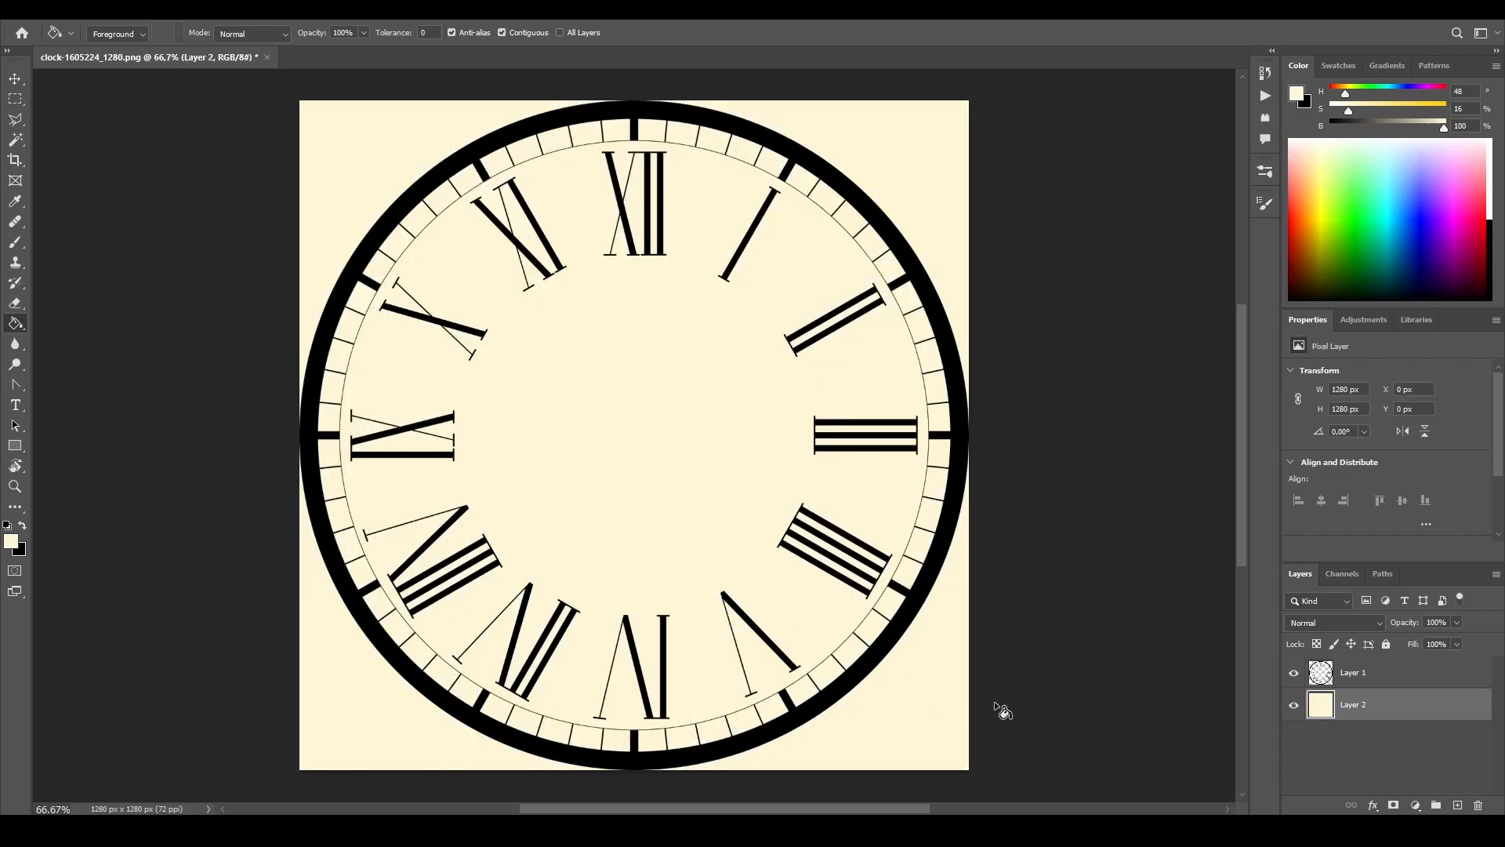
{"action": "mouse_move", "coordinate": [1329, 768]}
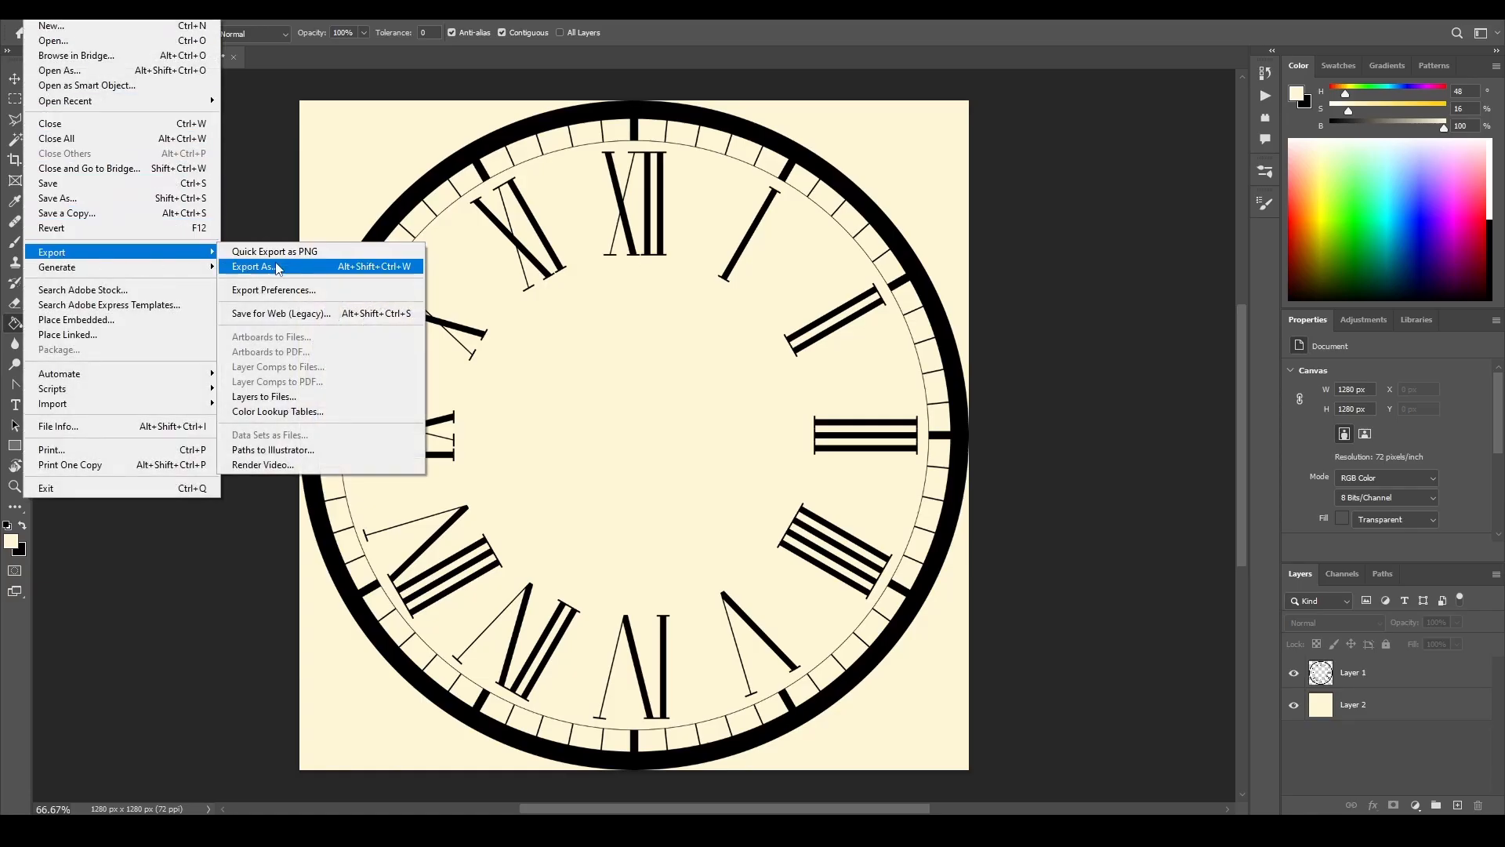
{"action": "left_click", "coordinate": [254, 267]}
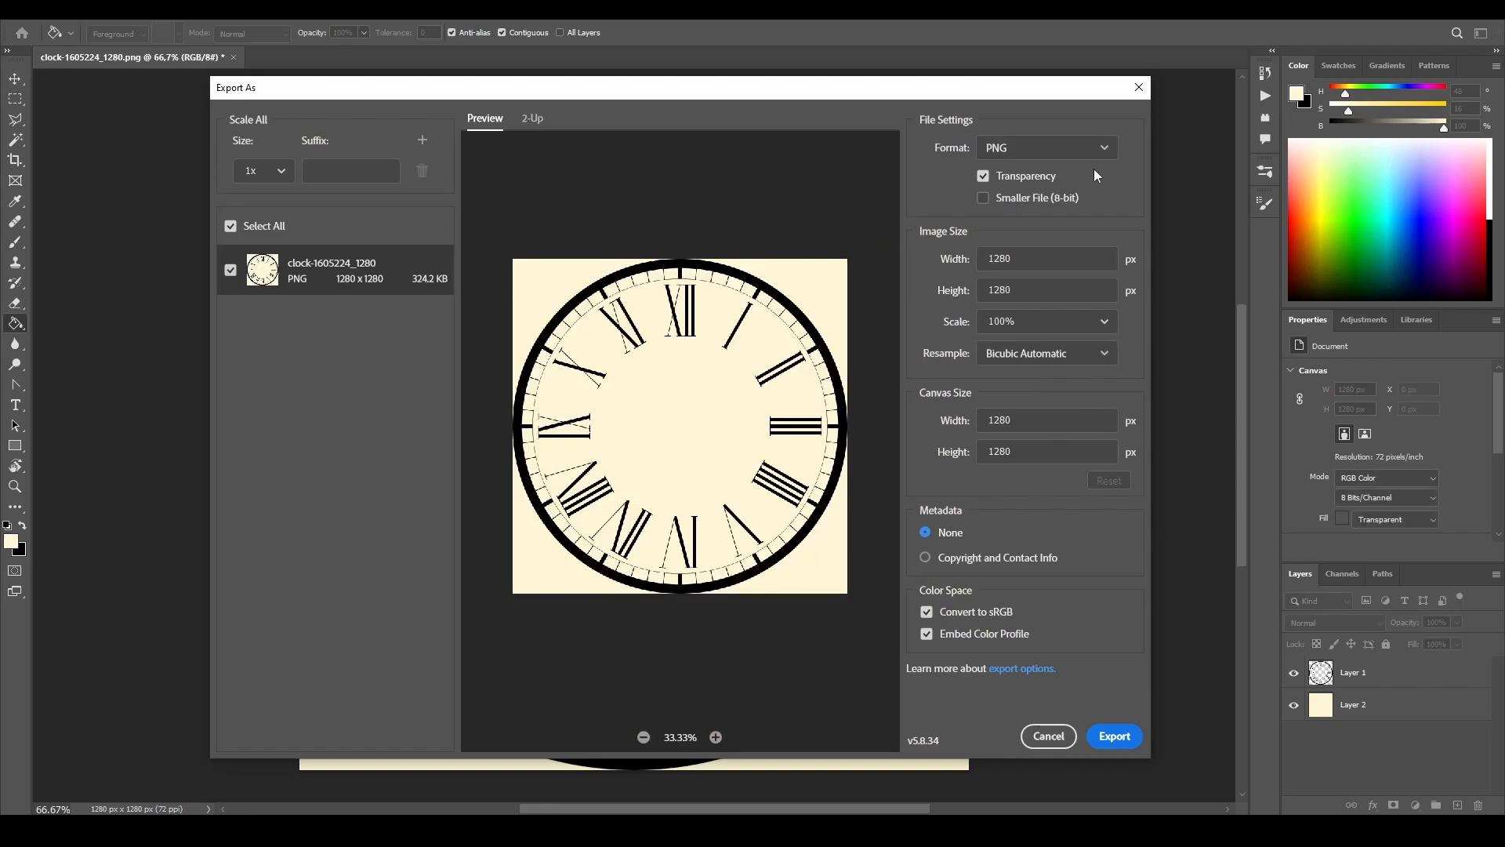
{"action": "mouse_move", "coordinate": [1077, 149]}
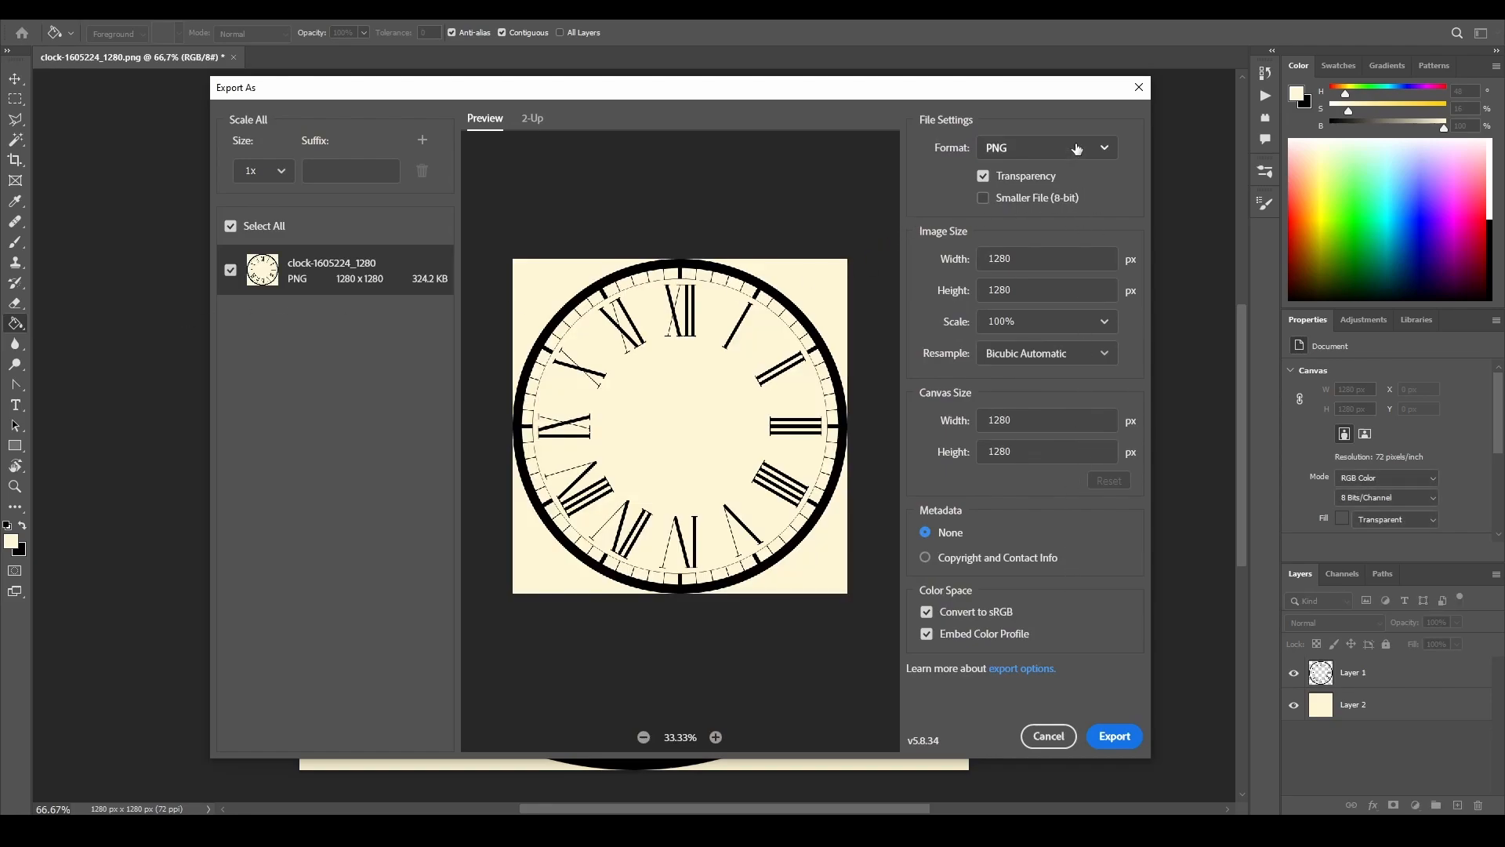
{"action": "left_click", "coordinate": [1046, 147]}
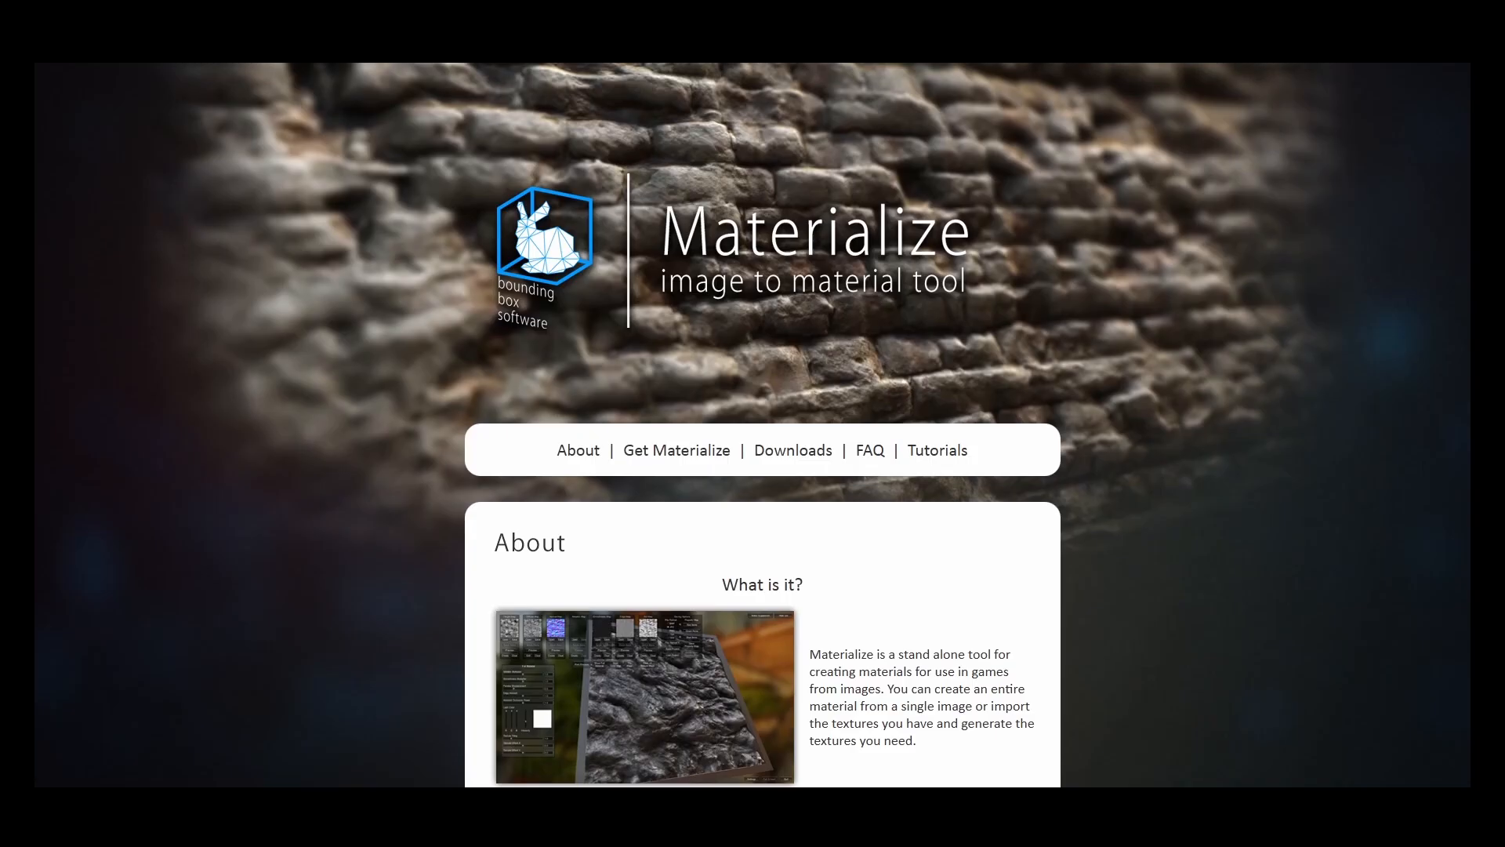
Load the Roman-numeral clock dial image into Materialize as the Diffuse Map.
{"action": "scroll", "scroll_direction": "down", "scroll_amount": 3}
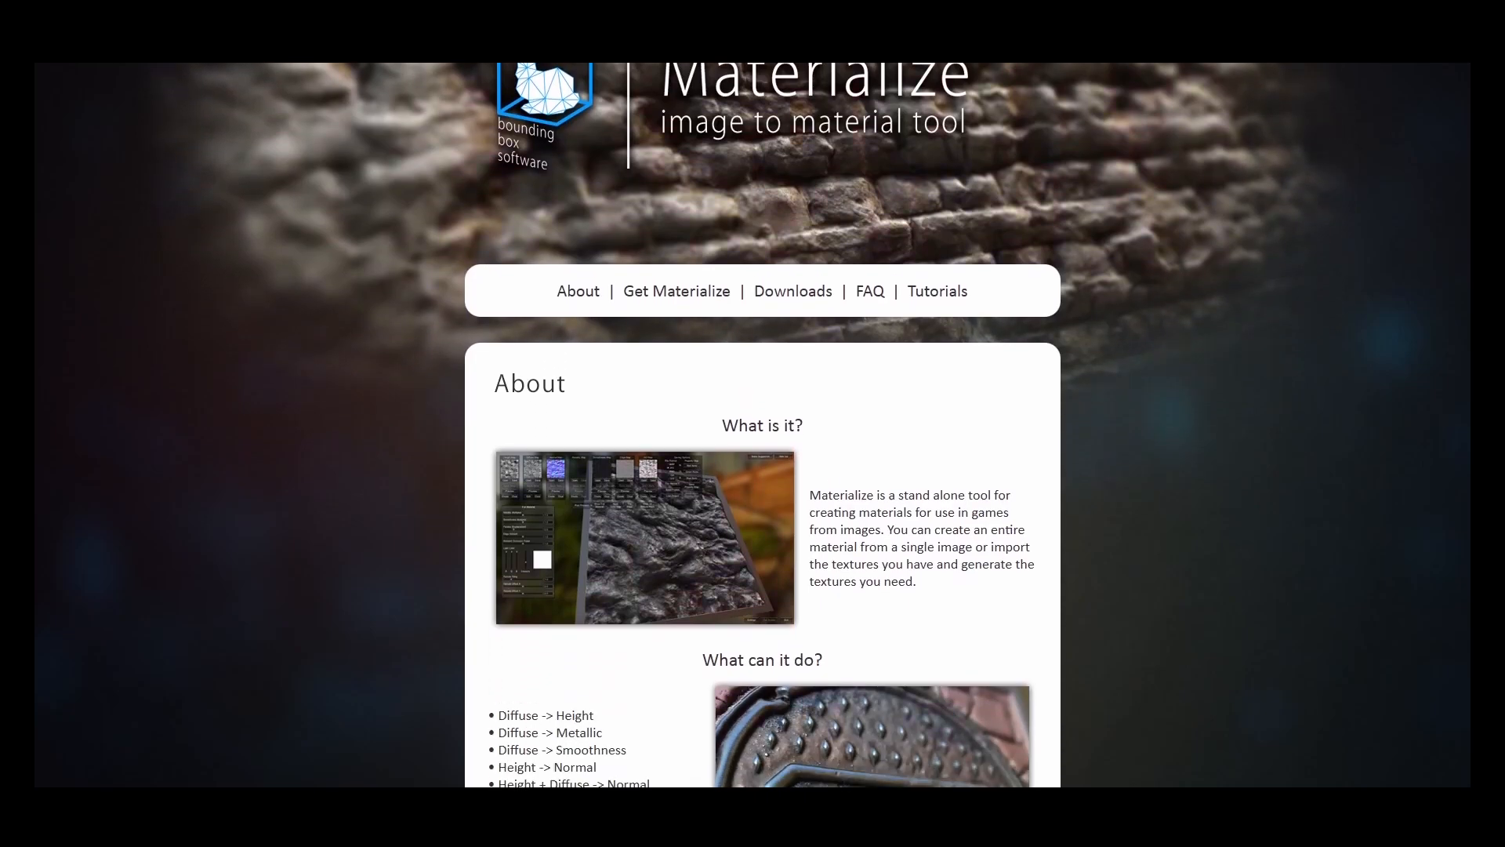
{"action": "scroll", "scroll_direction": "down", "scroll_amount": 3}
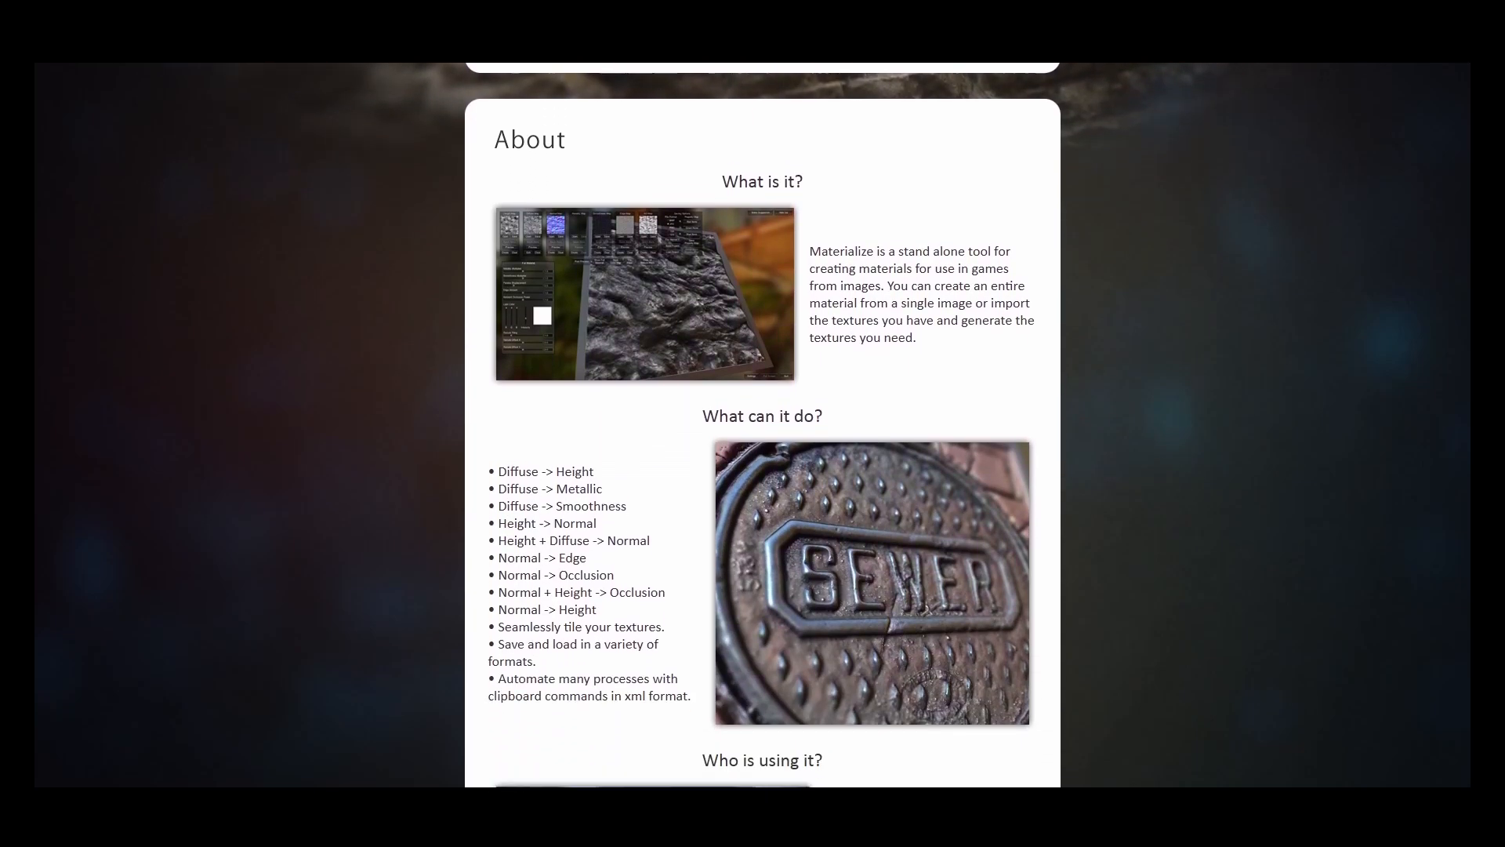
{"action": "scroll", "scroll_direction": "down", "scroll_amount": 3}
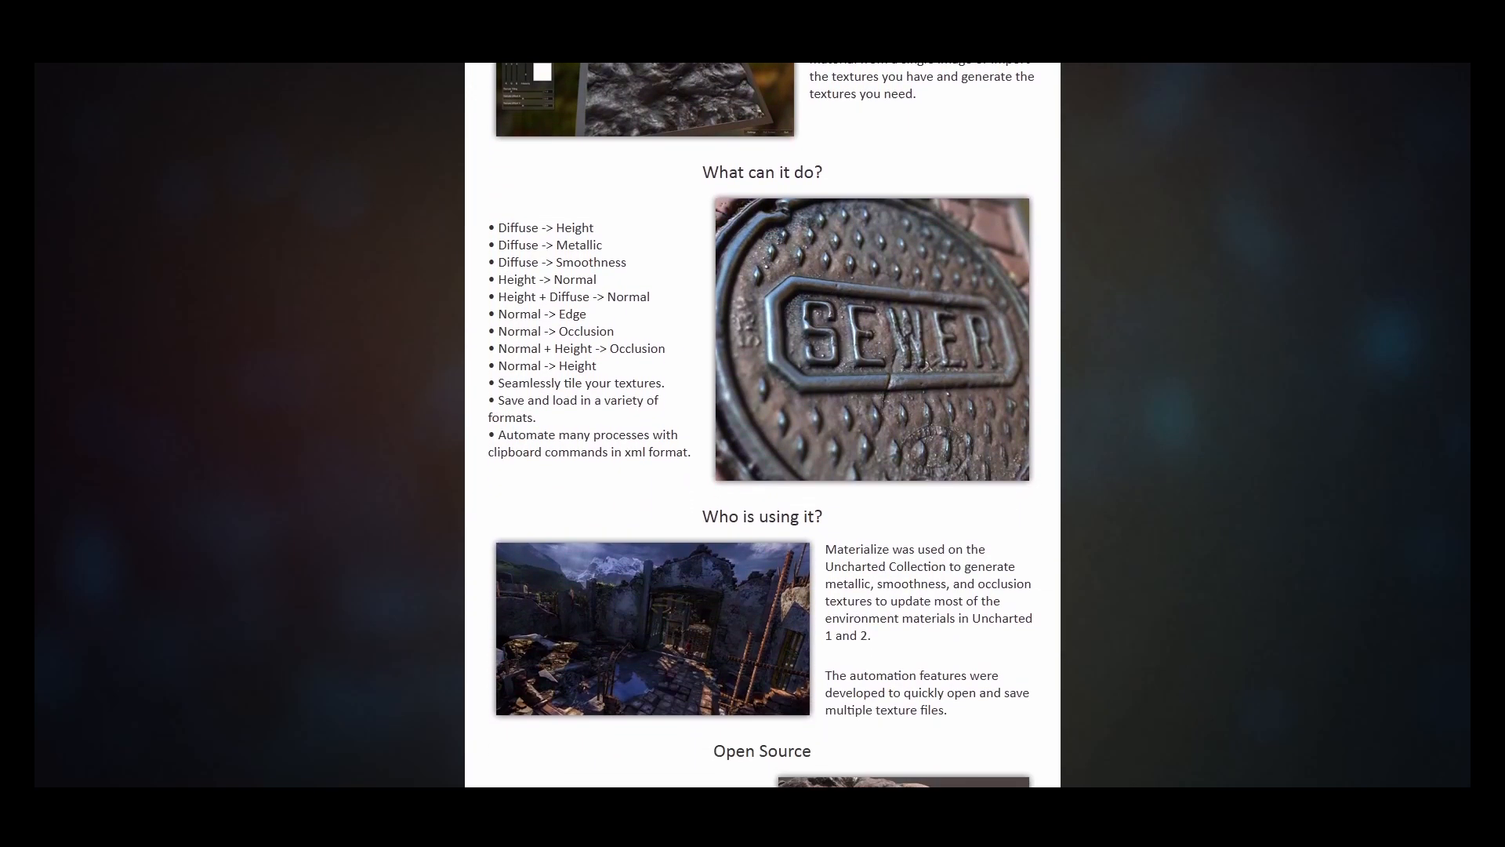
{"action": "scroll", "scroll_direction": "down", "scroll_amount": 3}
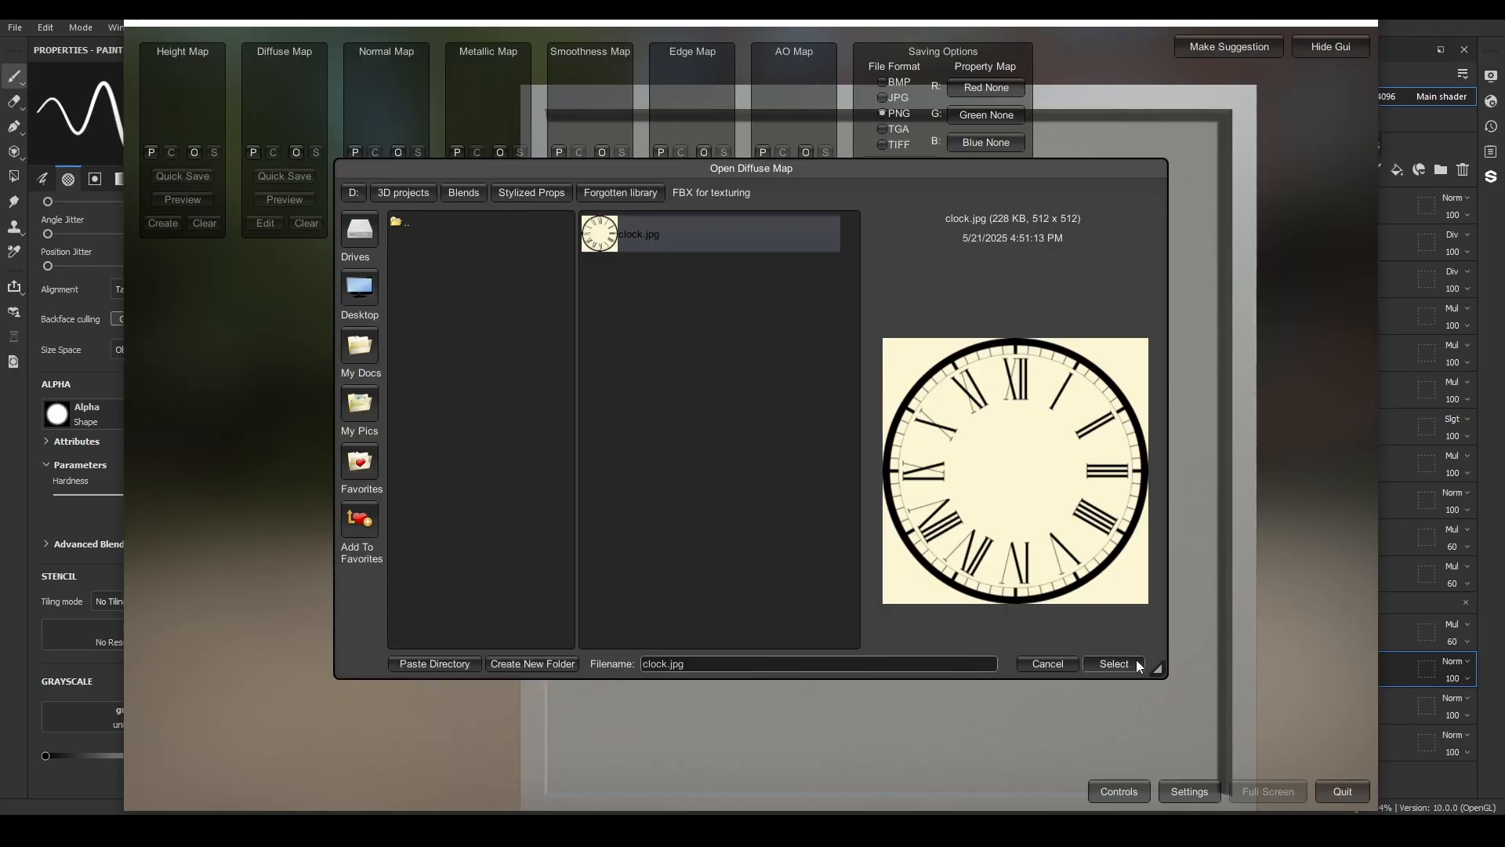
{"action": "left_click", "coordinate": [1113, 669]}
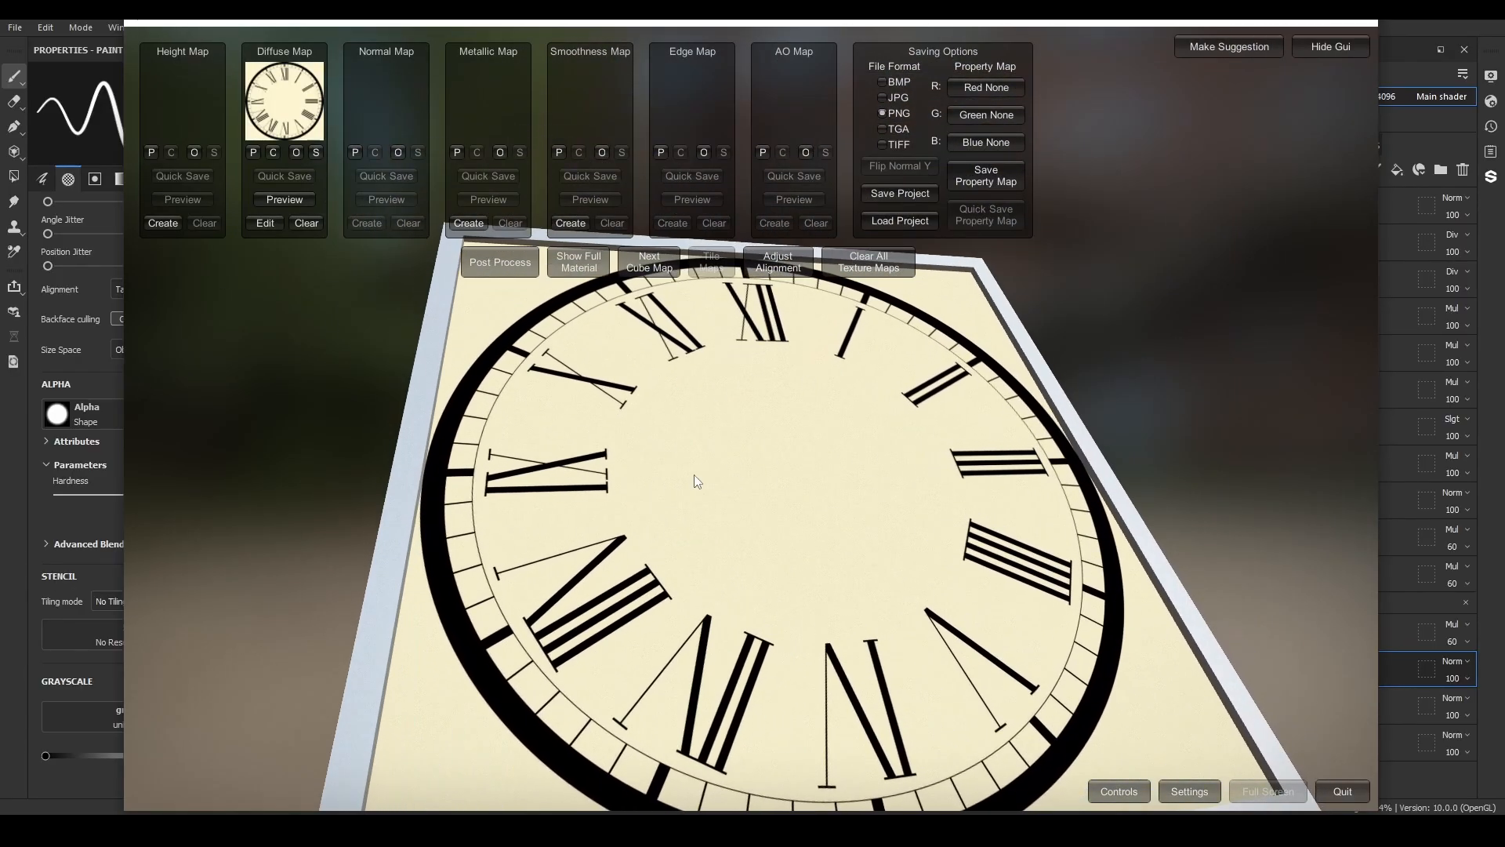
Generate a grayscale height map from the dial texture and set it as the Height Map.
{"action": "left_click", "coordinate": [162, 222]}
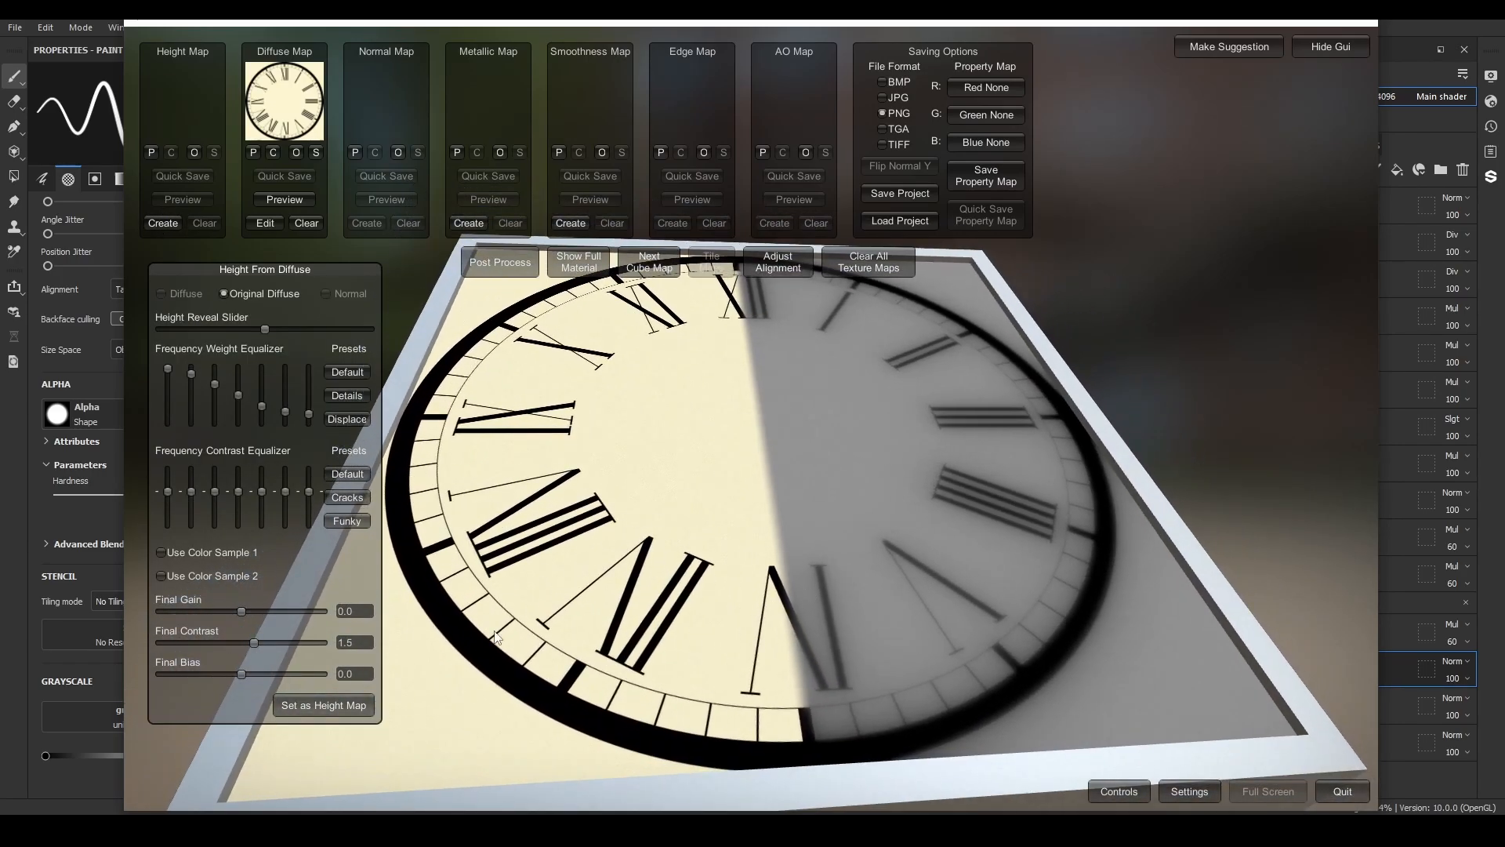
{"action": "left_click", "coordinate": [323, 704]}
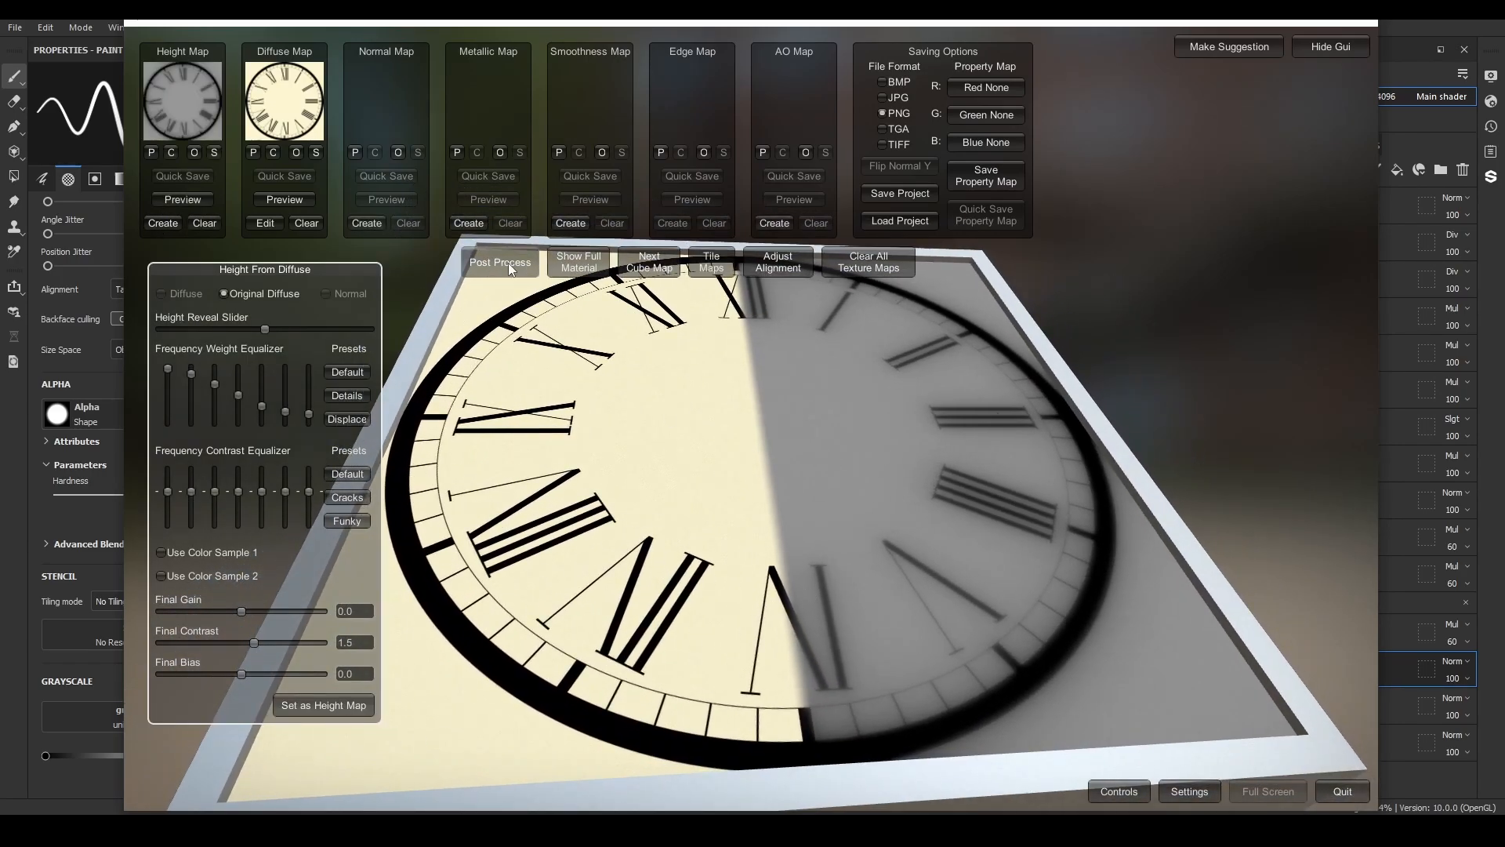
{"action": "left_click", "coordinate": [579, 262]}
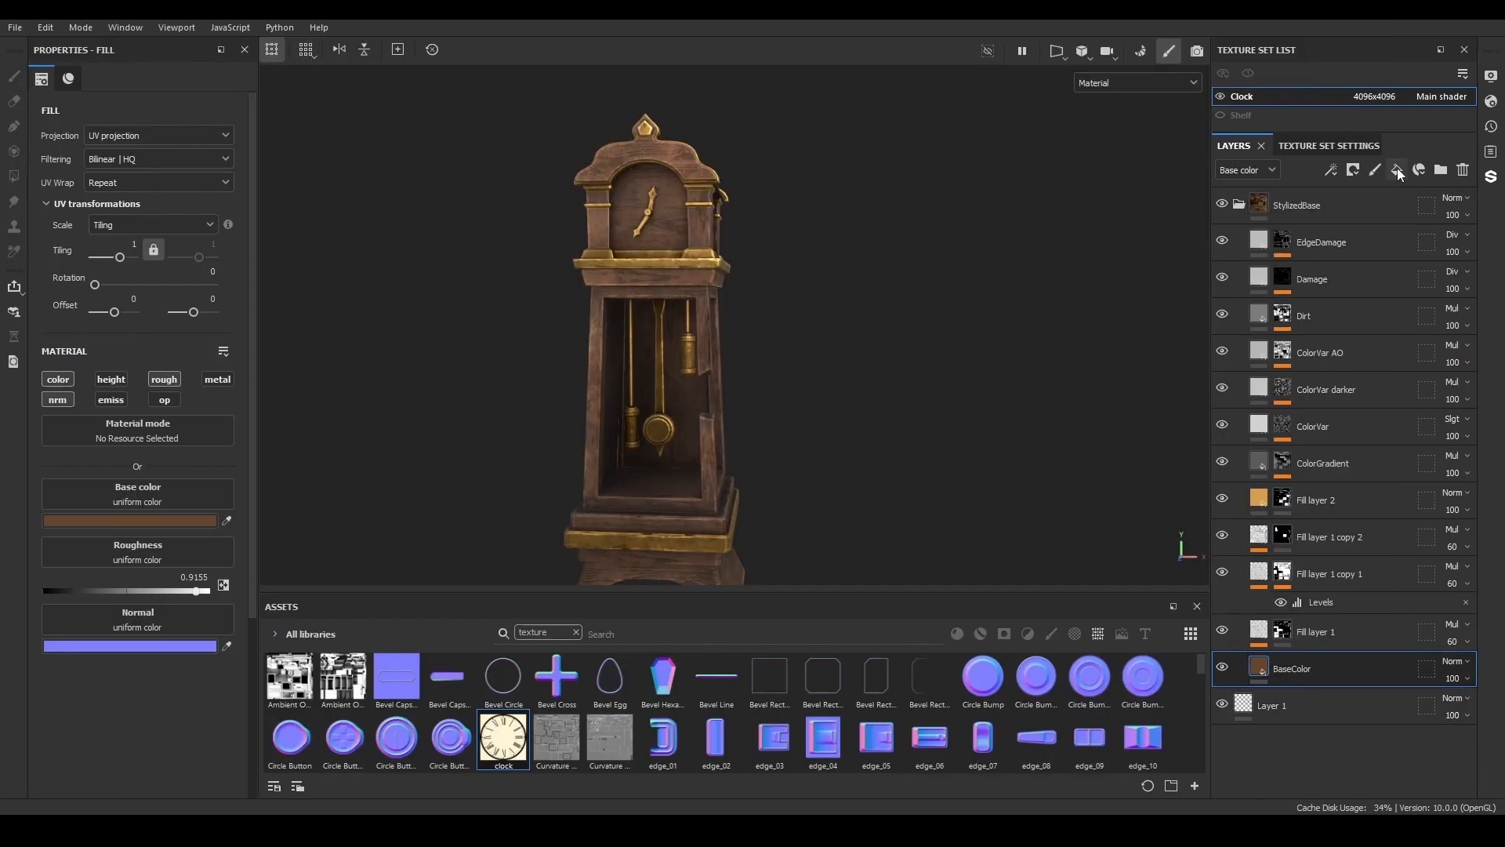
Add a fill layer carrying the clock dial texture in Base color with UV Wrap set to None.
{"action": "left_click", "coordinate": [1399, 169]}
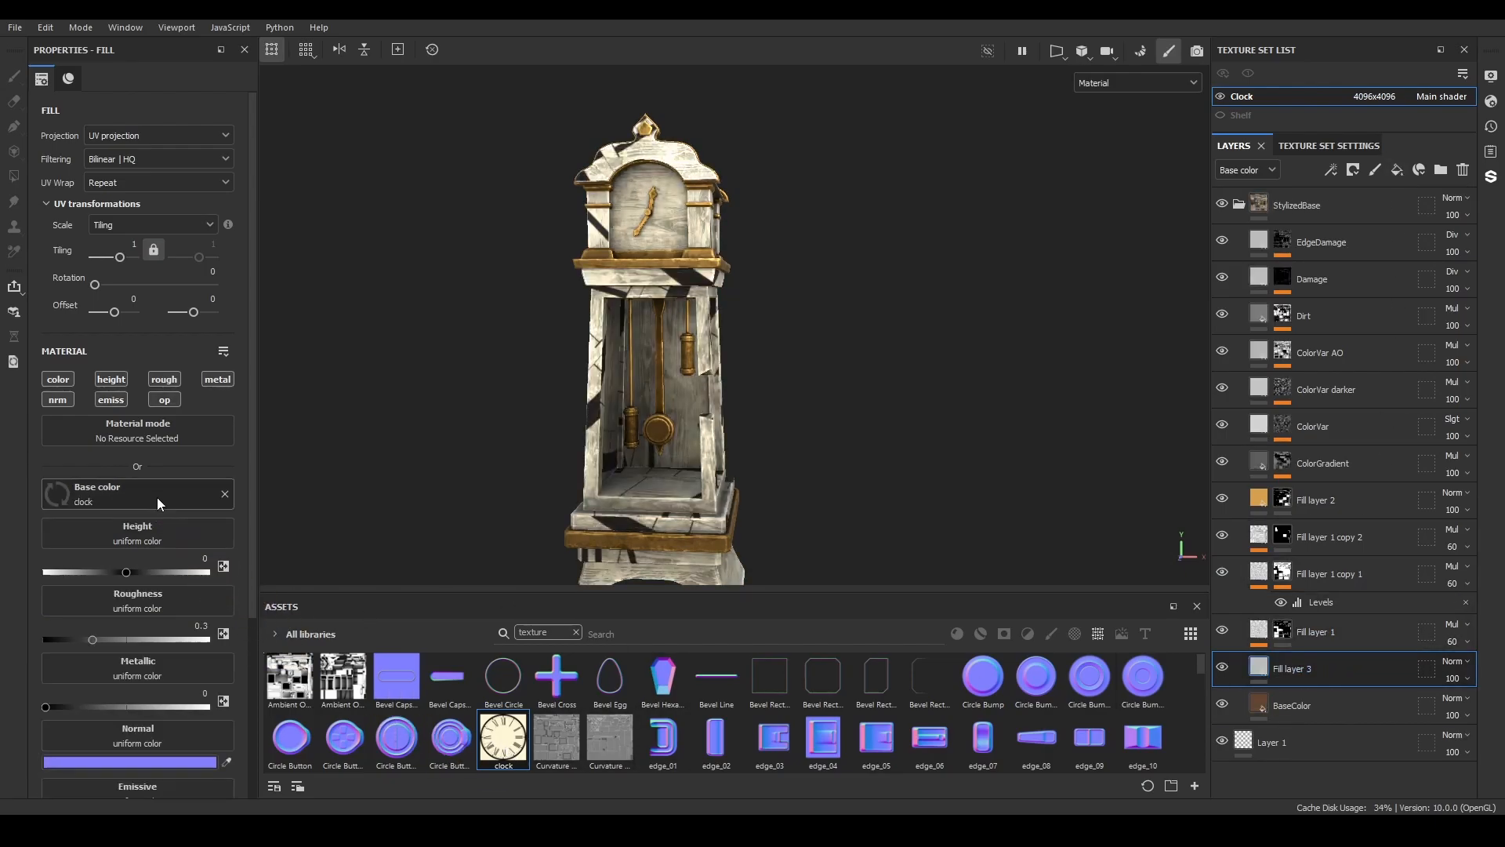
{"action": "left_click", "coordinate": [110, 378]}
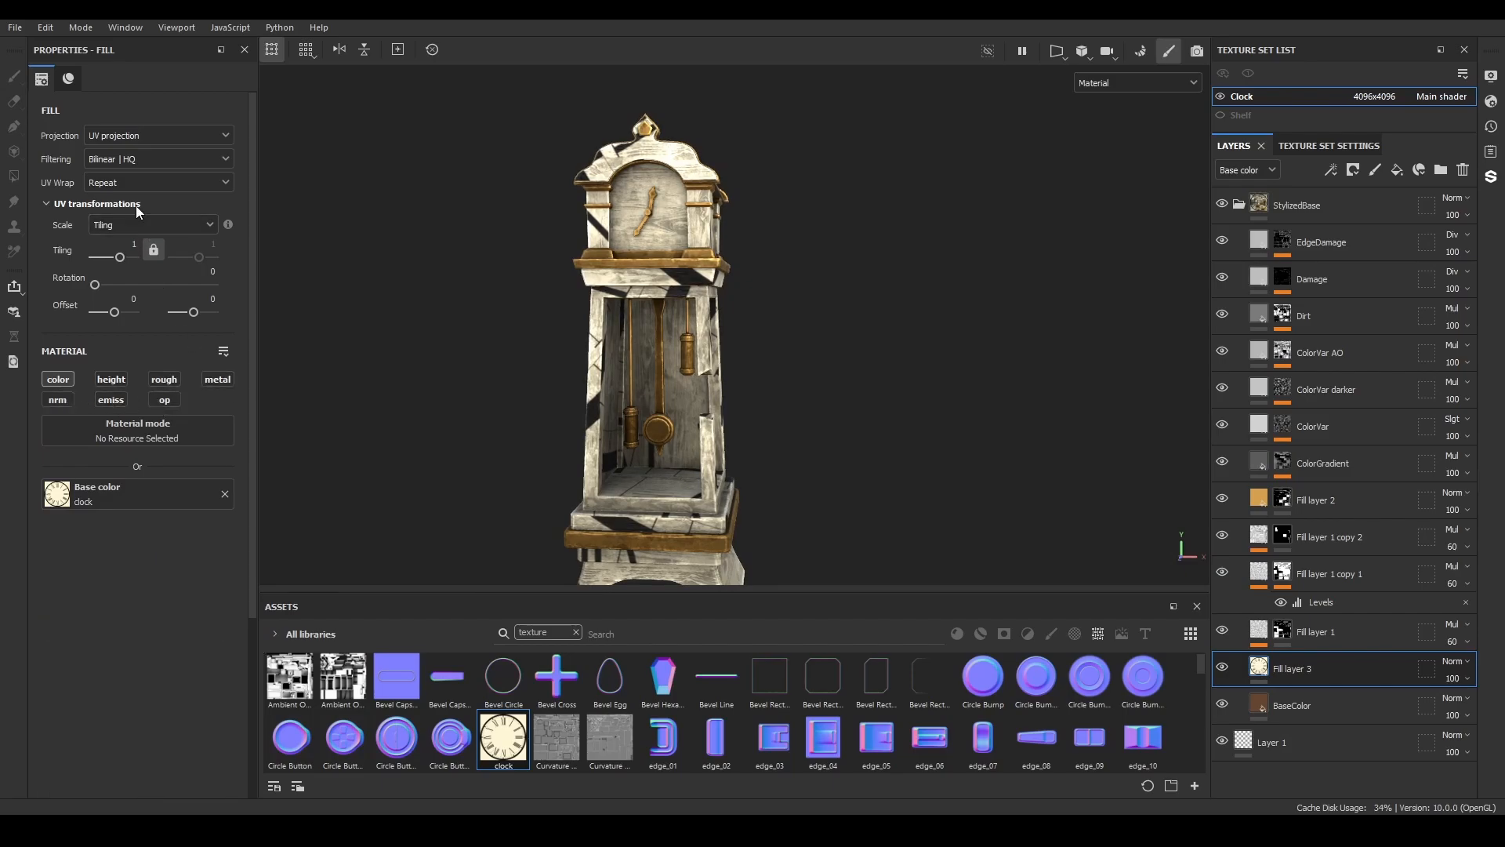
{"action": "left_click", "coordinate": [159, 182]}
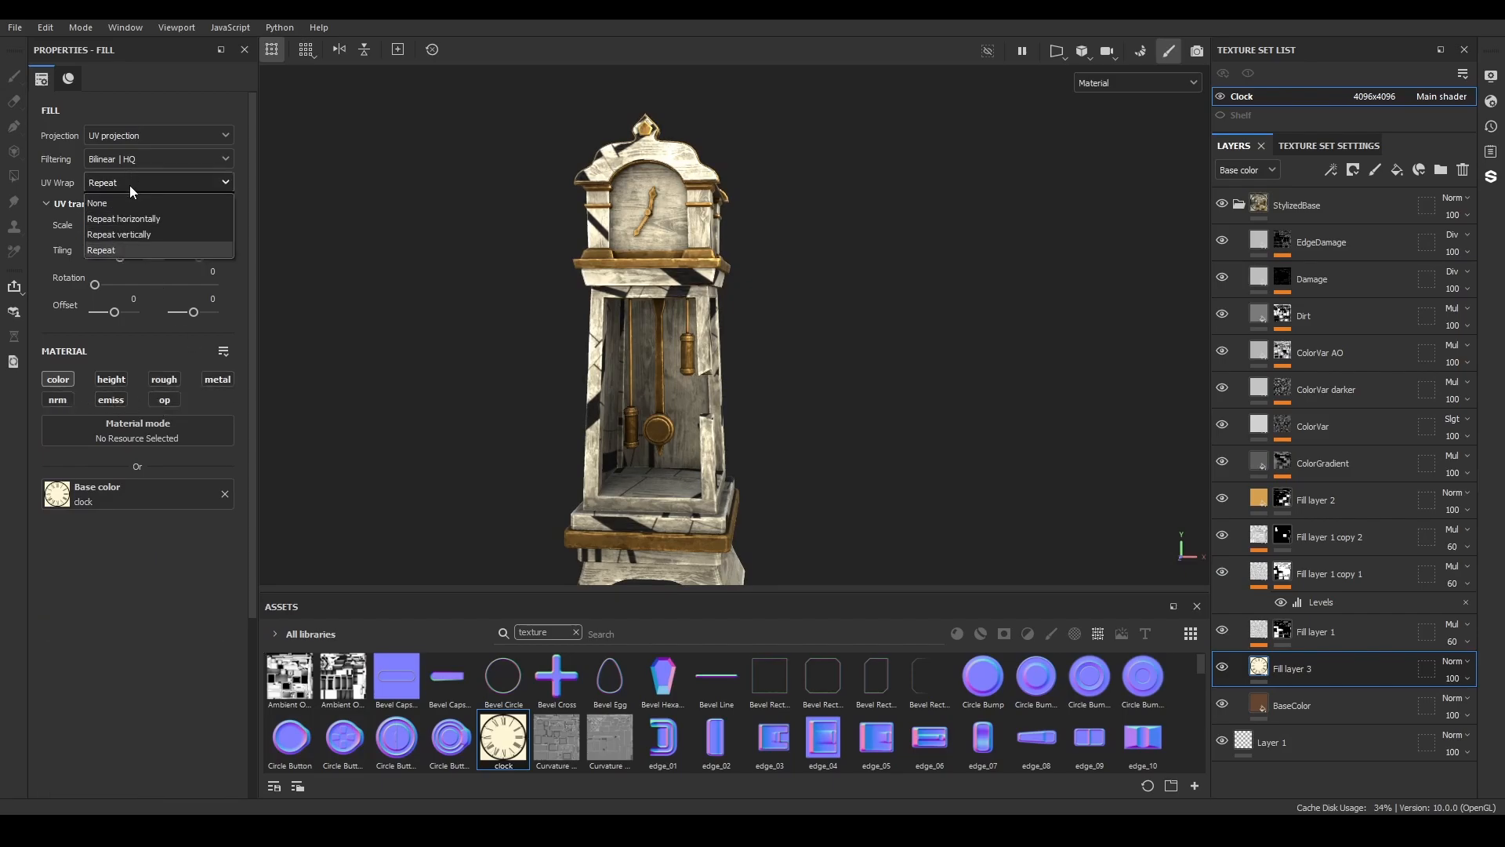
{"action": "left_click", "coordinate": [97, 203]}
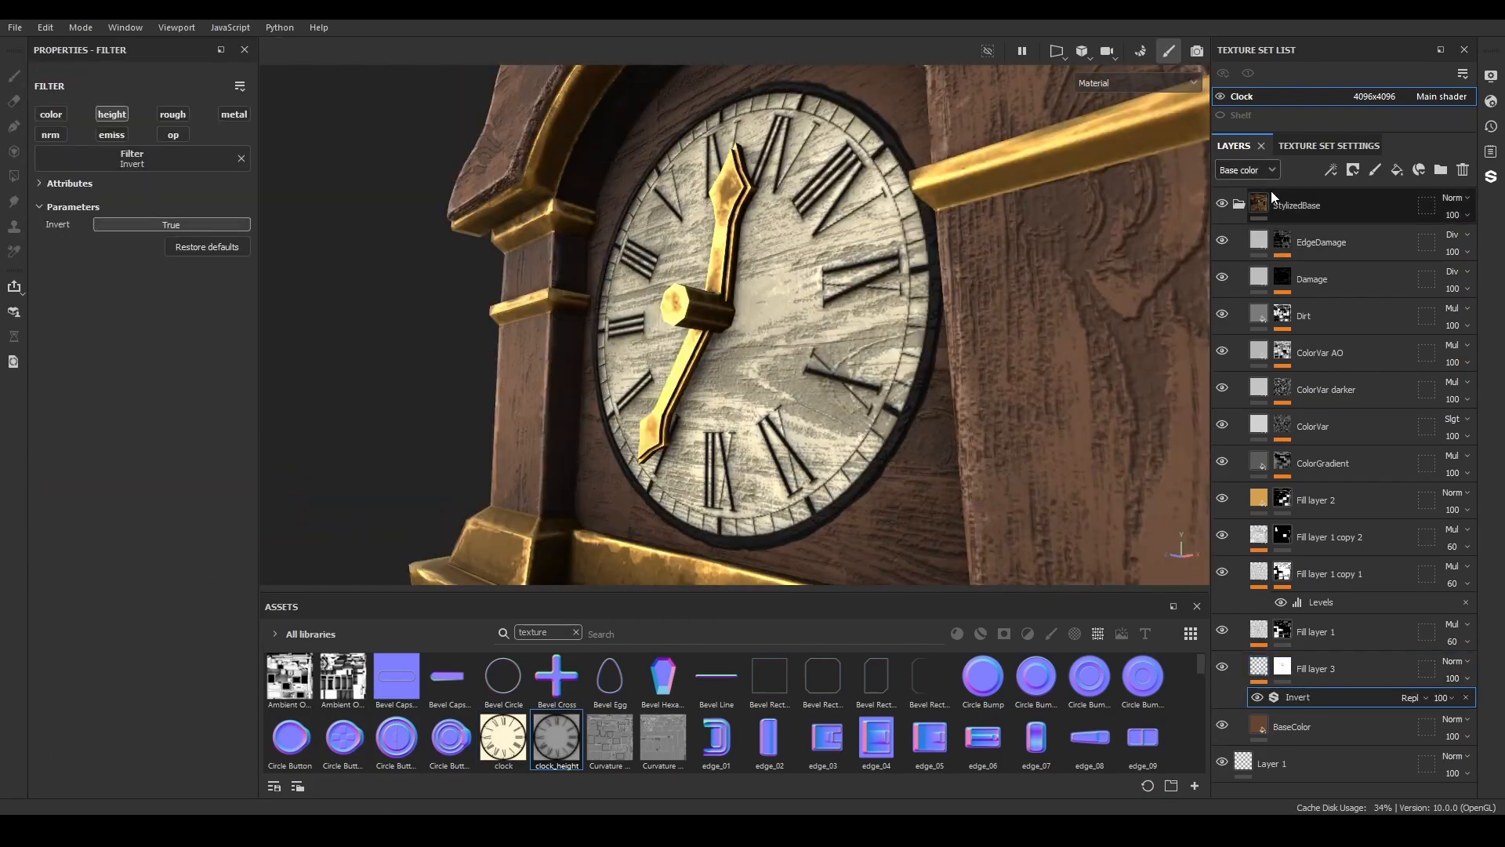
Give the layer's Height channel the clock_height map with an Invert filter.
{"action": "left_click", "coordinate": [1247, 169]}
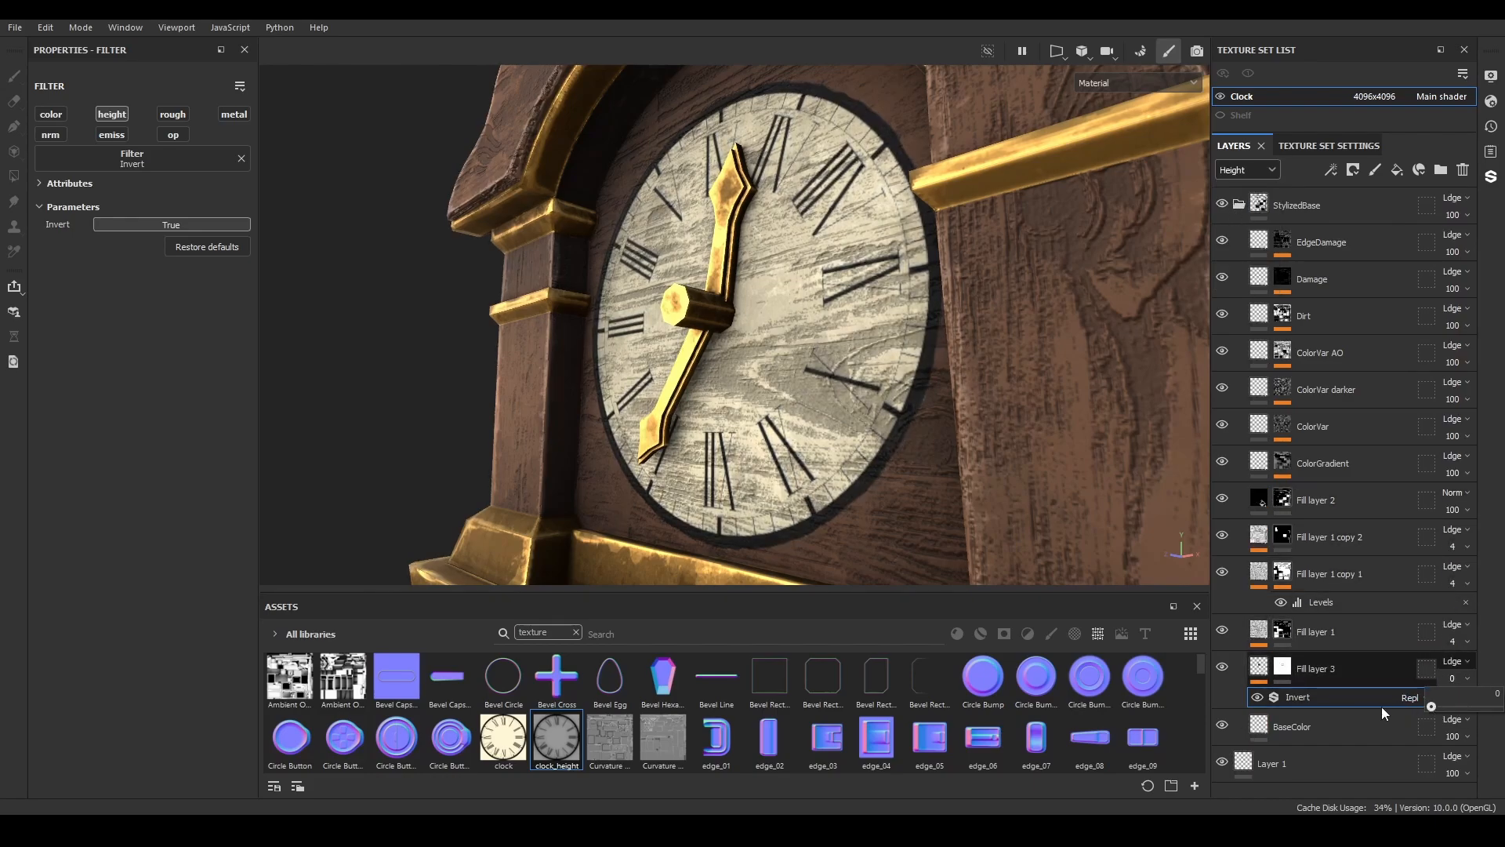
{"action": "left_click", "coordinate": [1332, 170]}
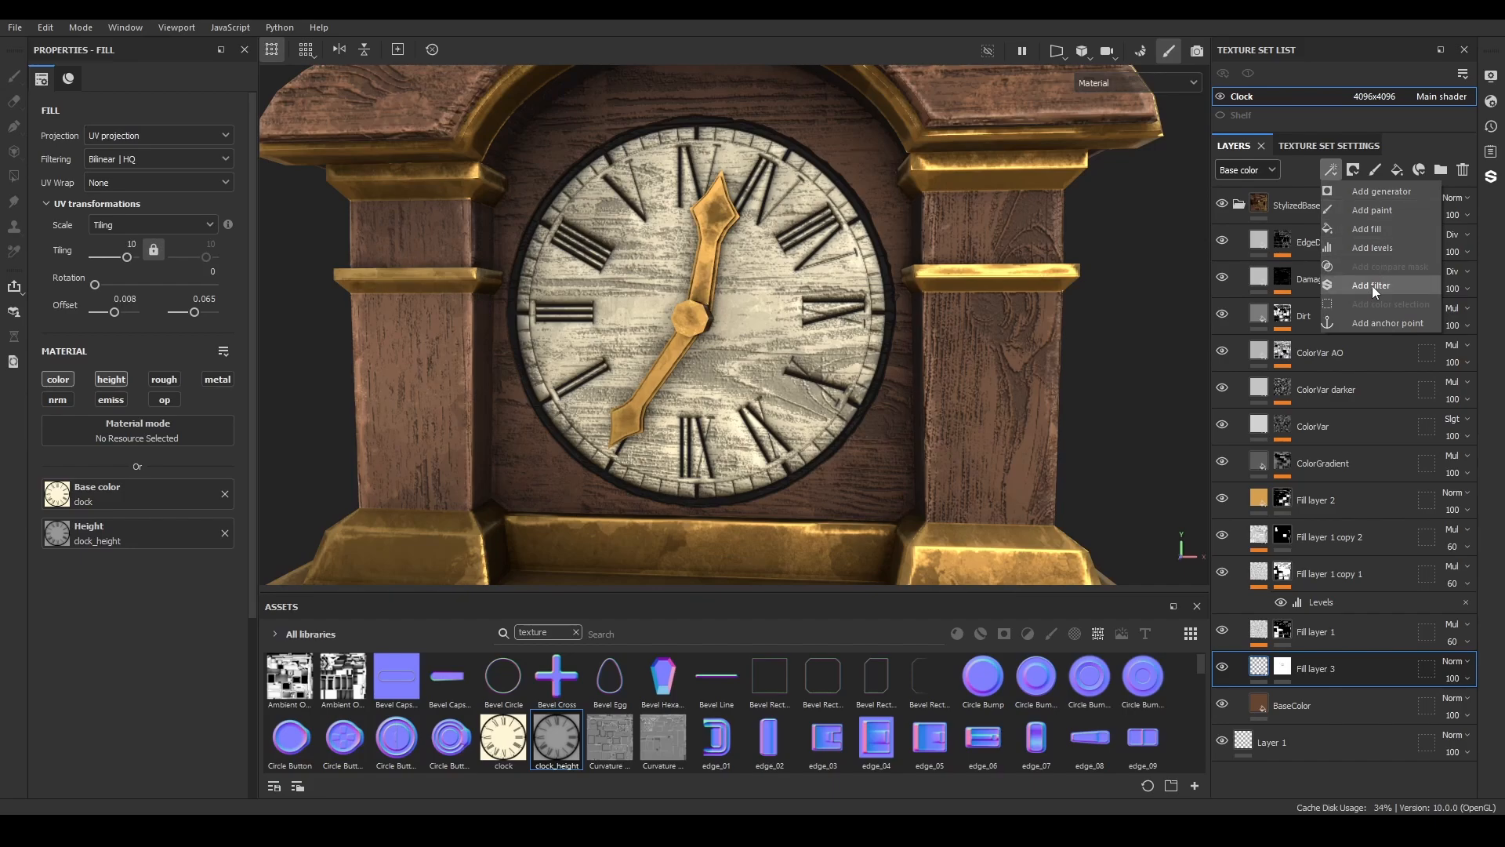
{"action": "left_click", "coordinate": [1372, 286]}
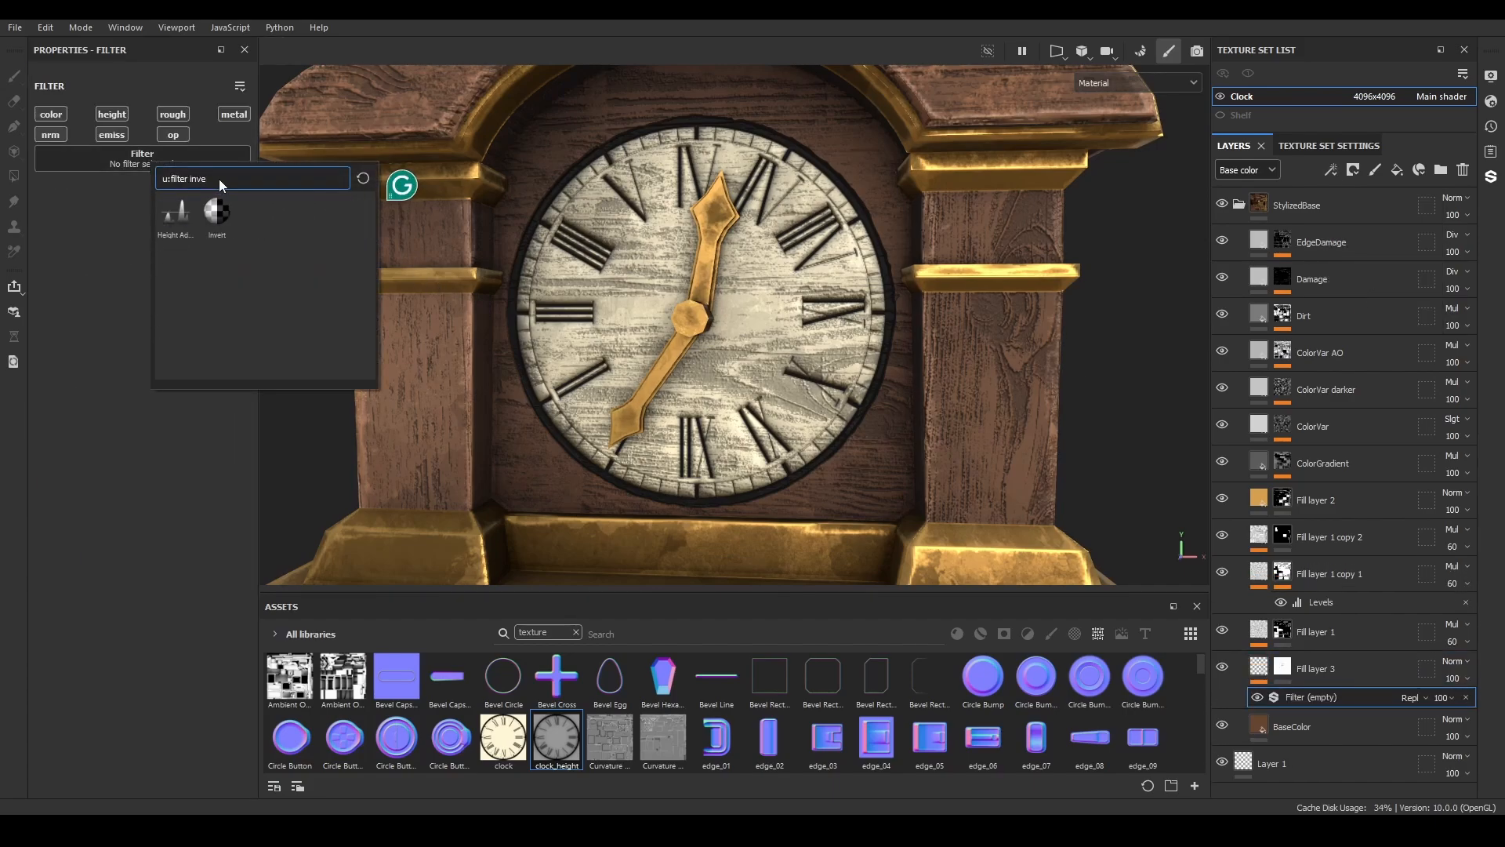
{"action": "left_click", "coordinate": [217, 211]}
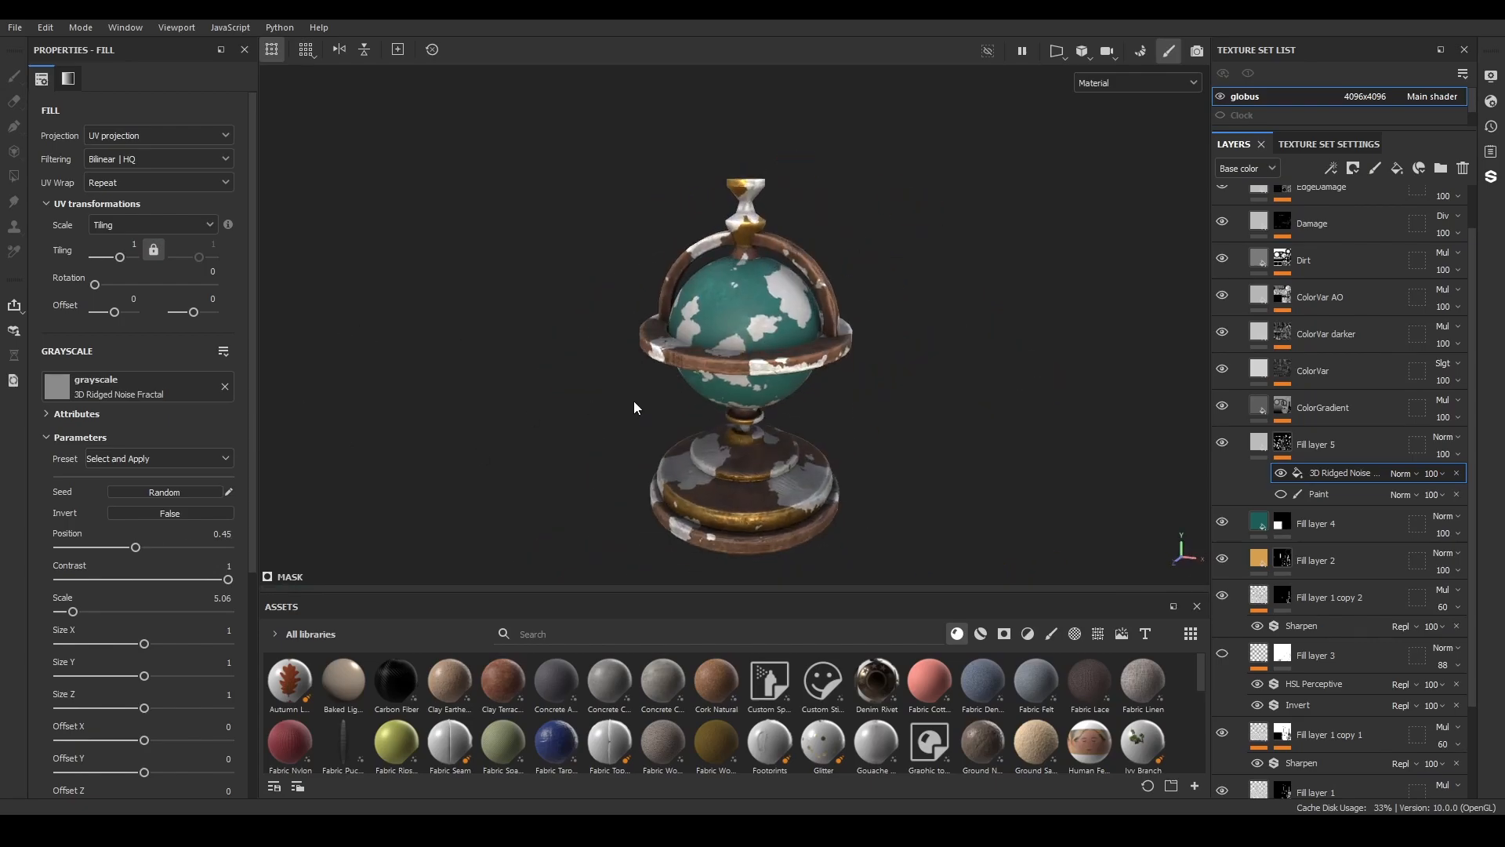
{"action": "mouse_move", "coordinate": [307, 483]}
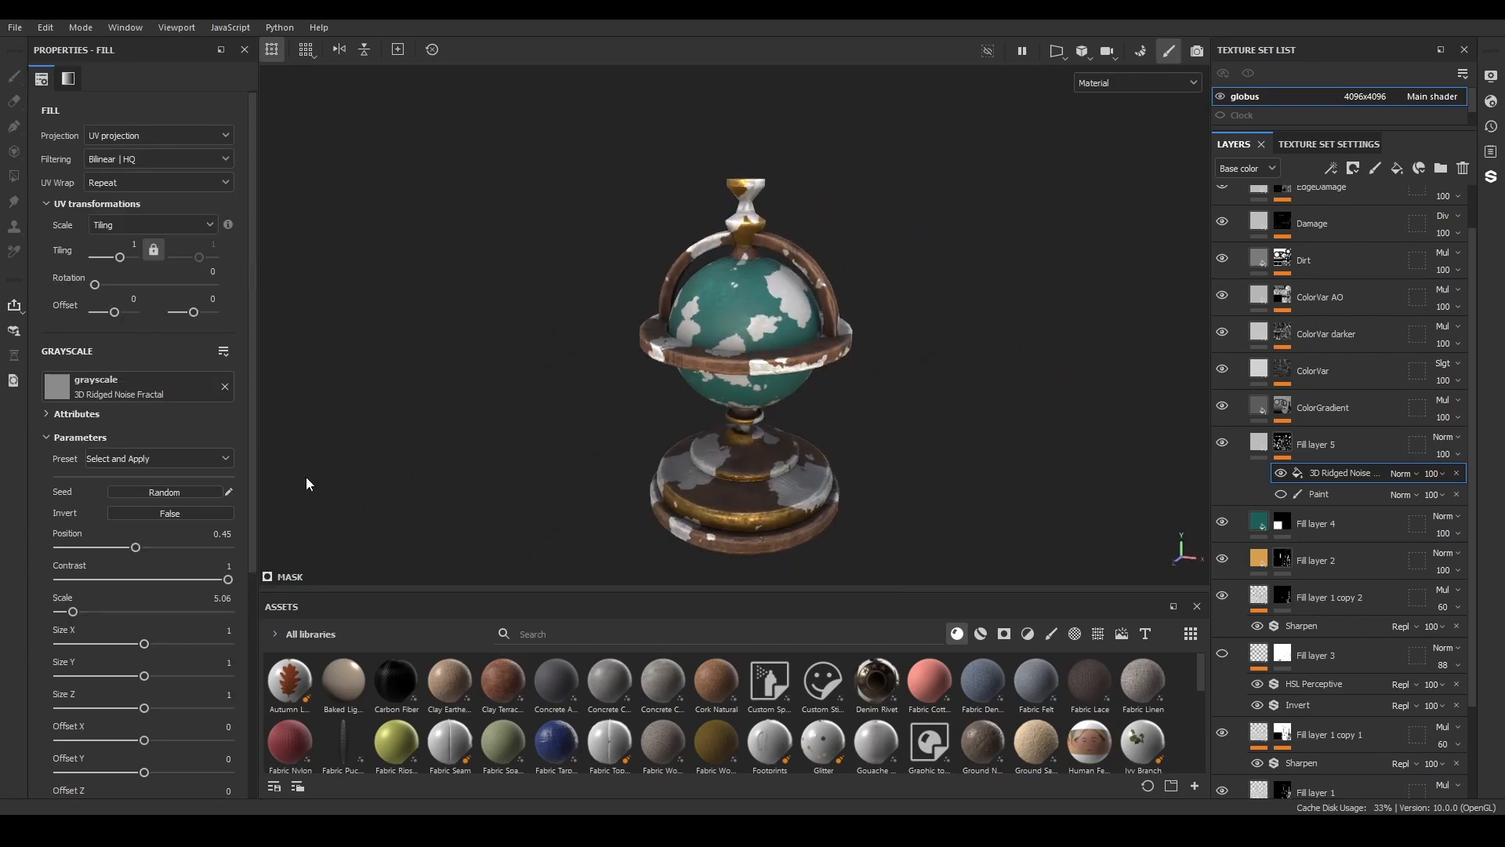
Give the globe a teal ocean fill with white landmass patches from a 3D Ridged Noise Fractal mask.
{"action": "left_click", "coordinate": [1408, 473]}
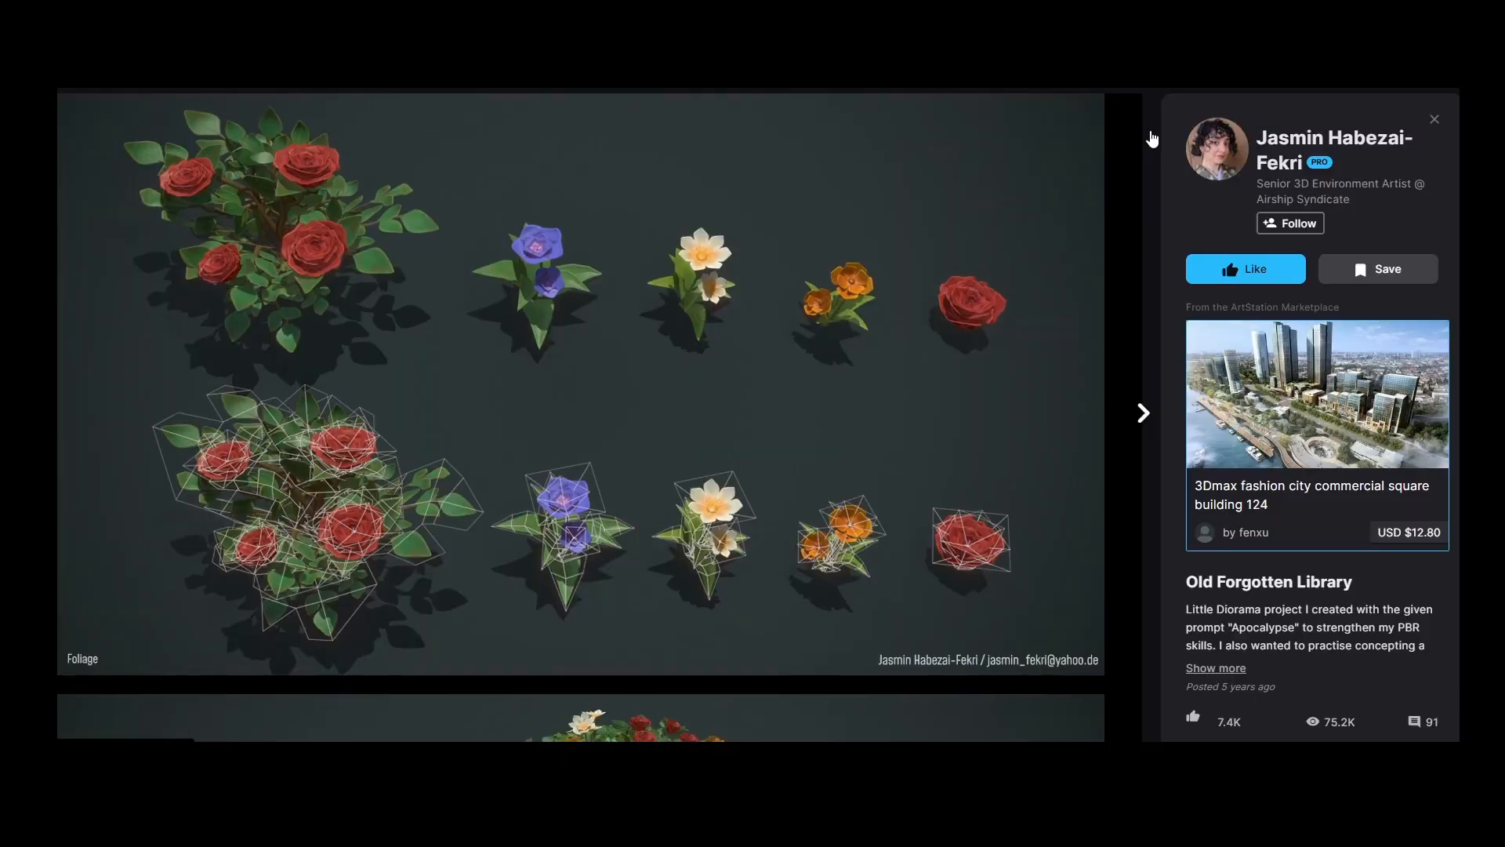
Browse the ArtStation foliage renders down to the normal map sheet and start a Sketchfab search.
{"action": "left_click", "coordinate": [1143, 412]}
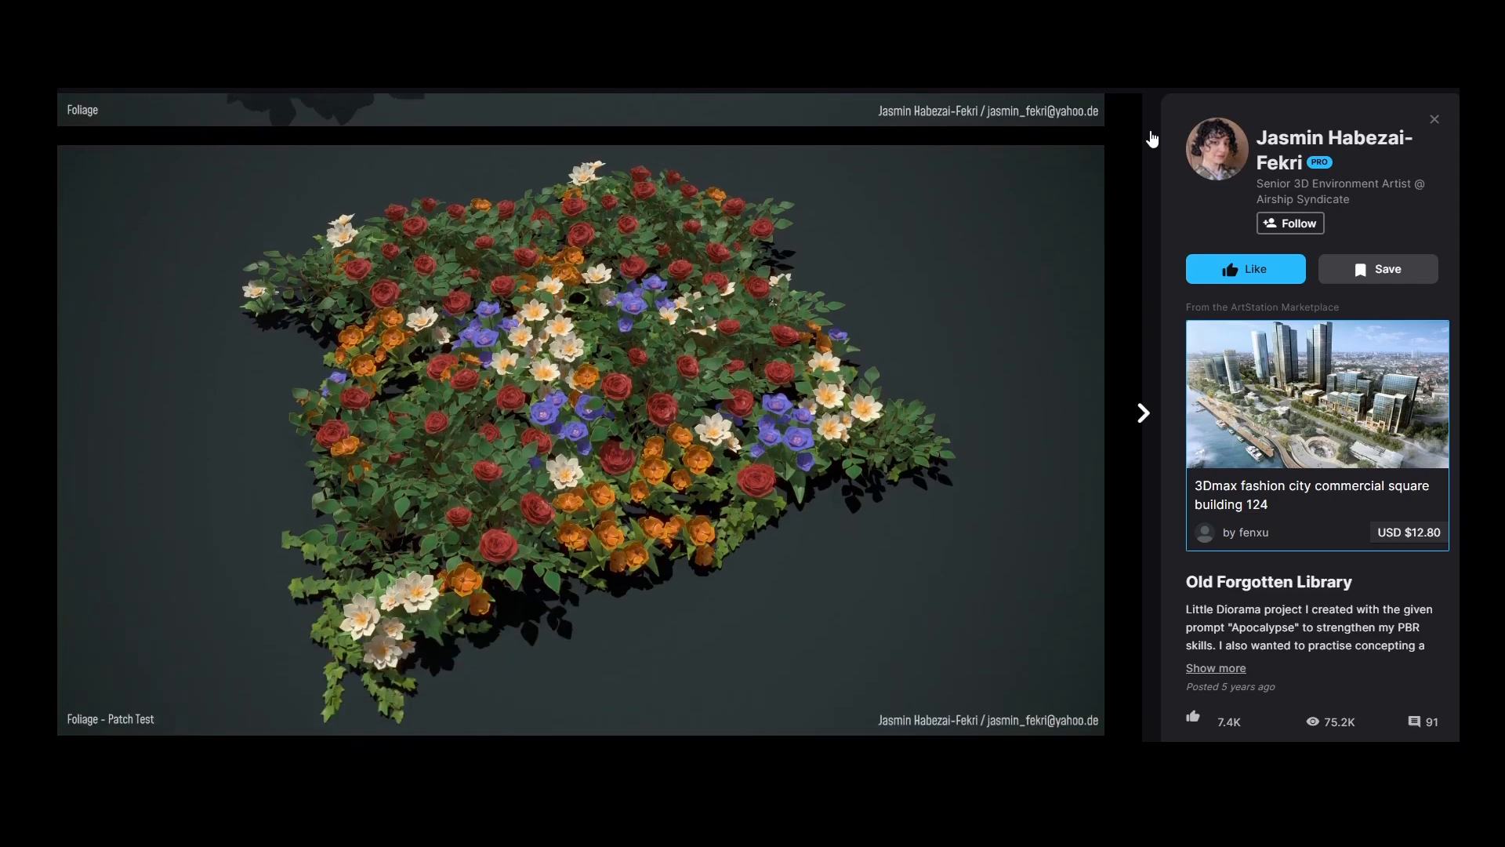
{"action": "scroll", "scroll_direction": "down", "scroll_amount": 3}
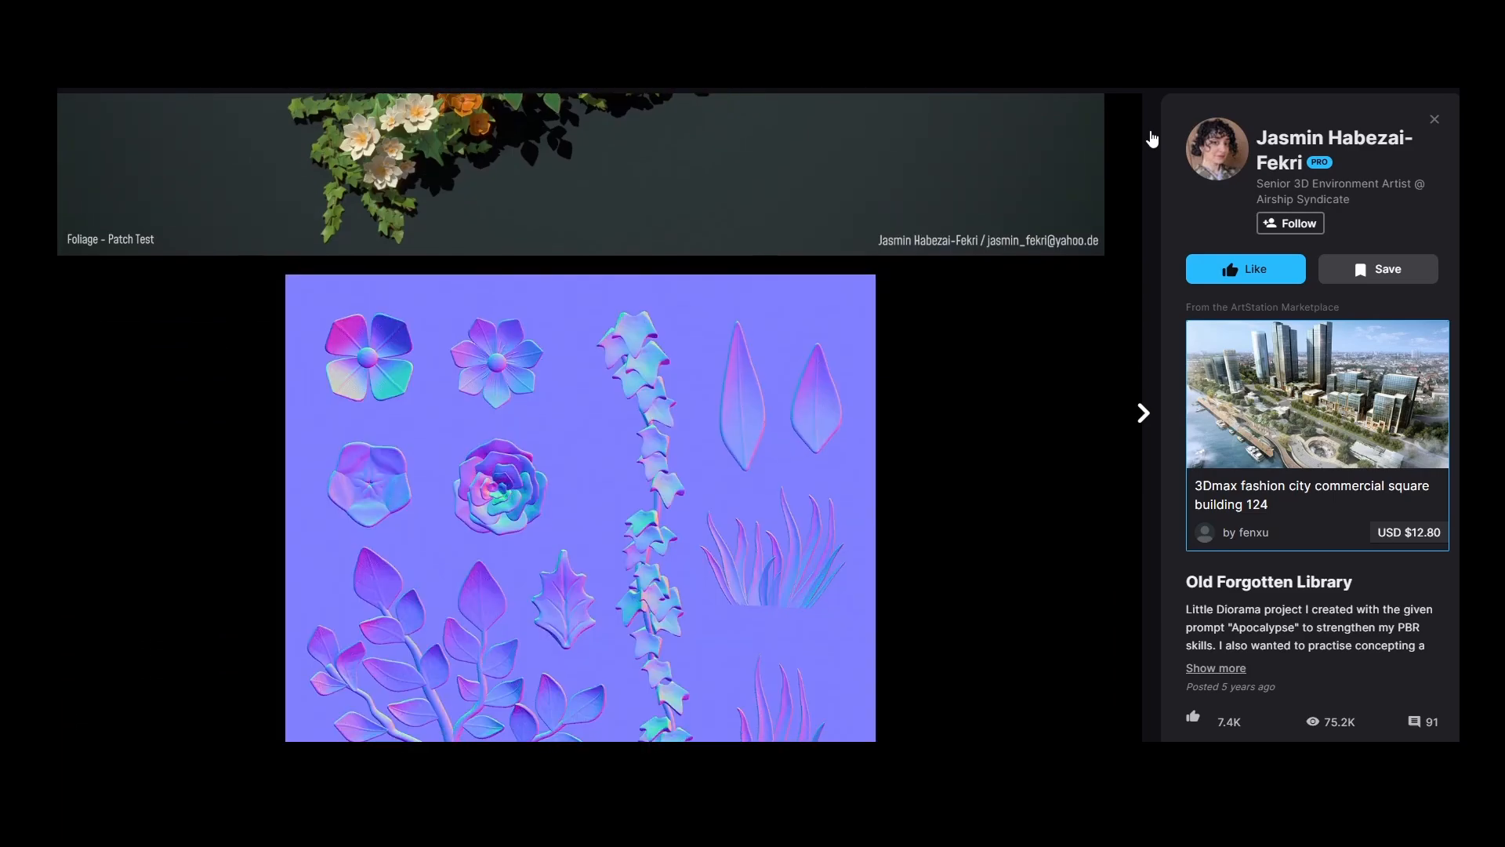
{"action": "left_click", "coordinate": [1143, 413]}
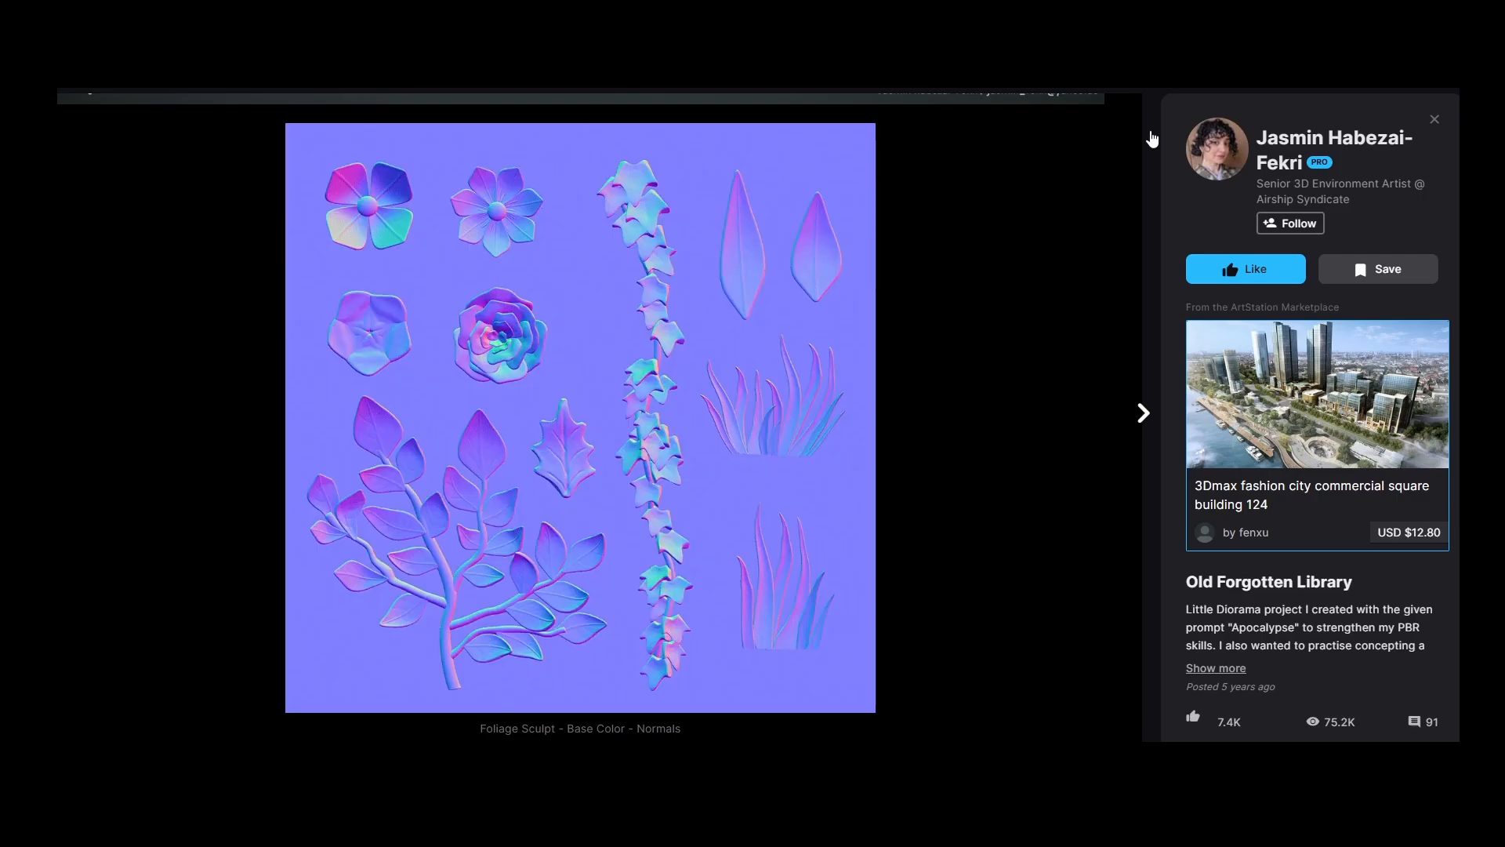
{"action": "left_click", "coordinate": [1435, 119]}
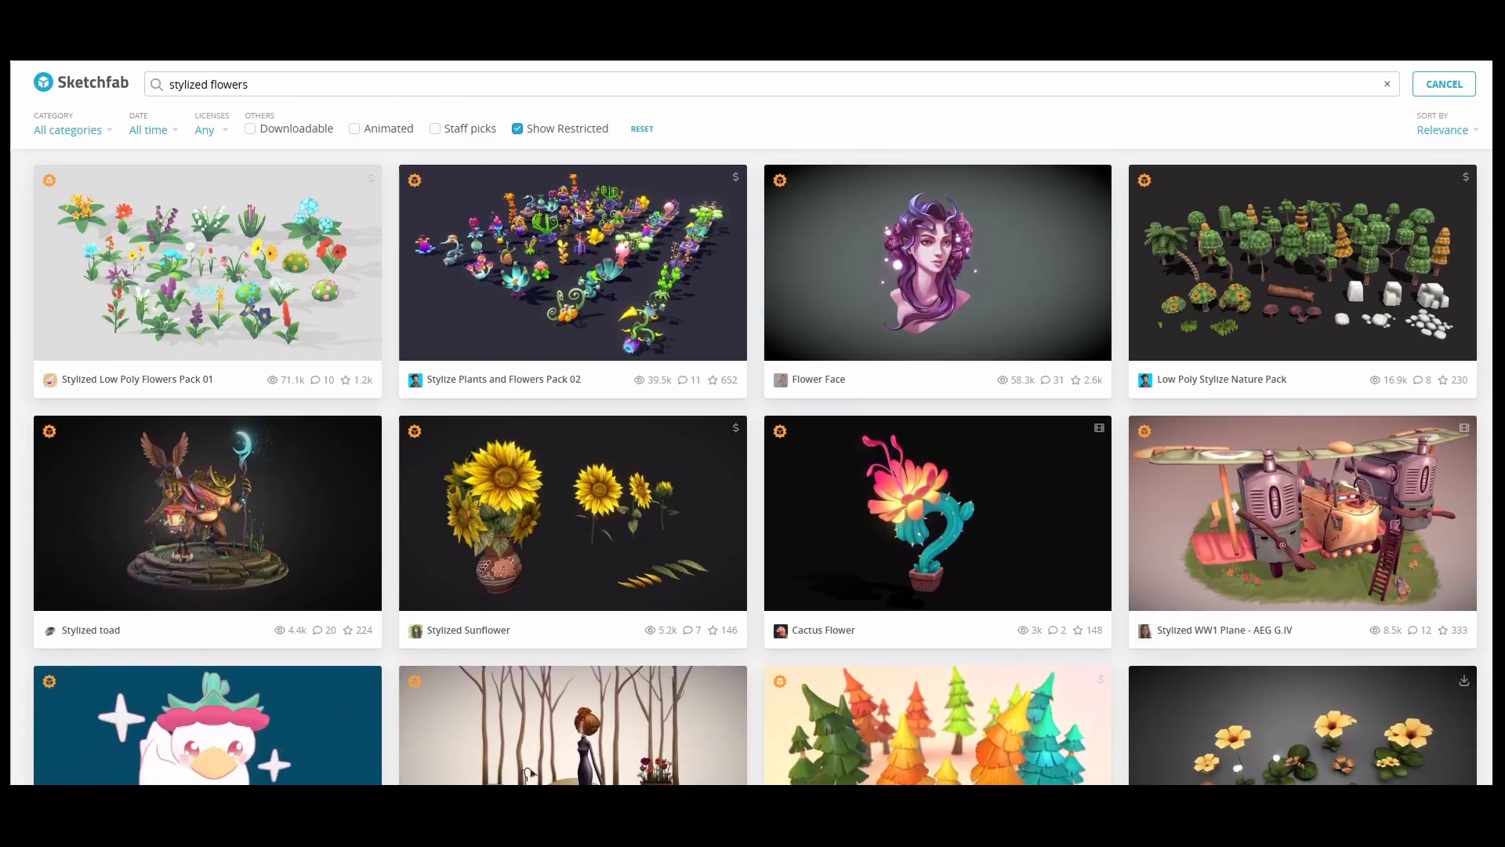
Scroll the Sketchfab stylized flowers results and view the Stylized Handpainted Foliage model.
{"action": "scroll", "scroll_direction": "down", "scroll_amount": 3}
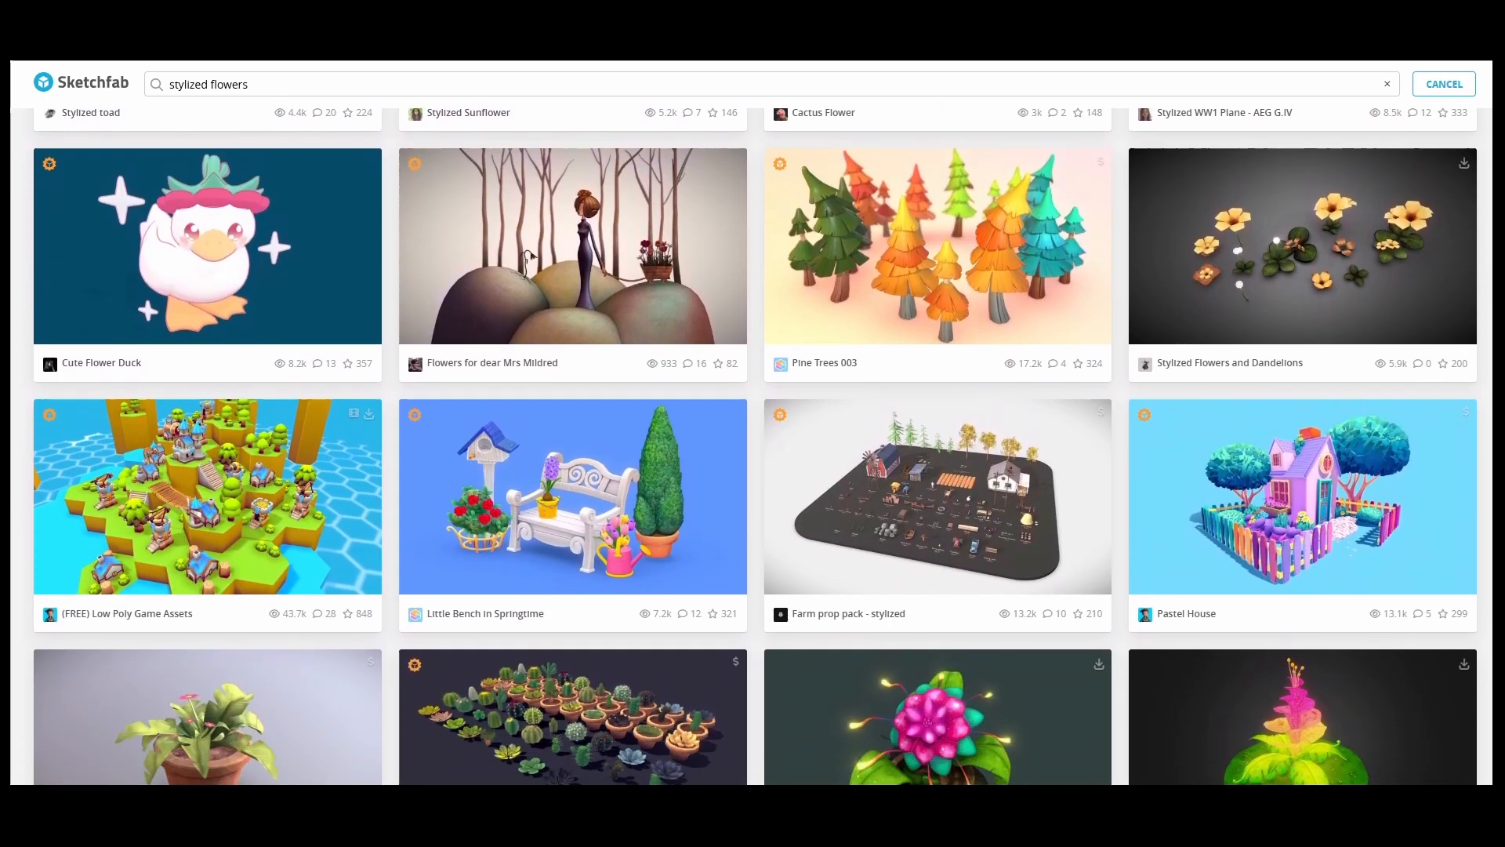
{"action": "scroll", "scroll_direction": "down", "scroll_amount": 3}
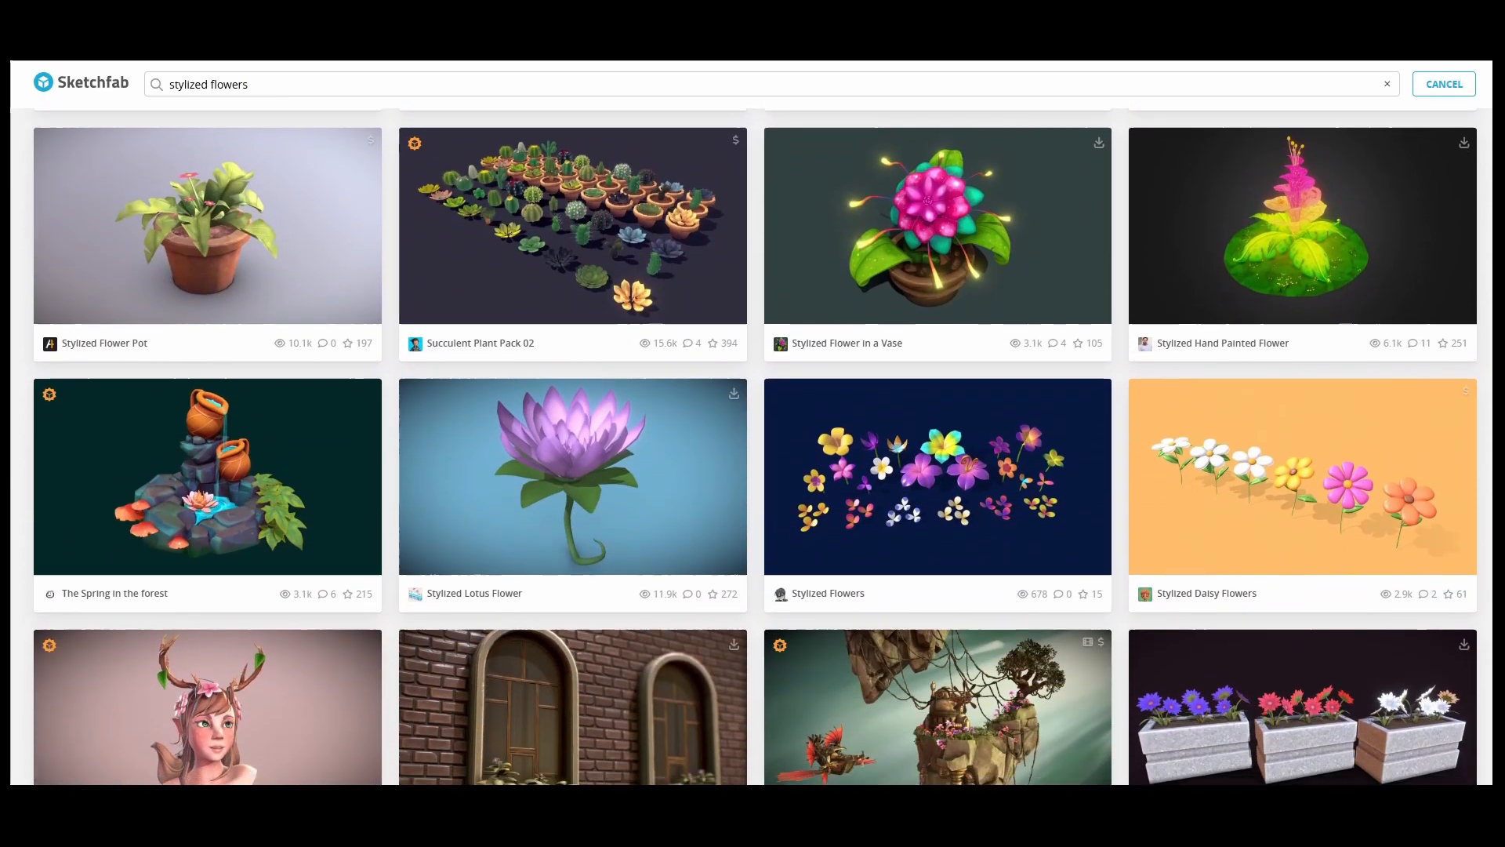
{"action": "scroll", "scroll_direction": "down", "scroll_amount": 3}
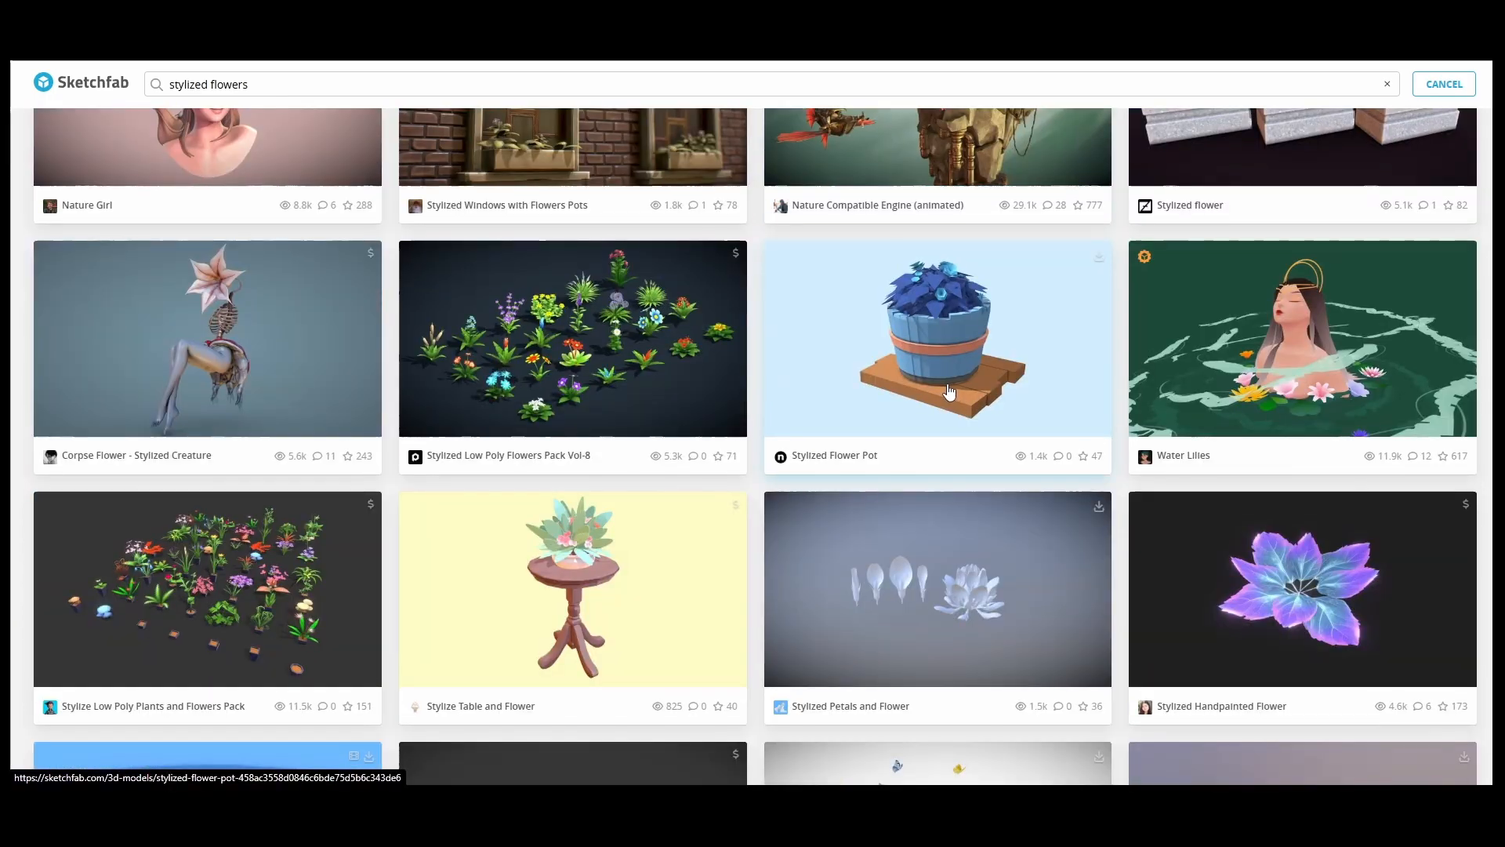
{"action": "scroll", "scroll_direction": "down", "scroll_amount": 3}
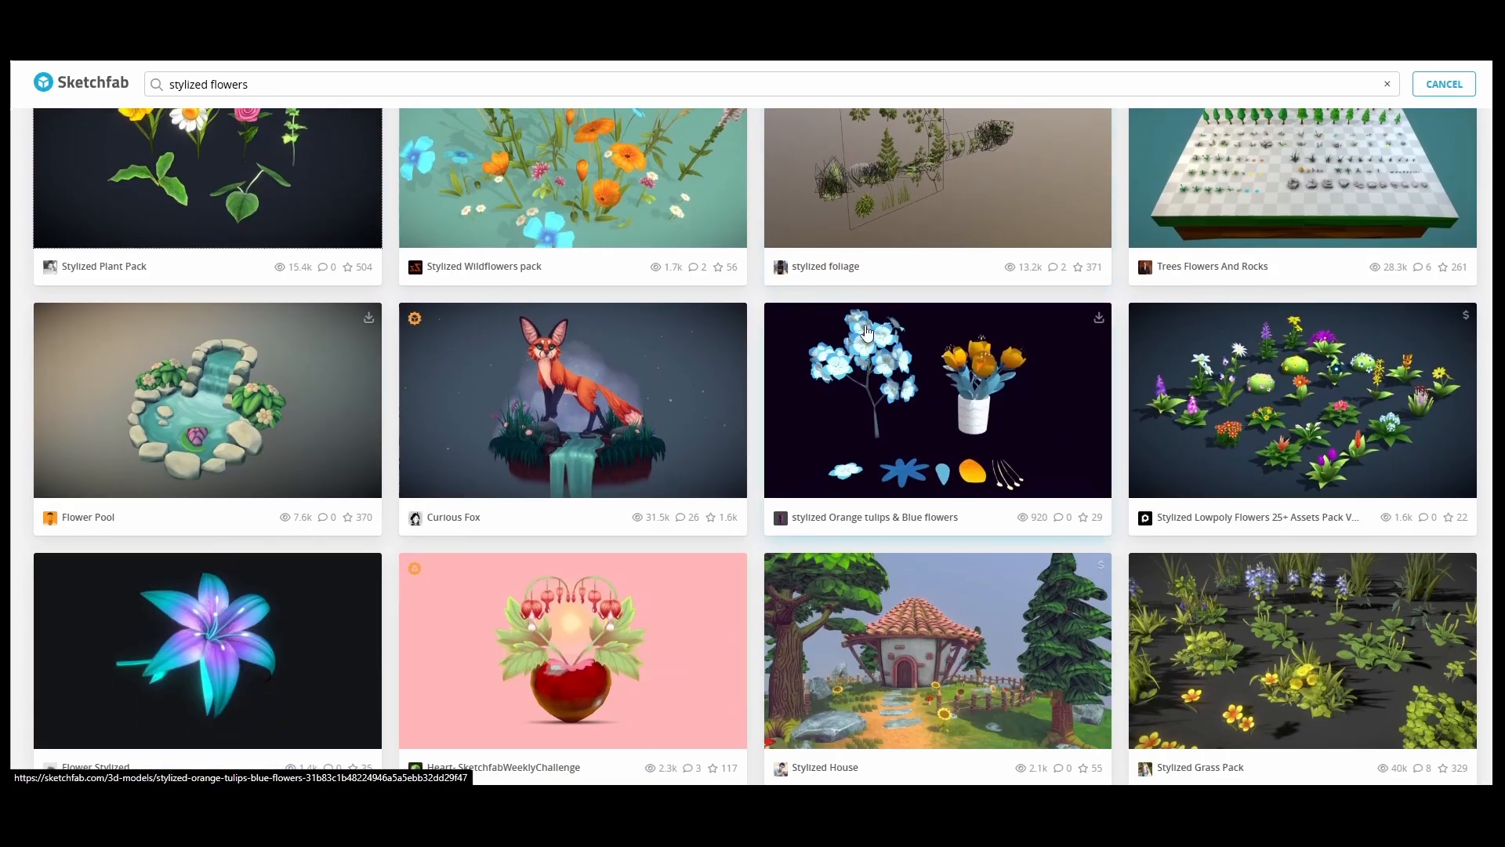
{"action": "scroll", "scroll_direction": "down", "scroll_amount": 3}
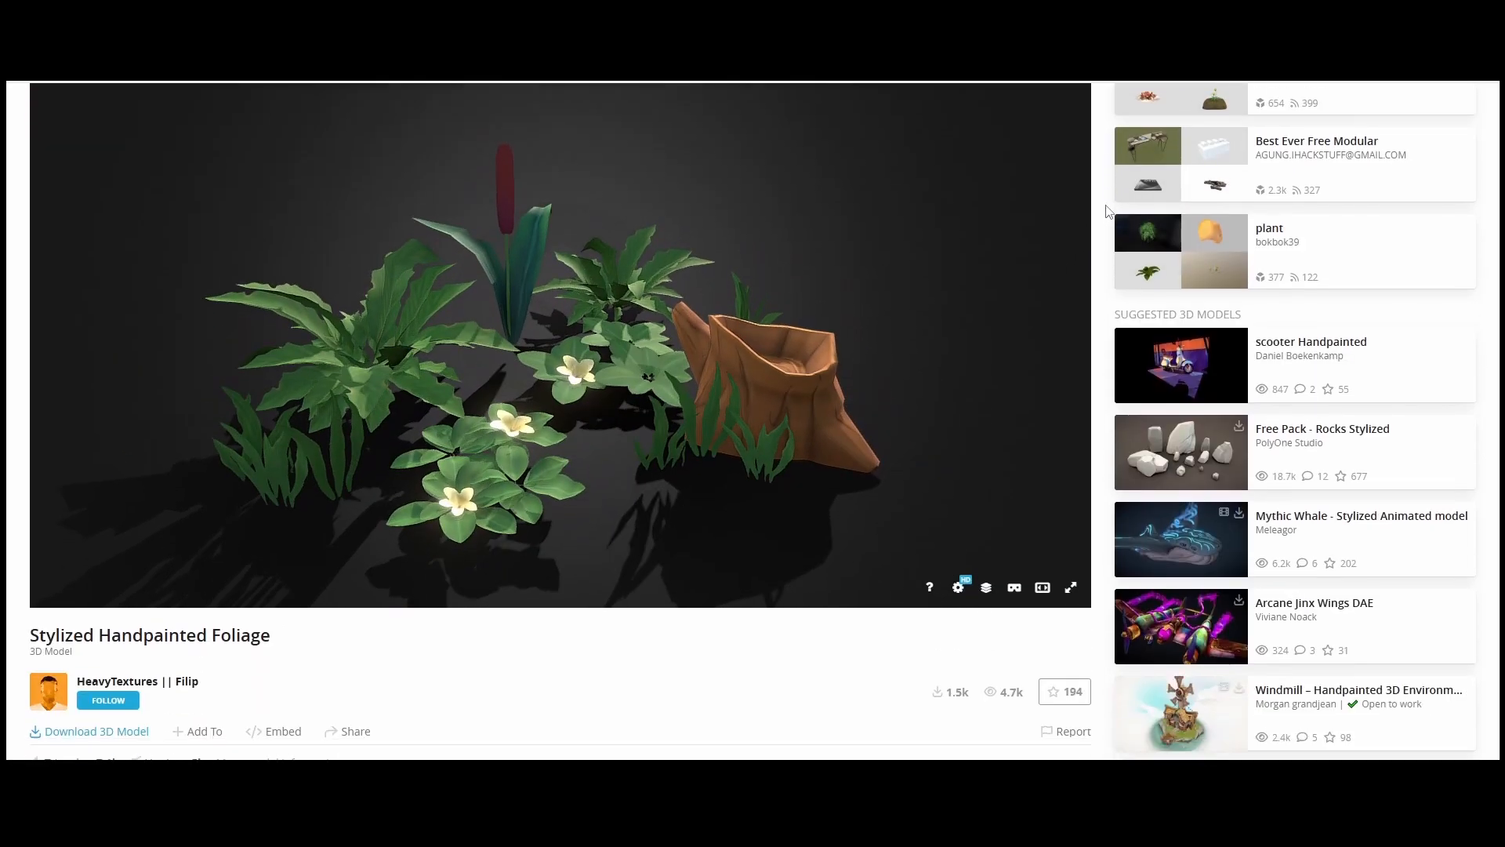
{"action": "scroll", "scroll_direction": "down", "scroll_amount": 3}
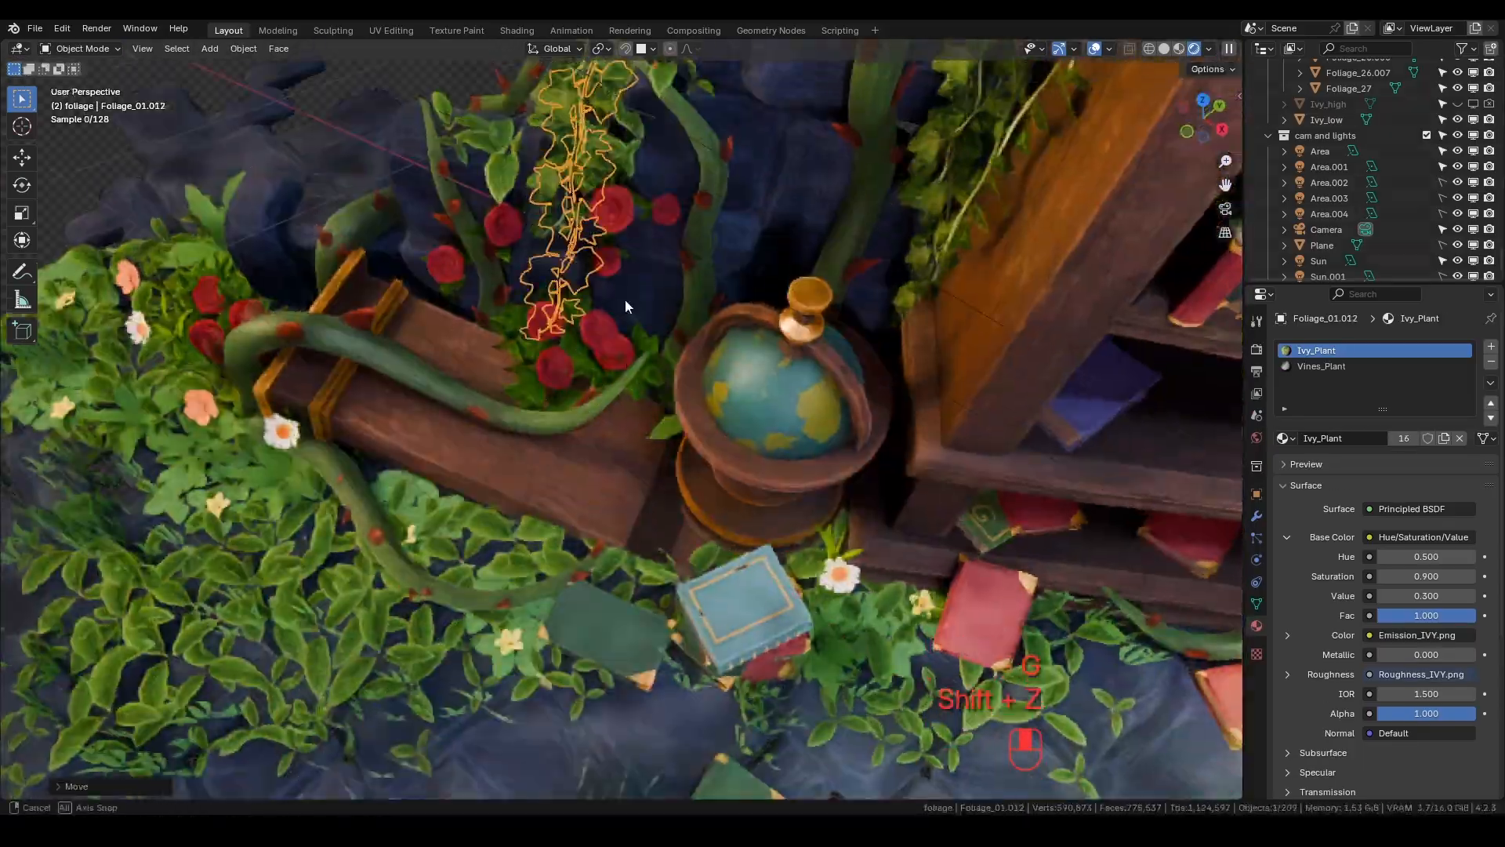
Move the ivy strand on the horizontal plane to sit among the red roses behind the globe.
{"action": "key", "text": "Tab"}
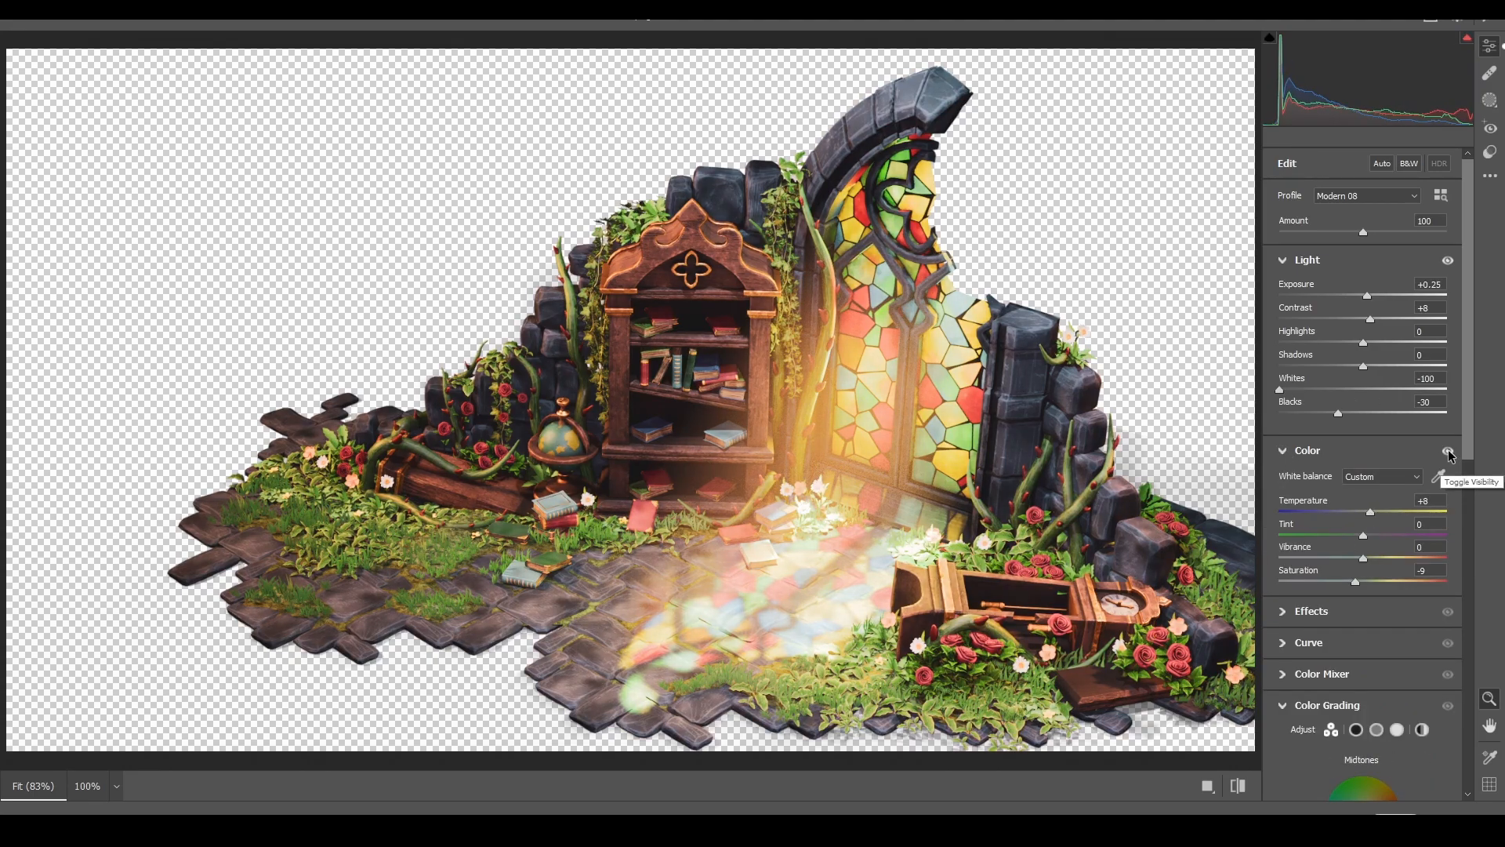
Apply Camera Raw grading: Exposure +0.25, Whites -100, Blacks -30, Temperature +8, Saturation -9, comparing before/after.
{"action": "left_click", "coordinate": [1308, 450]}
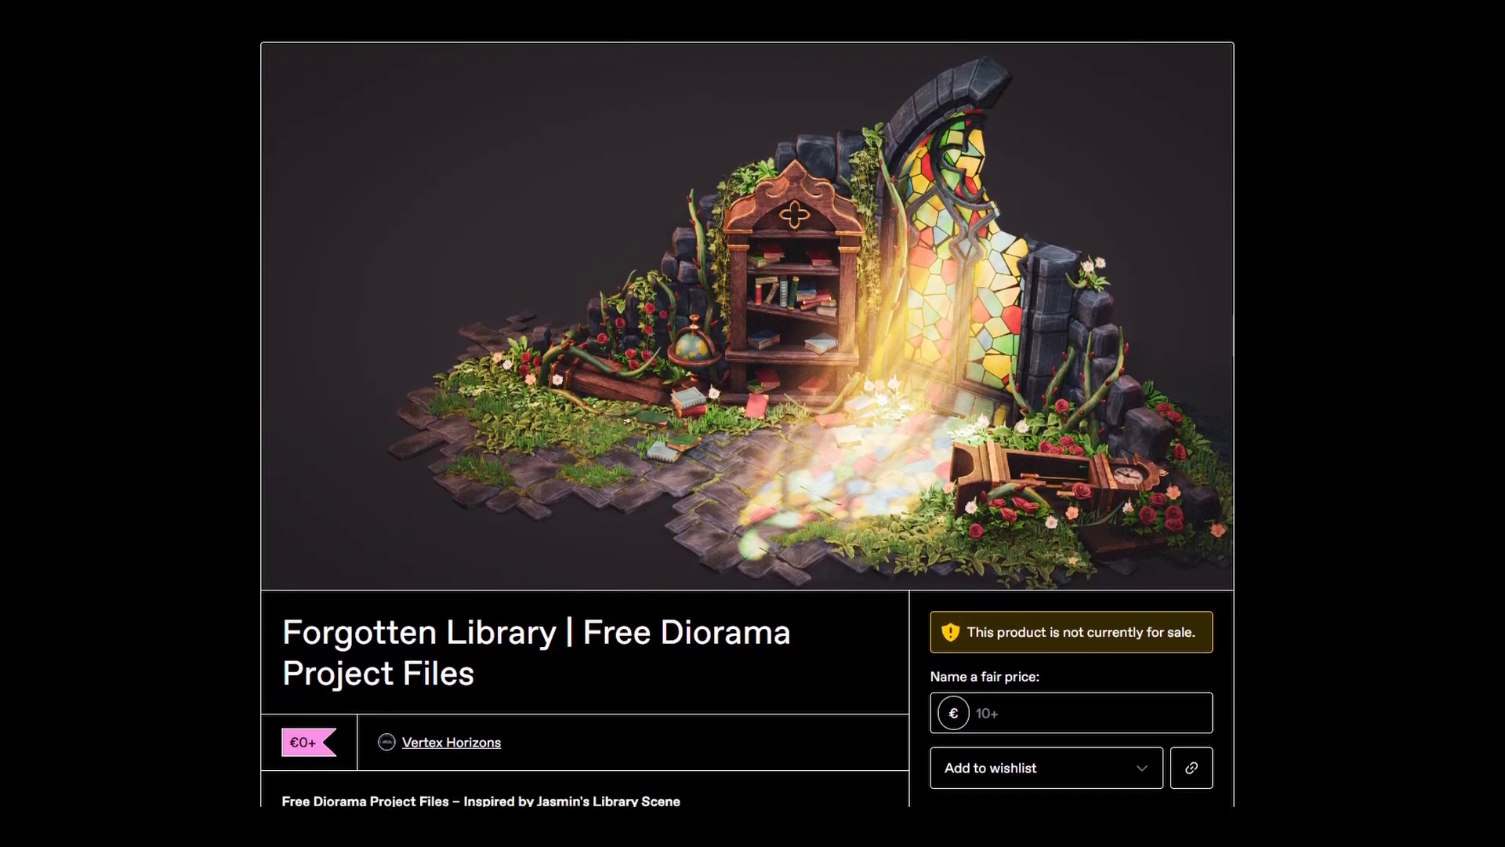
Scroll the Gumroad Forgotten Library listing to its included files and free-use credit note.
{"action": "scroll", "scroll_direction": "down", "scroll_amount": 3}
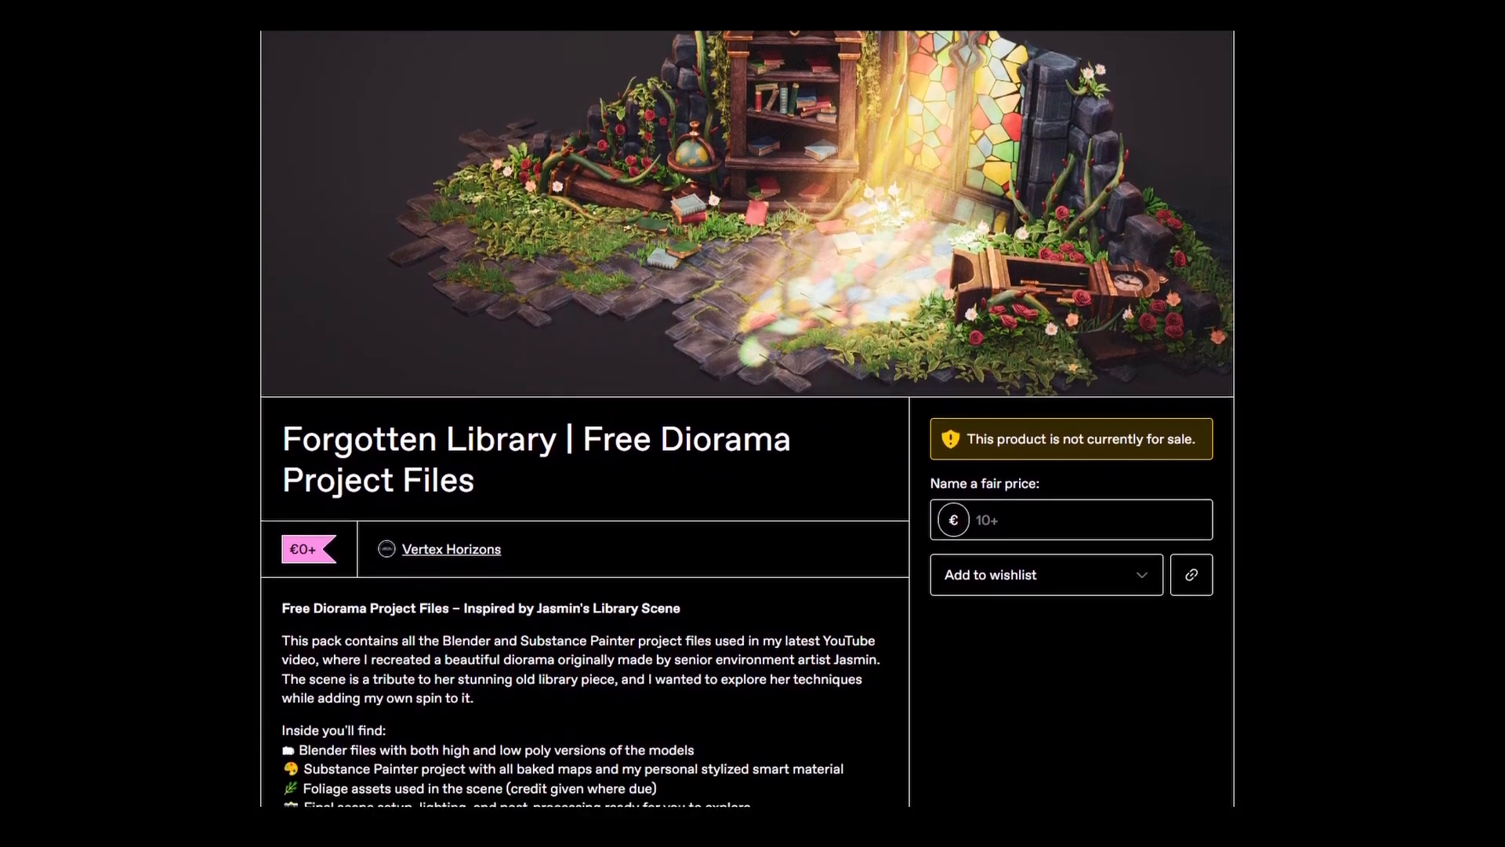
{"action": "scroll", "scroll_direction": "down", "scroll_amount": 3}
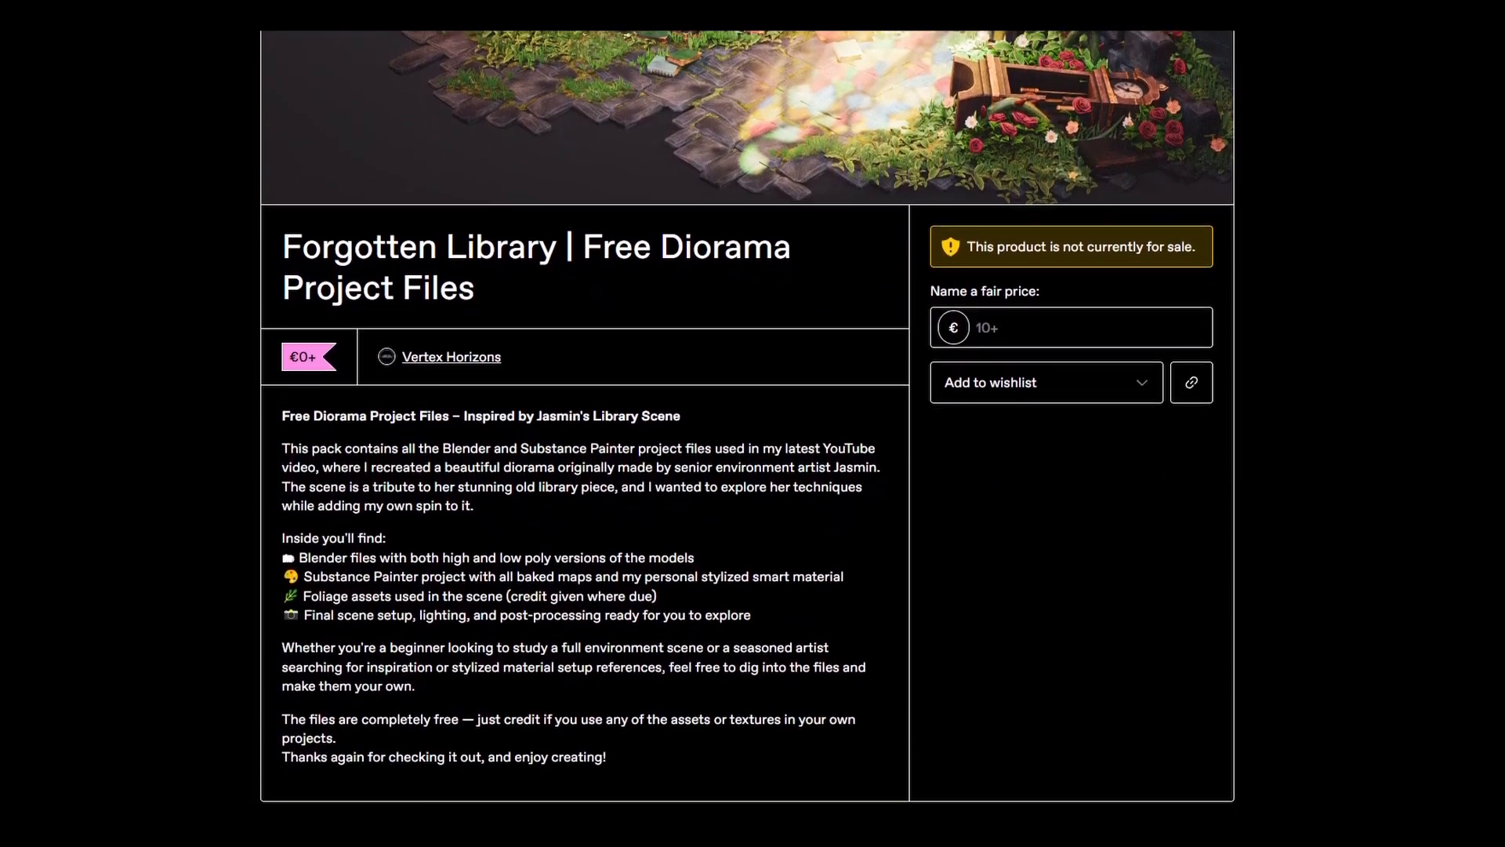
{"action": "scroll", "scroll_direction": "down", "scroll_amount": 3}
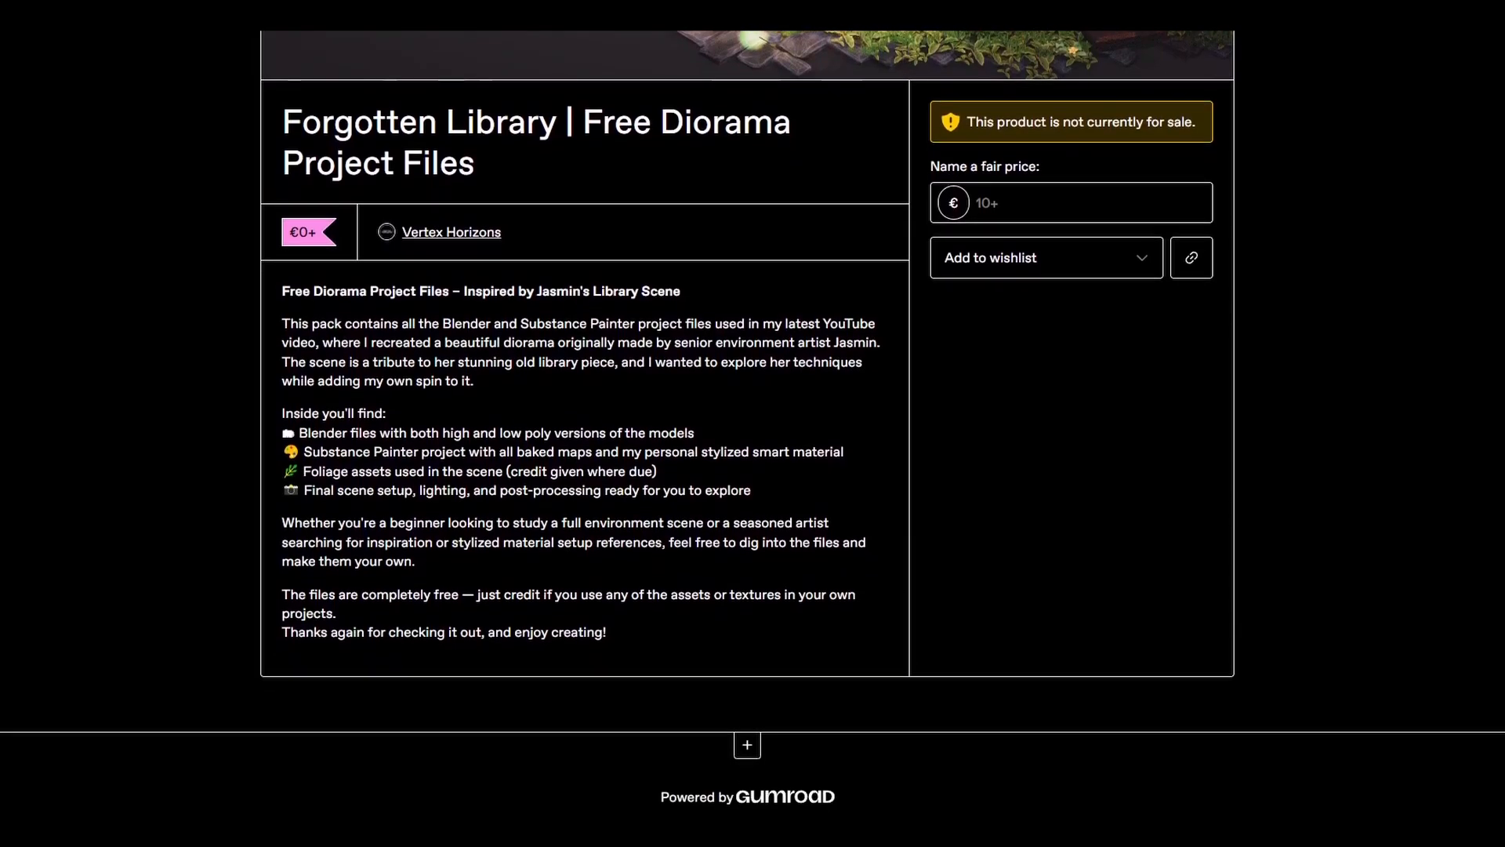